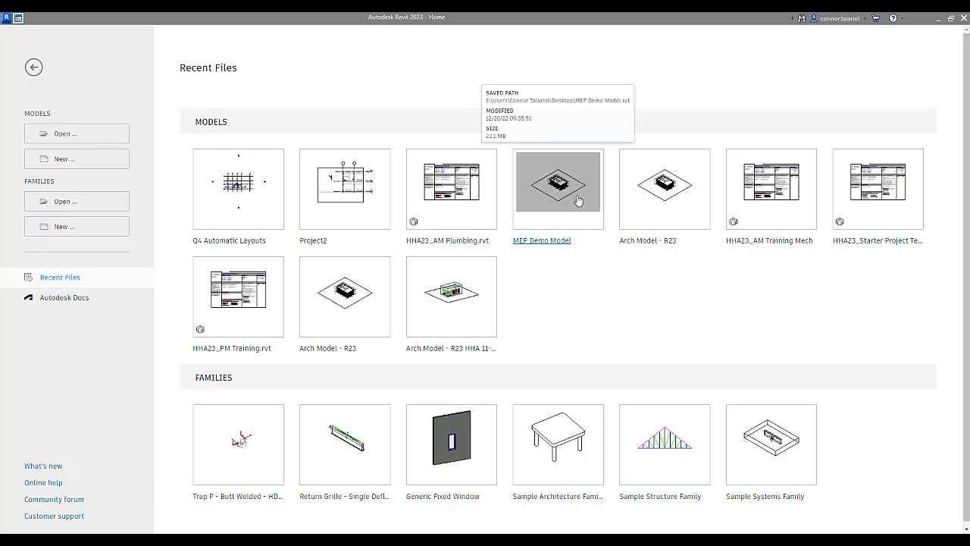
mouse_move(310, 159)
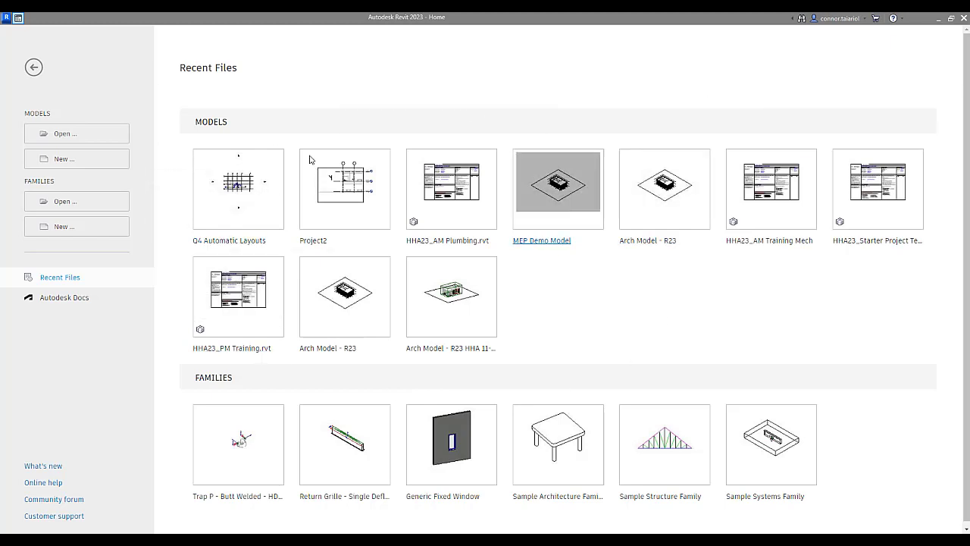
mouse_move(128, 159)
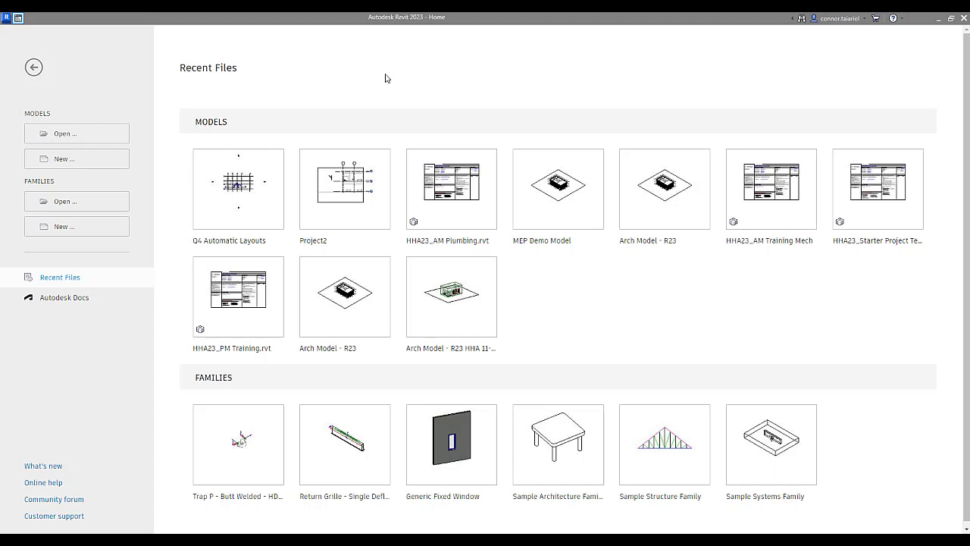
mouse_move(76, 159)
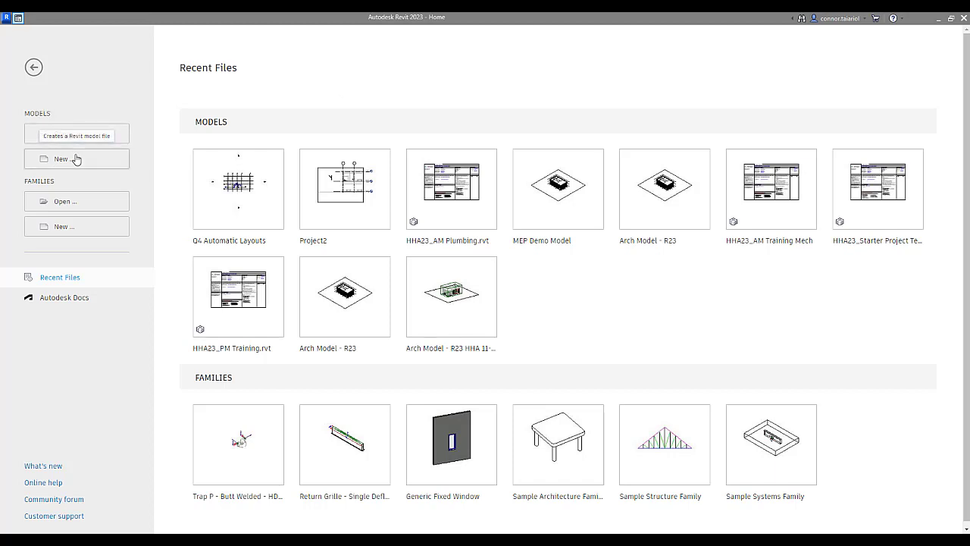
- Create a new project template from the Systems Template via Models > New
click(60, 159)
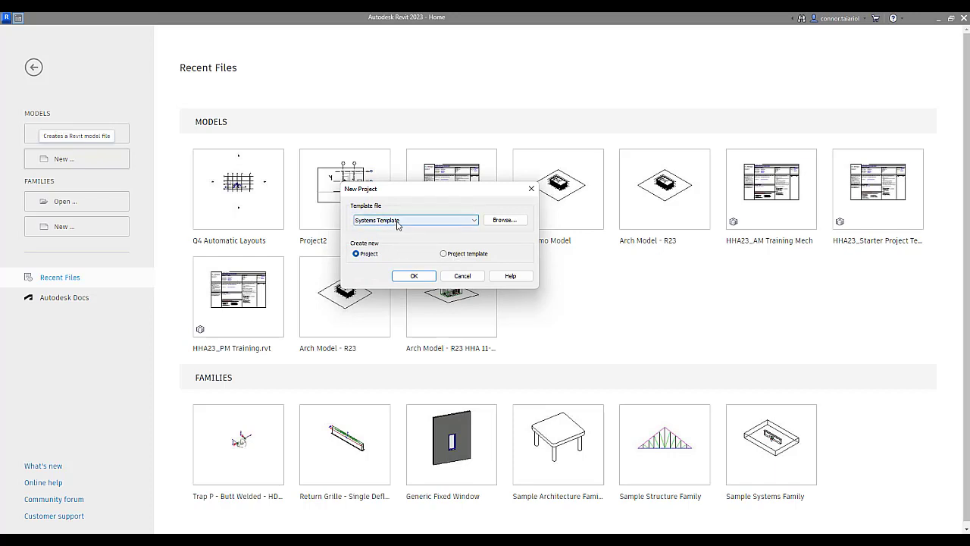
click(441, 253)
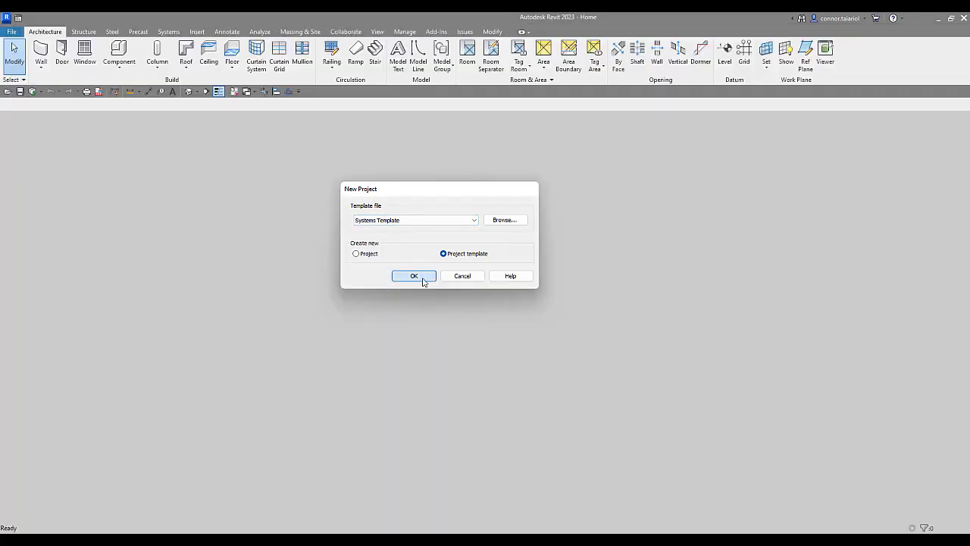
click(414, 275)
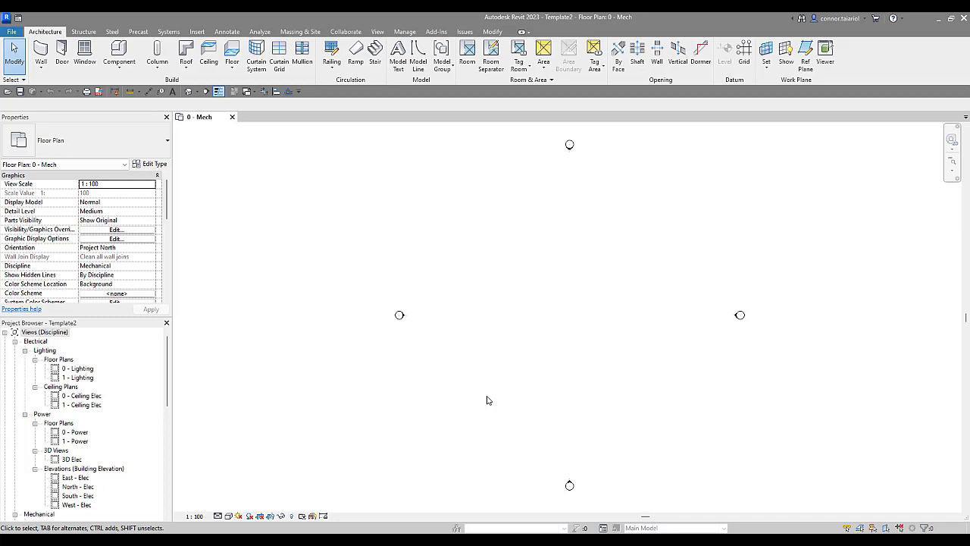
mouse_move(79, 342)
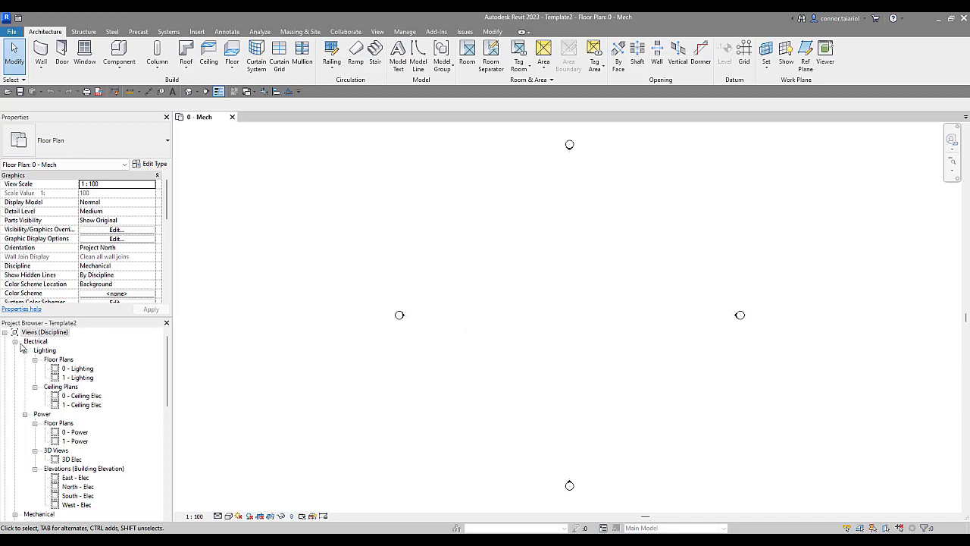
- Collapse the Electrical and Plumbing view groups in the Project Browser
click(45, 332)
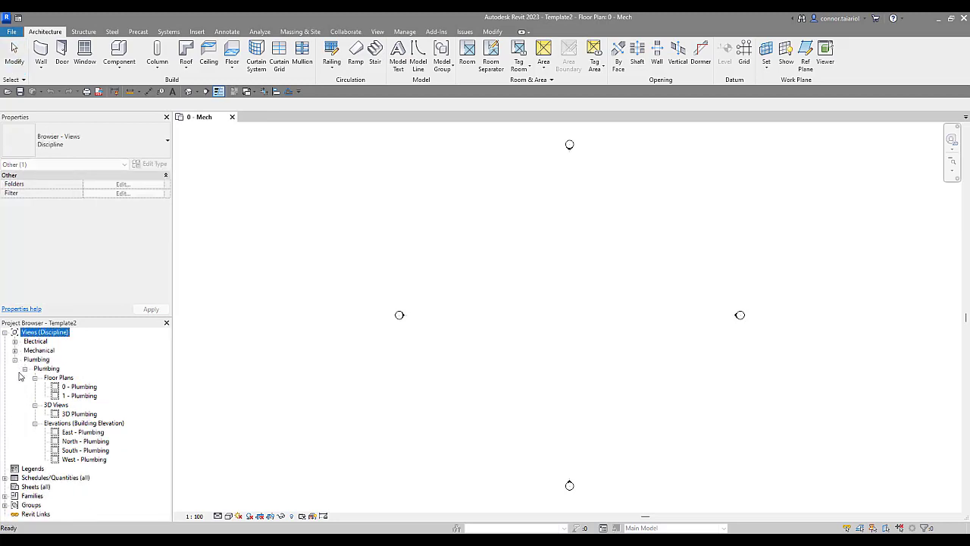
click(27, 360)
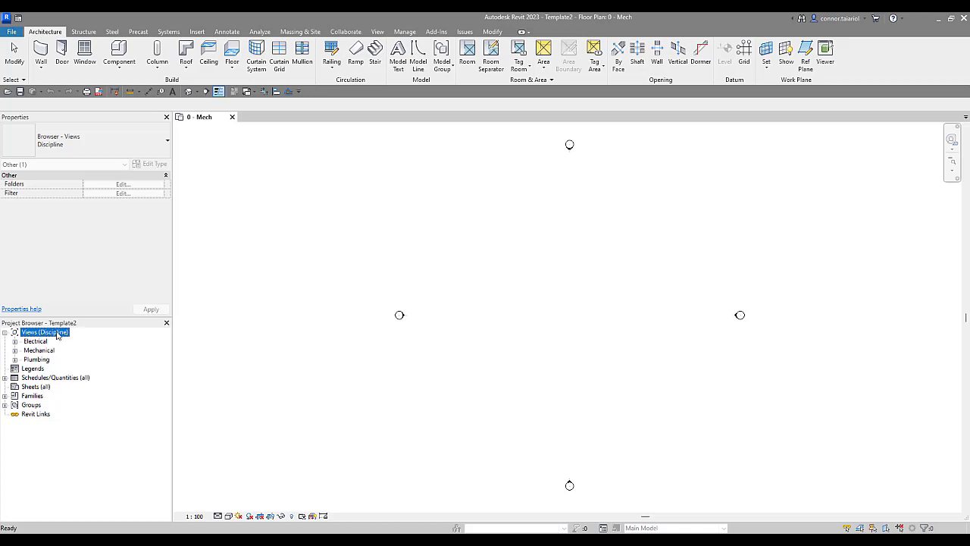
right_click(44, 331)
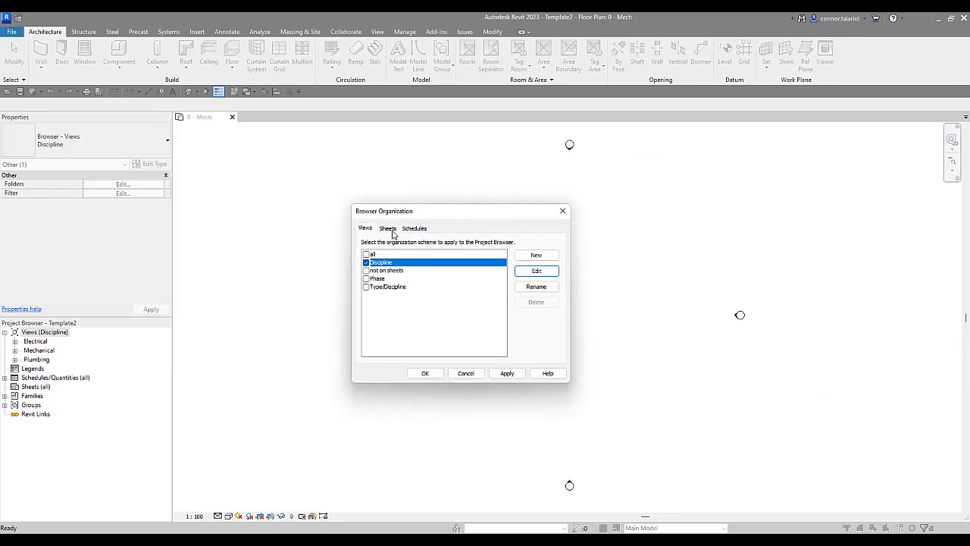
mouse_move(371, 232)
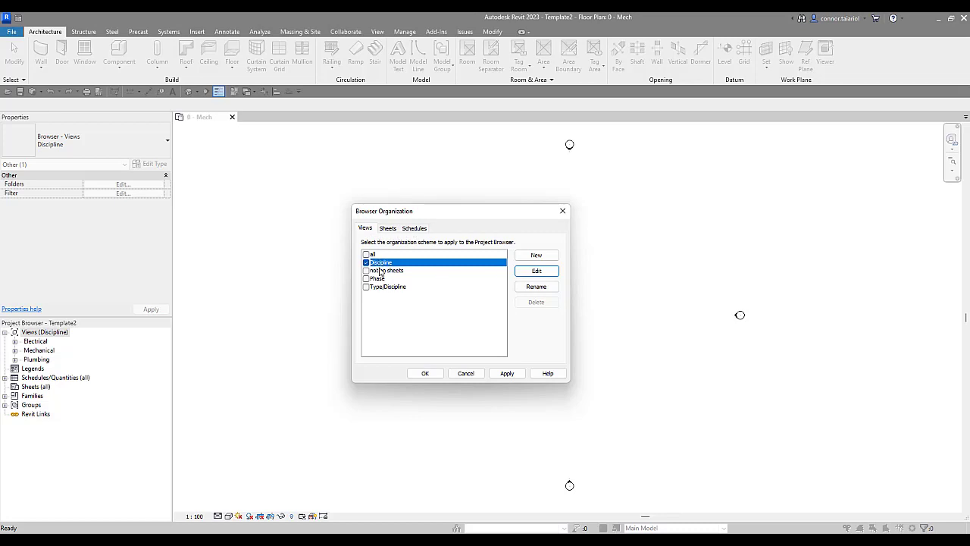
click(388, 286)
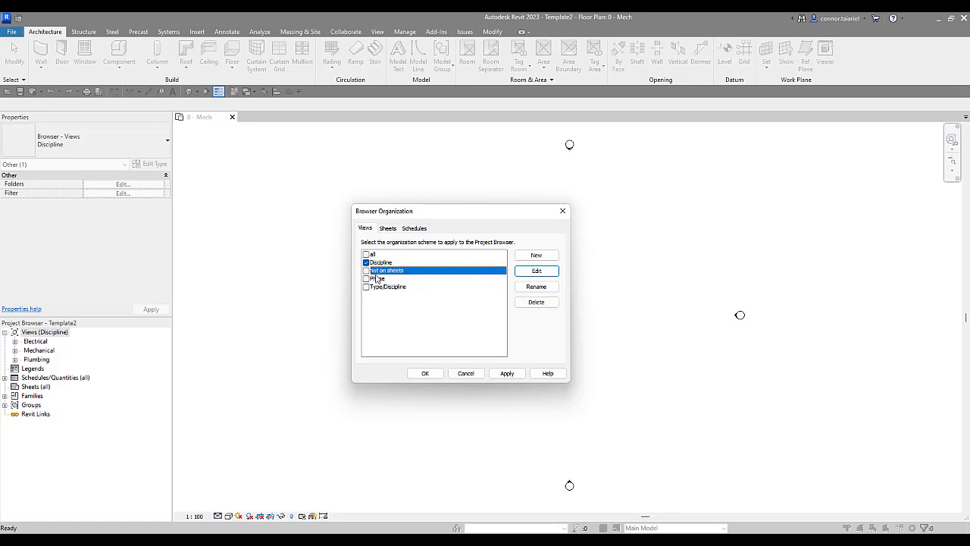
click(388, 287)
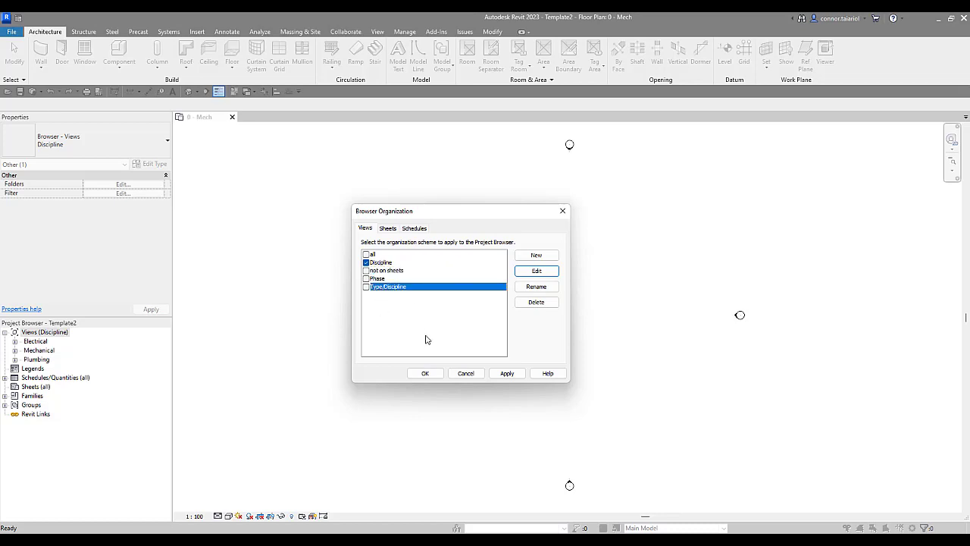
mouse_move(407, 187)
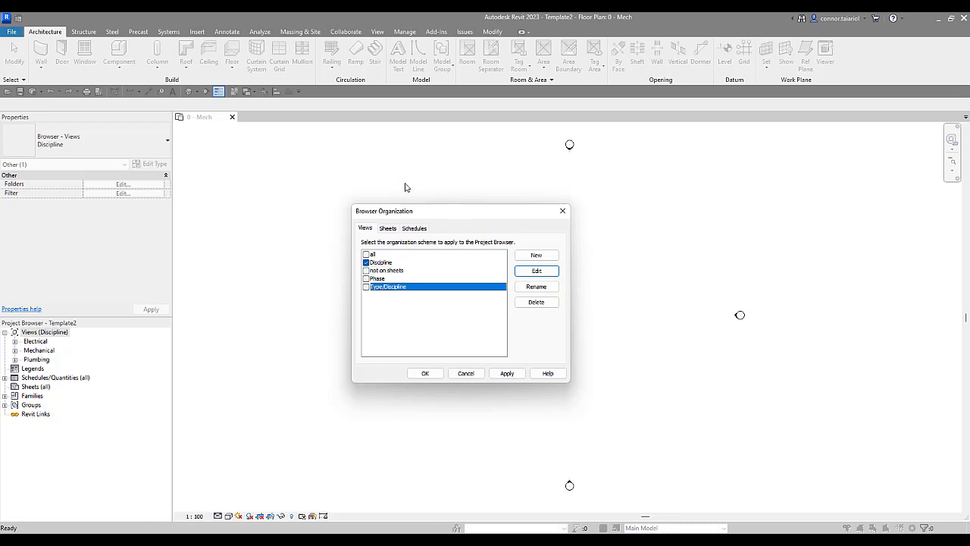
mouse_move(370, 304)
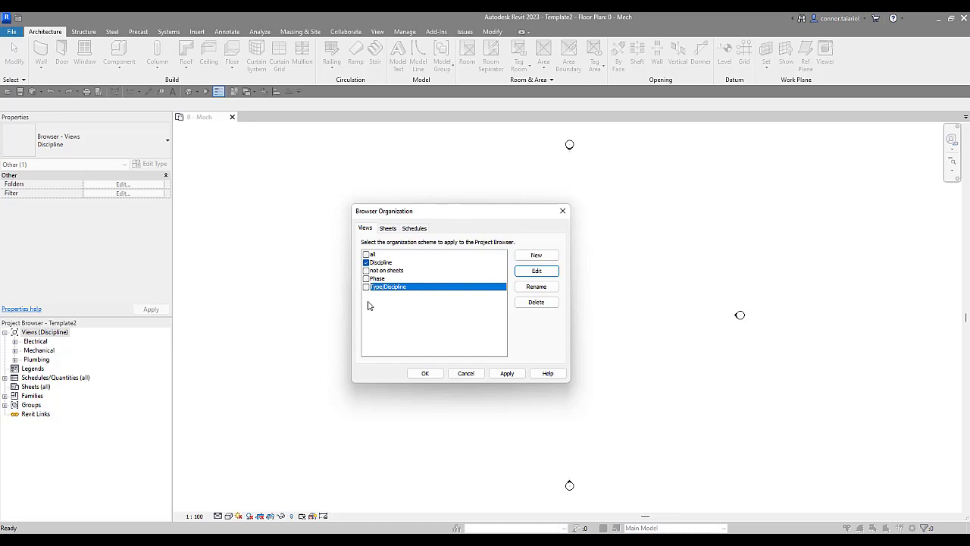
mouse_move(444, 310)
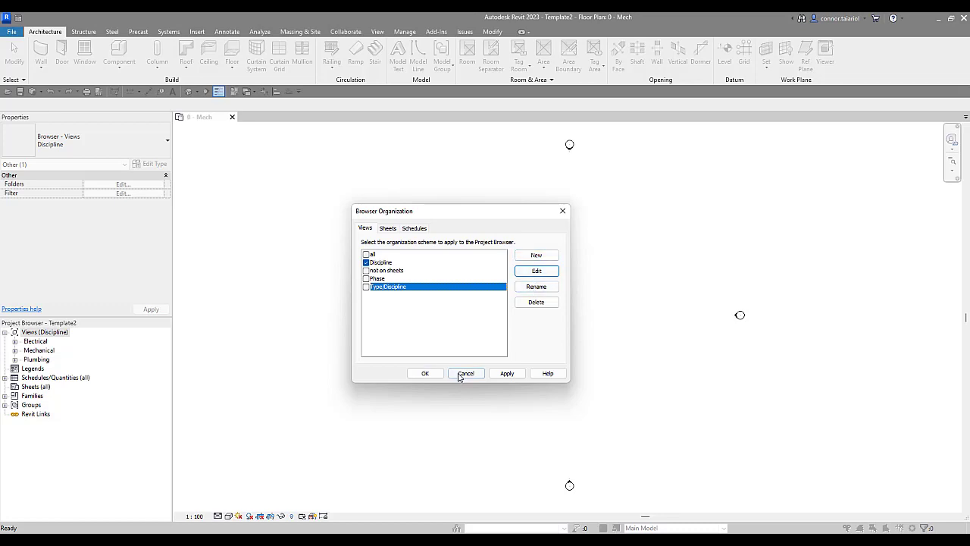
click(465, 373)
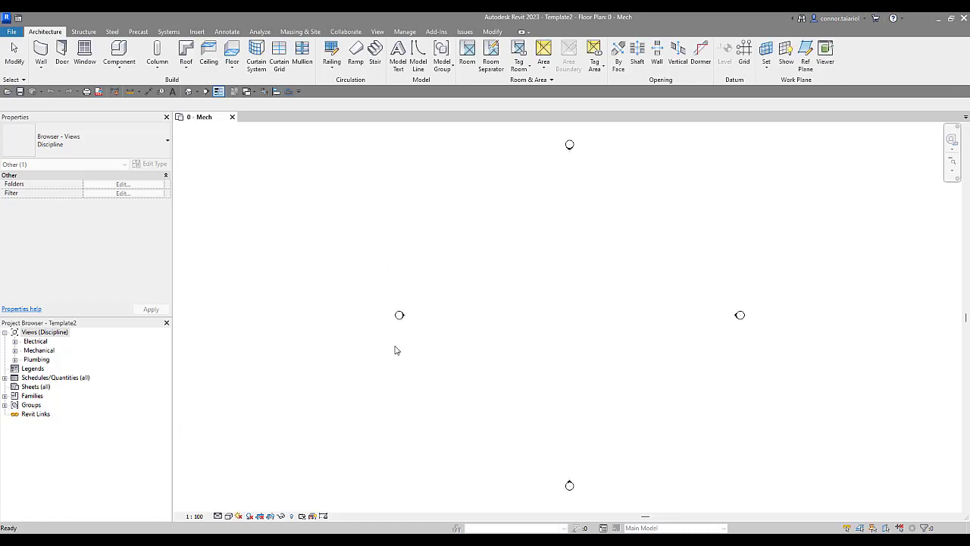
mouse_move(102, 345)
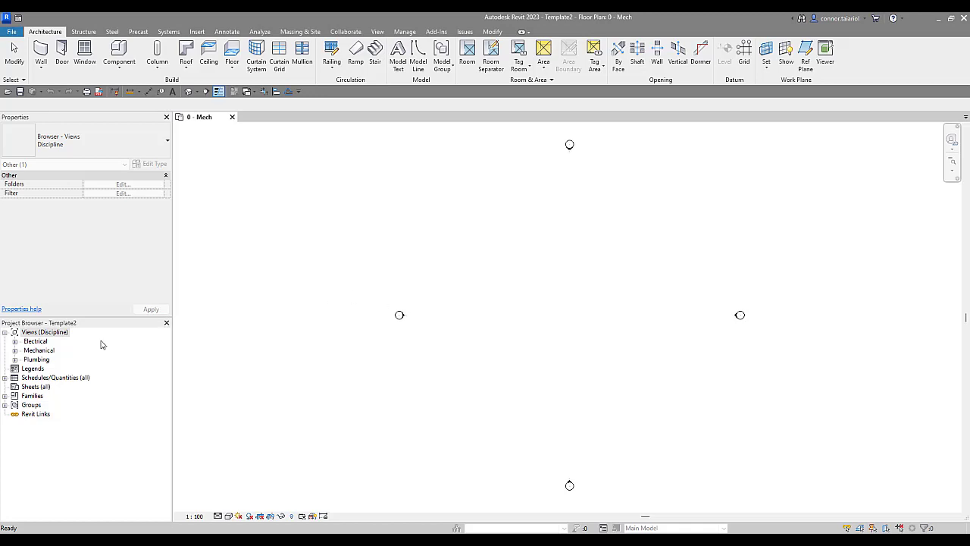
mouse_move(38, 347)
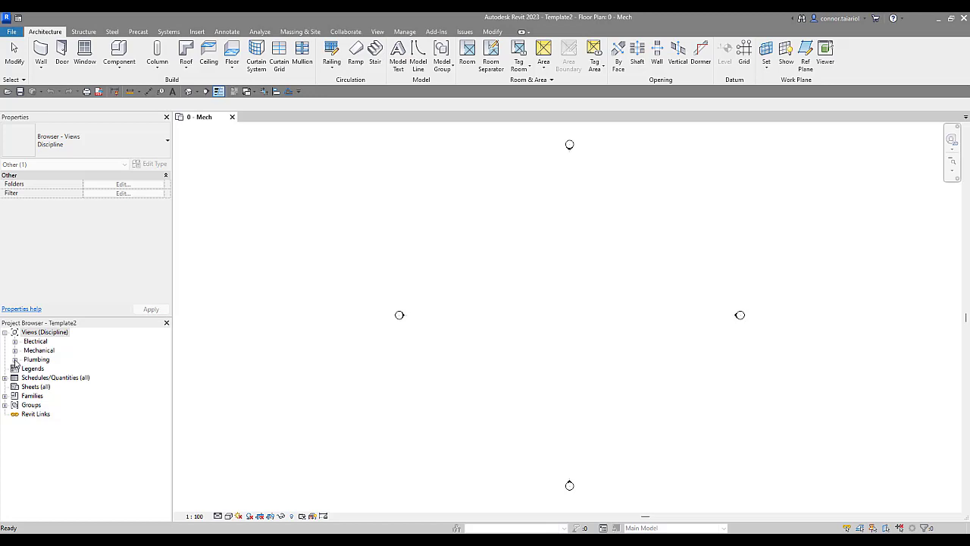
- Expand the Plumbing group to show its floor plans, 3D view and elevations
click(7, 359)
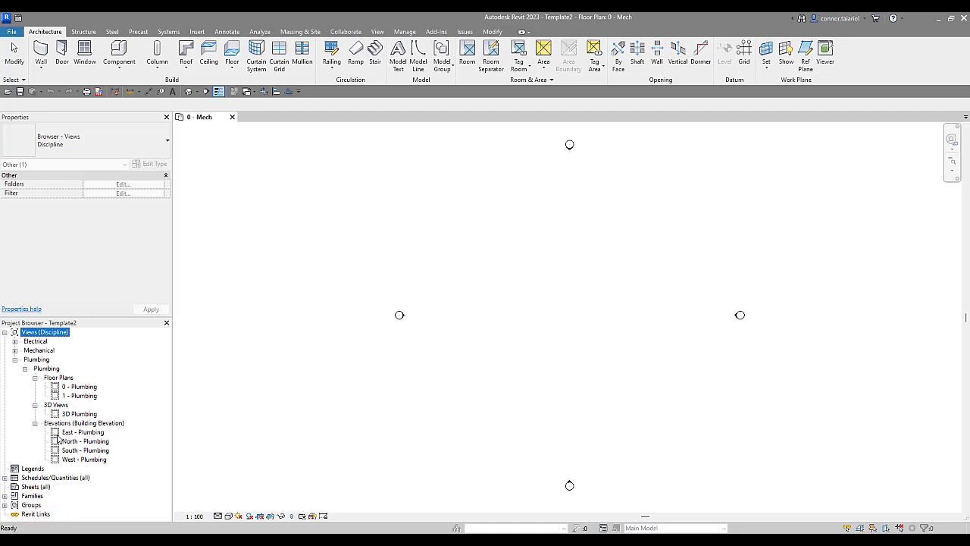
mouse_move(233, 377)
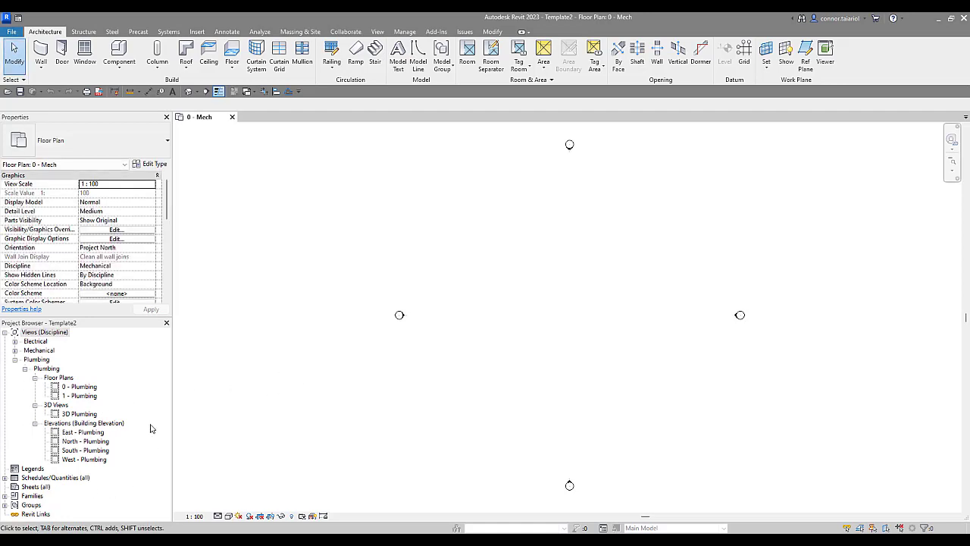
mouse_move(82, 346)
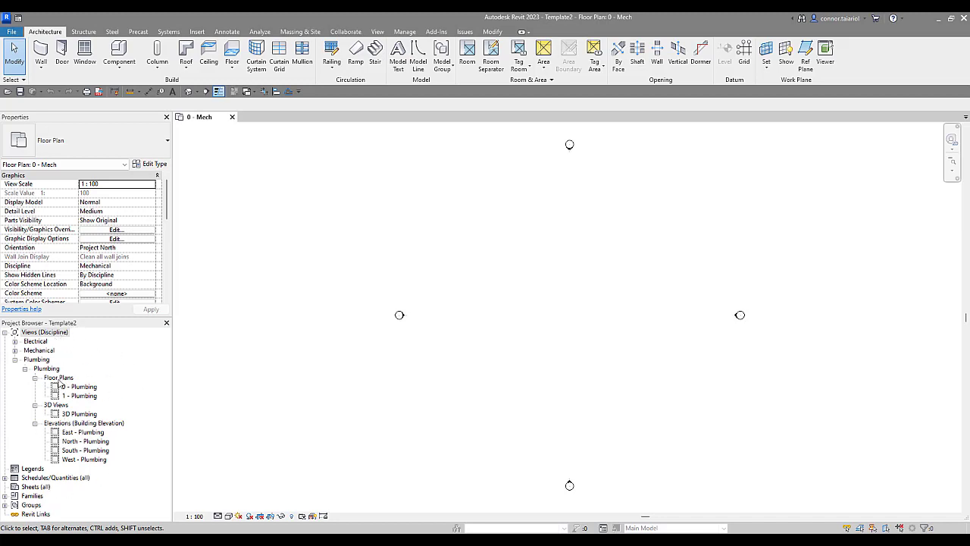
mouse_move(83, 354)
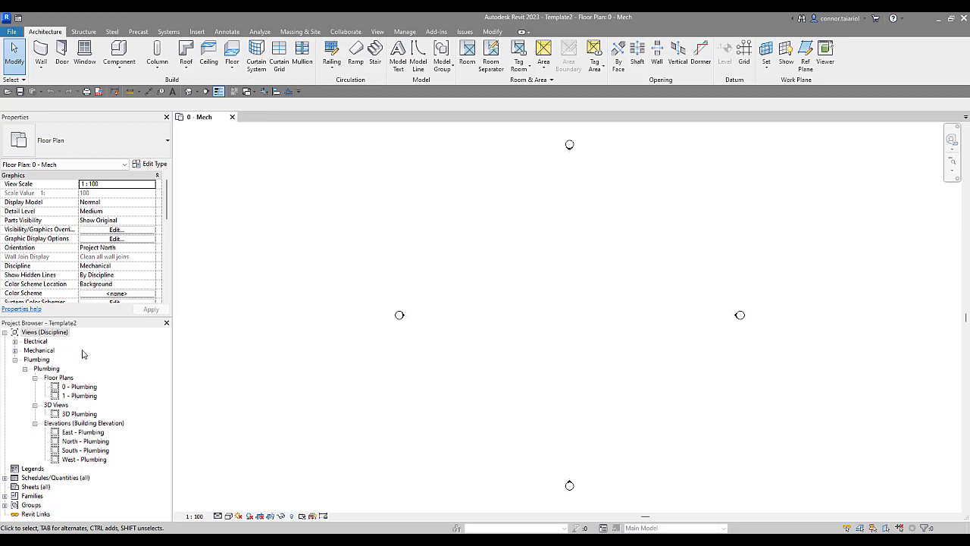
mouse_move(159, 406)
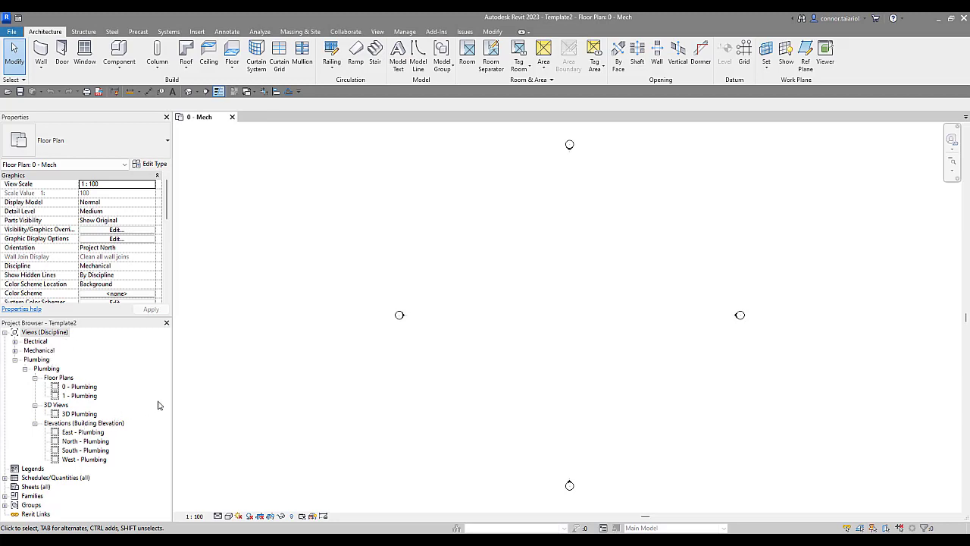
mouse_move(279, 379)
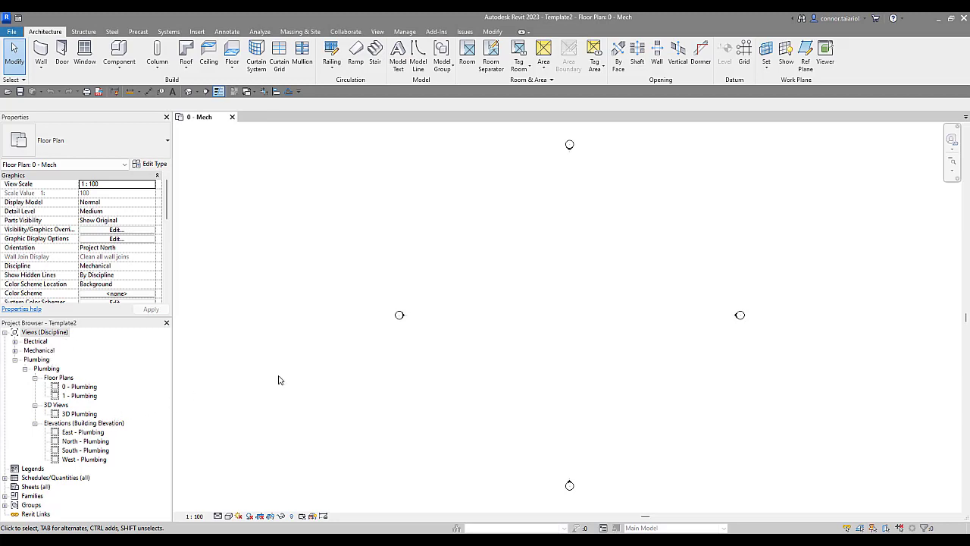
mouse_move(297, 371)
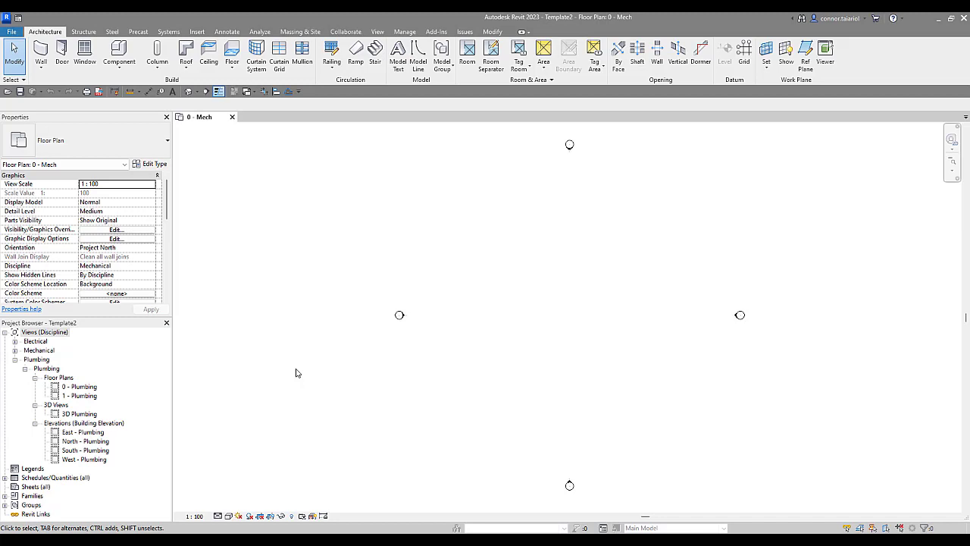
mouse_move(404, 32)
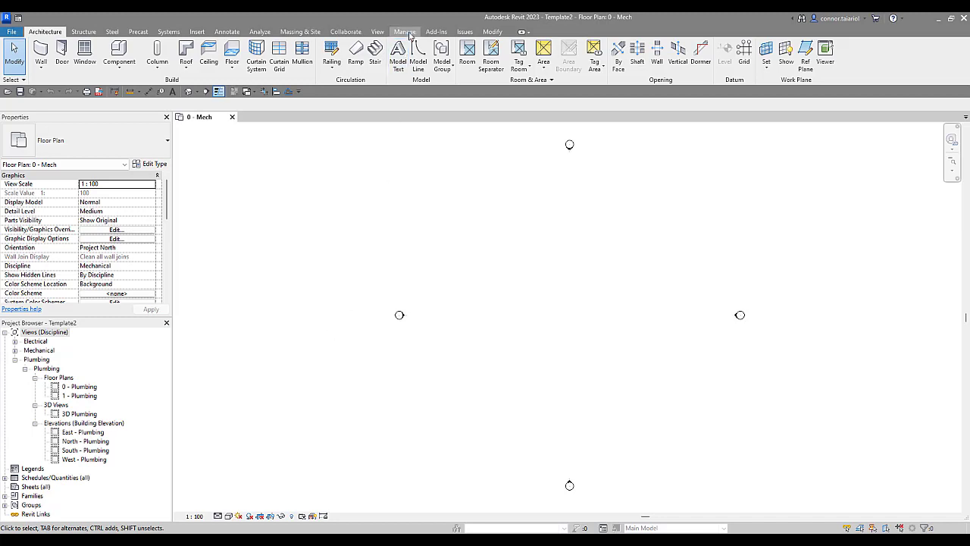
- Show the Project Parameters list from the Manage tab, where only Sub-Discipline exists
click(404, 31)
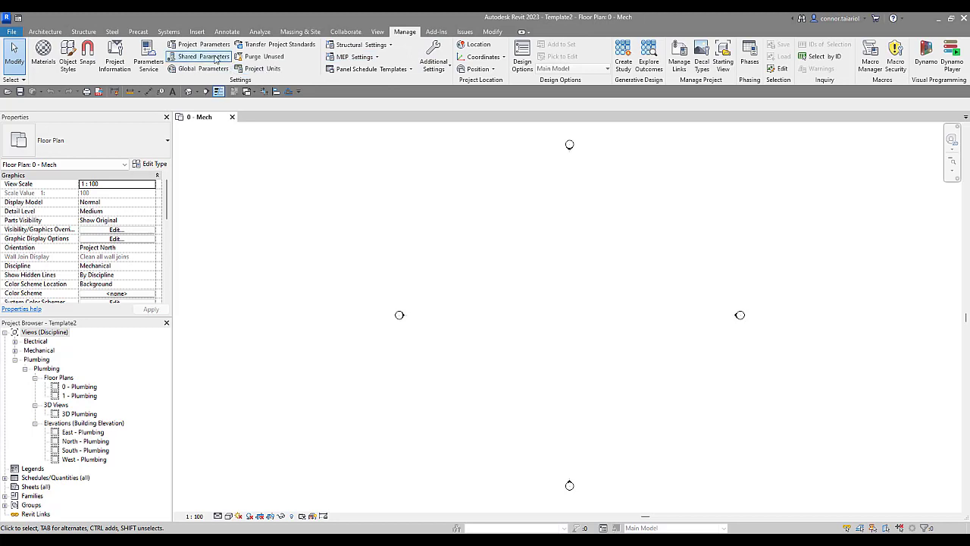
mouse_move(320, 195)
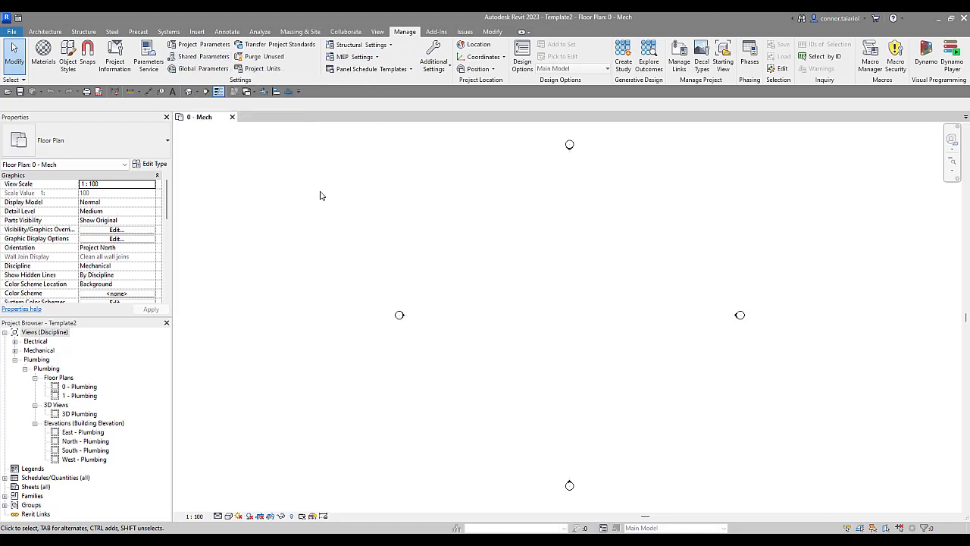
mouse_move(205, 57)
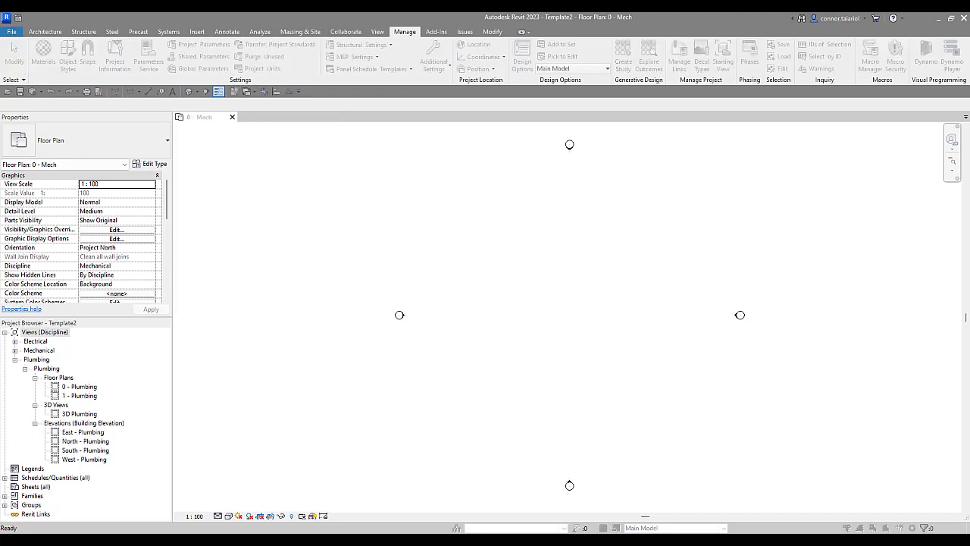
click(196, 44)
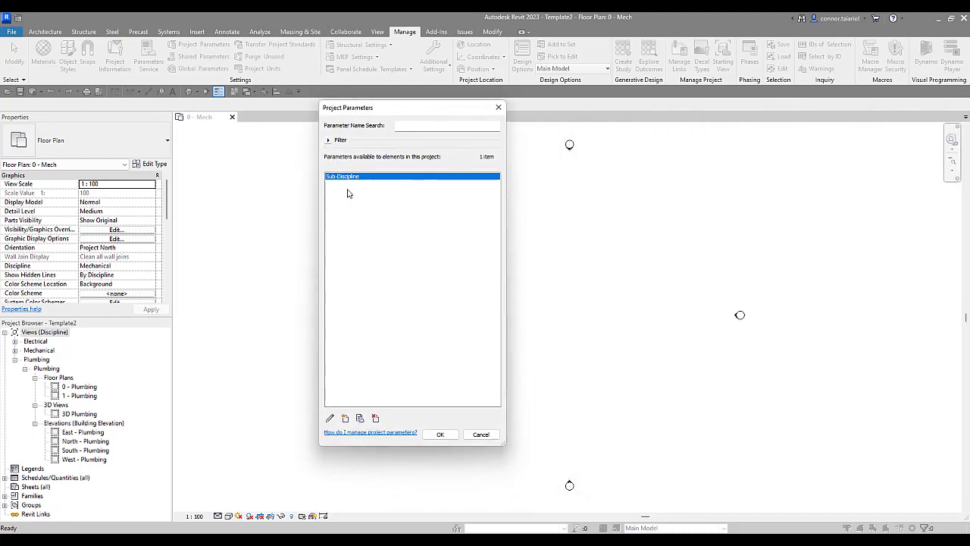
mouse_move(330, 418)
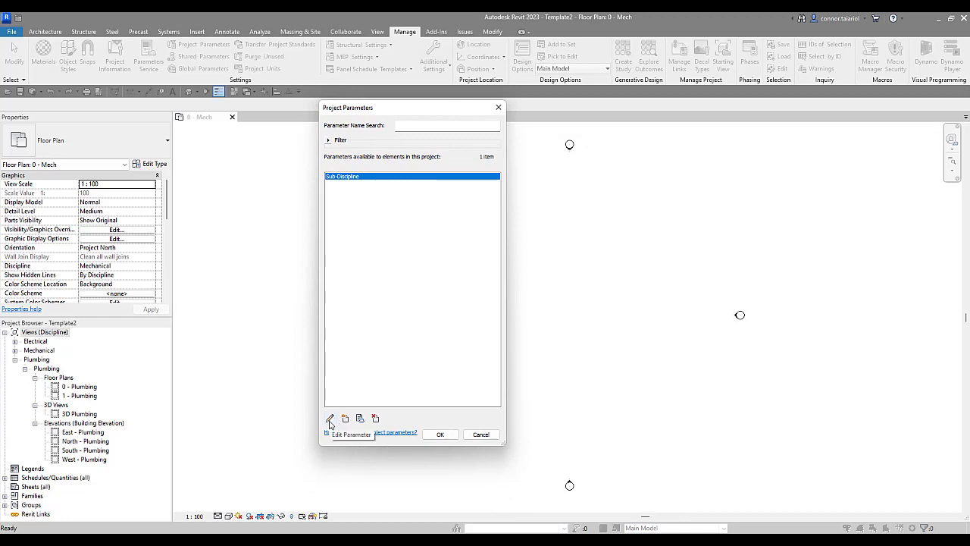
- Define a new parameter 'View Classification' of Text type grouped under Other
click(329, 421)
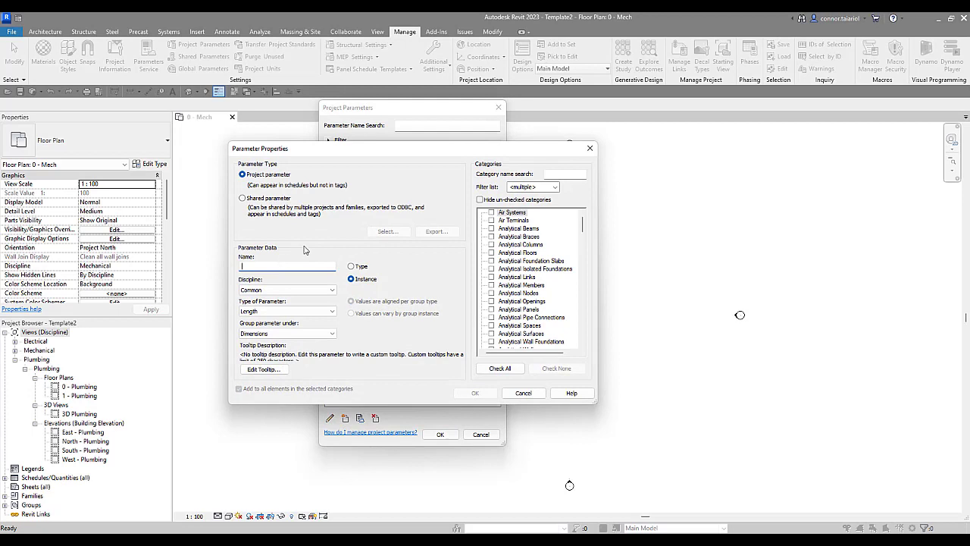
text(Vel)
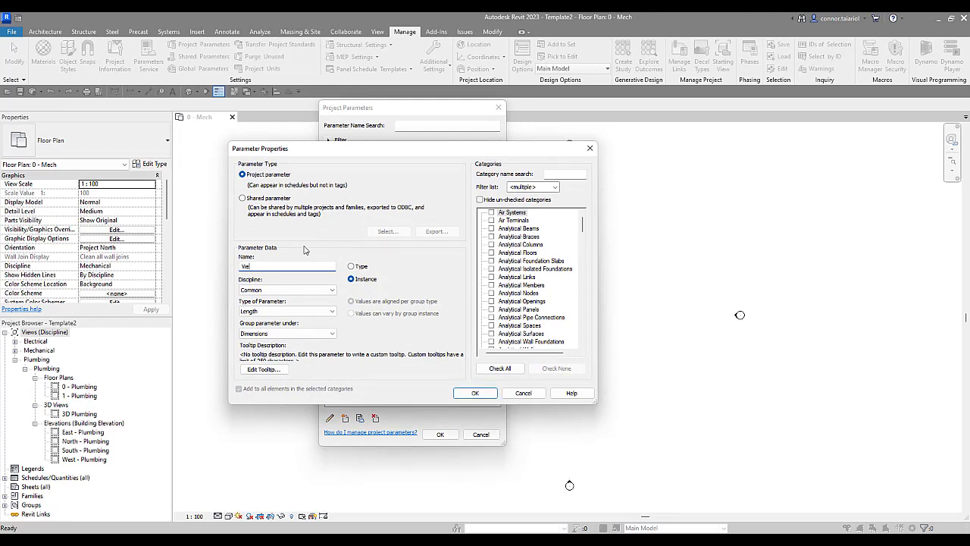
text(View Class)
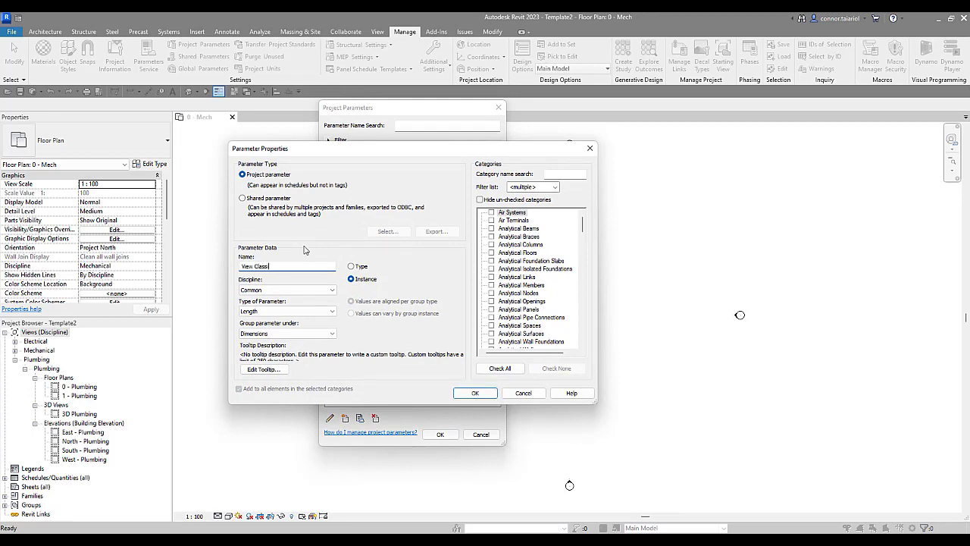
text(ification)
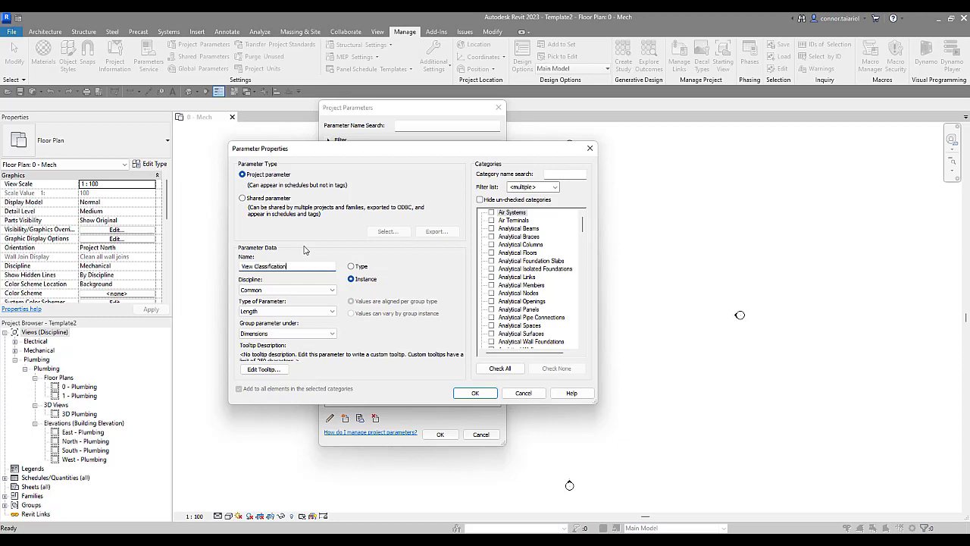
mouse_move(318, 276)
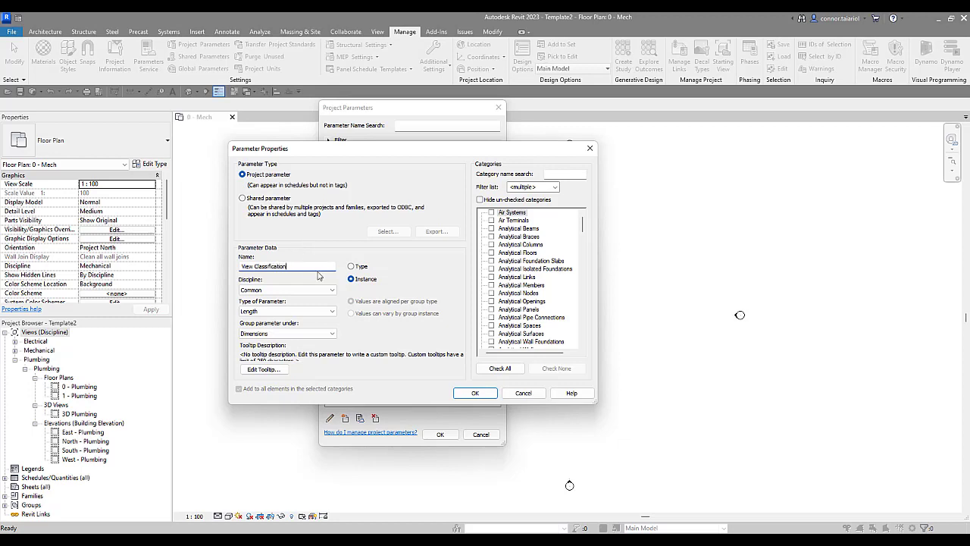
click(307, 311)
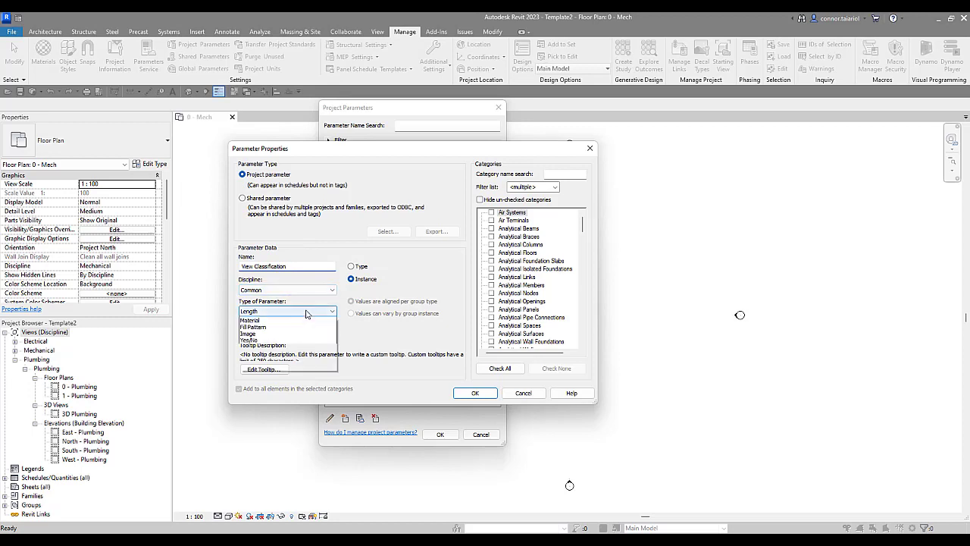
click(258, 341)
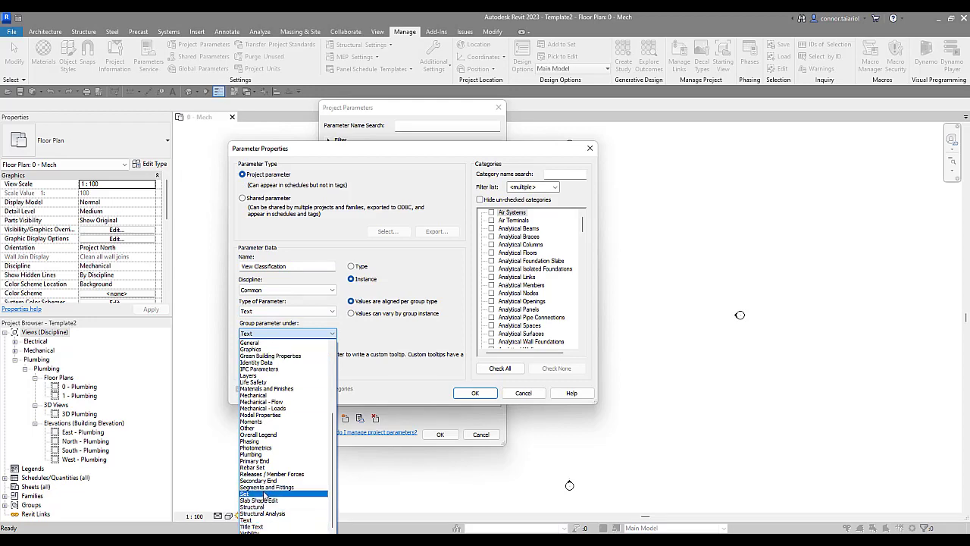
click(253, 427)
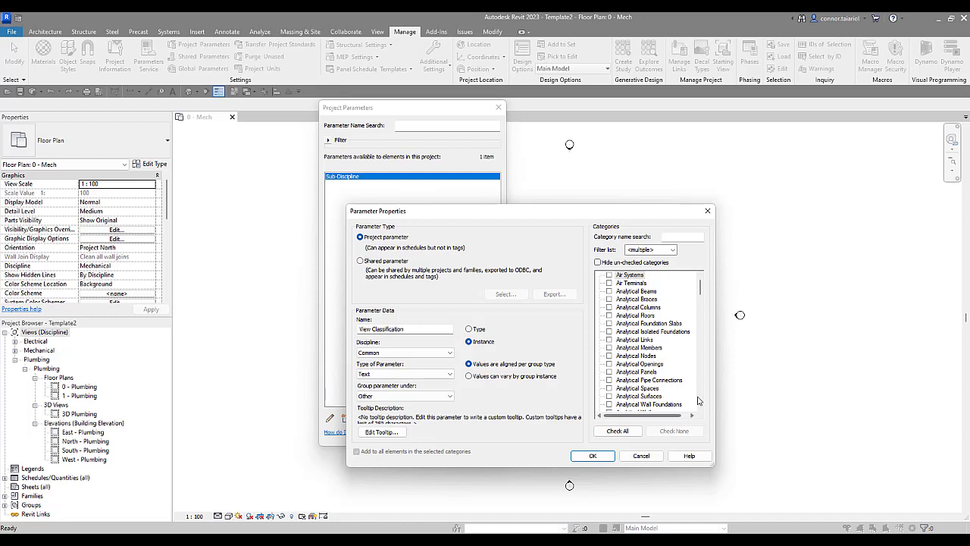
- Check the Views category in the Parameter Properties categories list
scroll(down, 3)
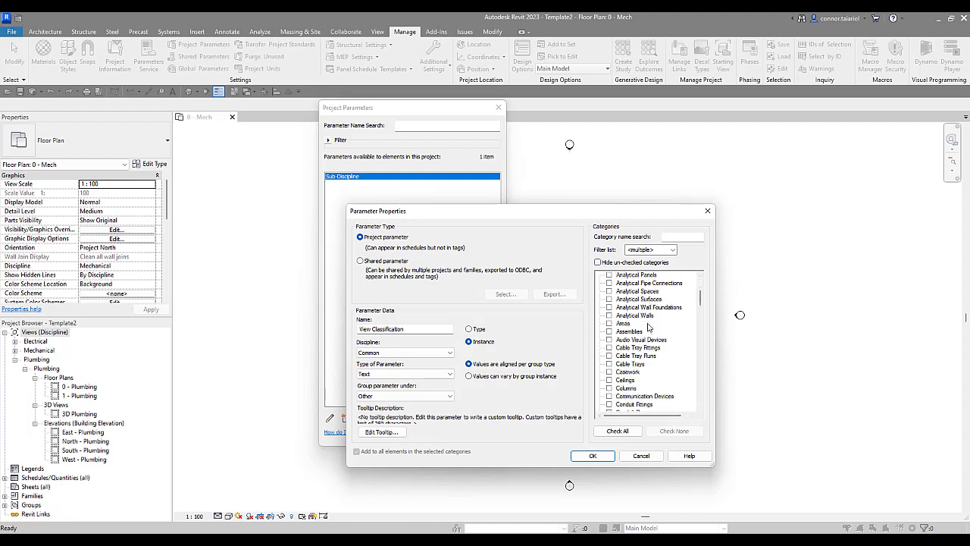
scroll(down, 3)
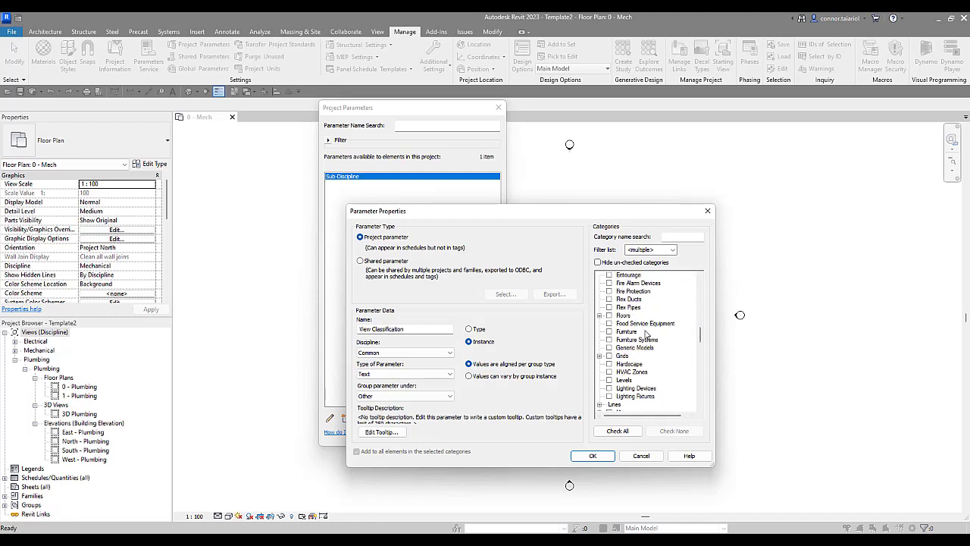
scroll(down, 3)
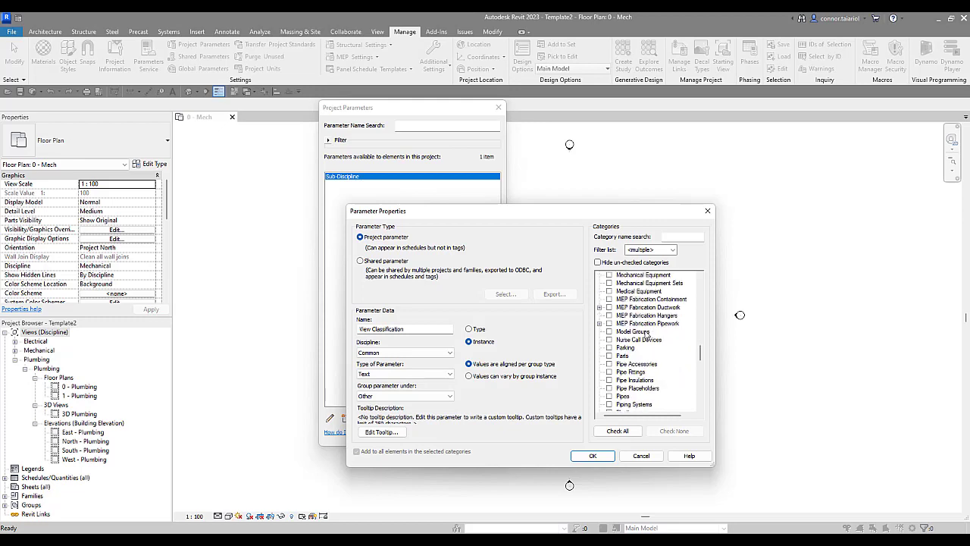
scroll(down, 3)
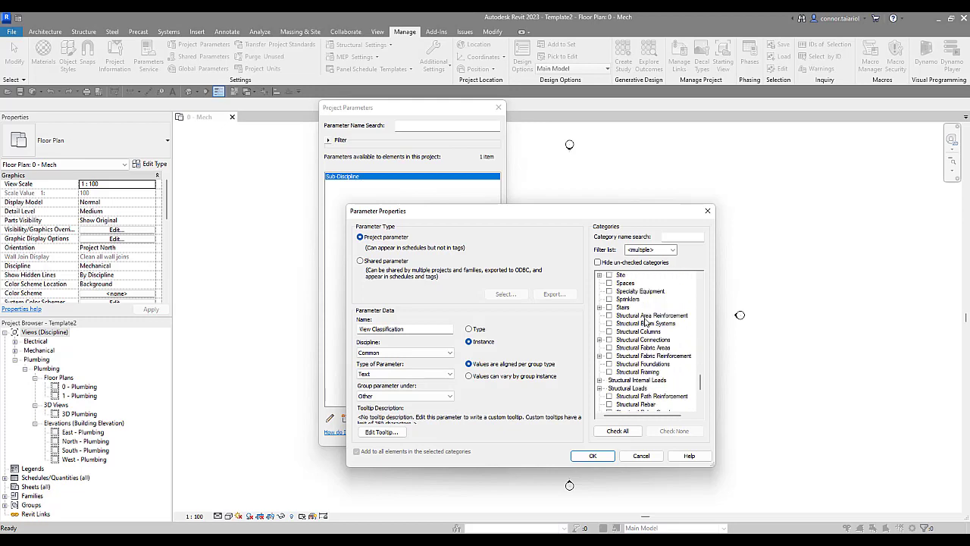
scroll(down, 3)
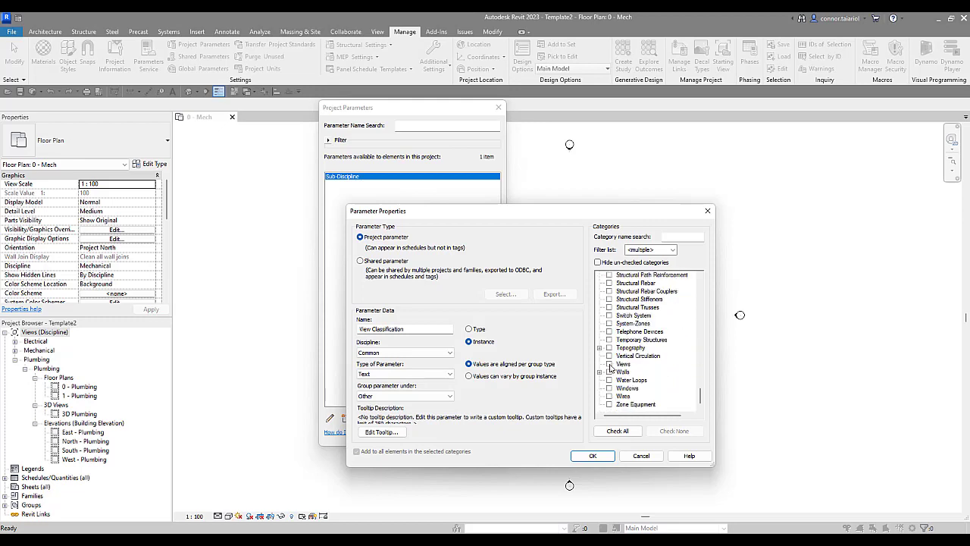
click(592, 456)
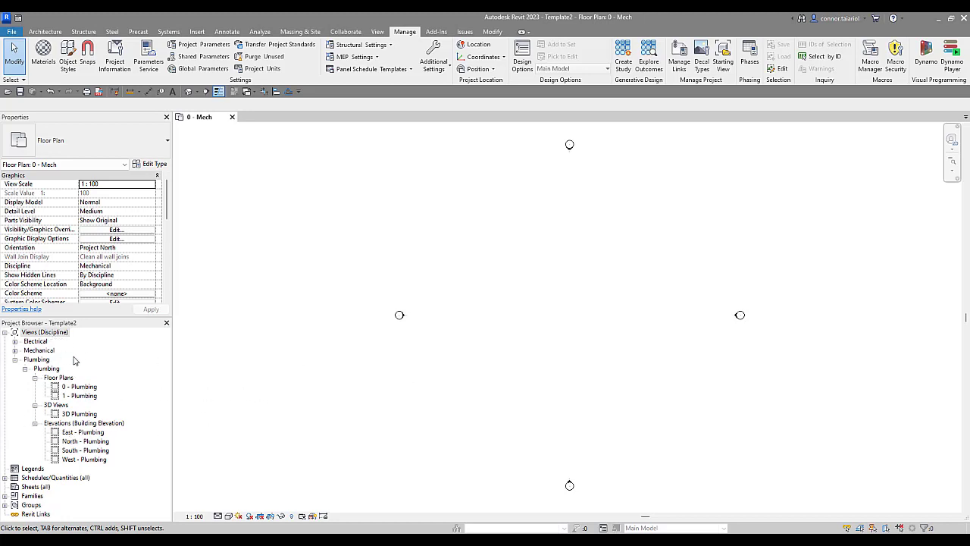
mouse_move(232, 385)
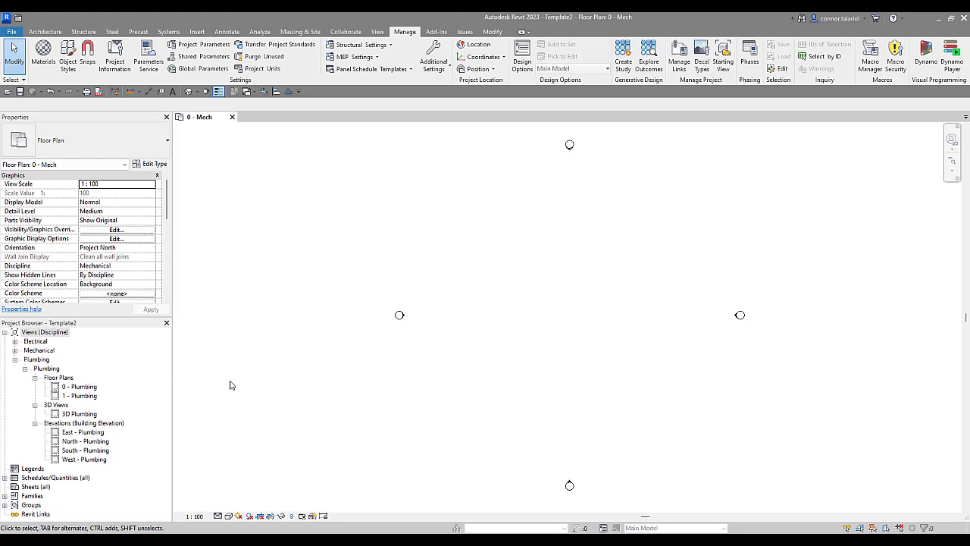
mouse_move(266, 265)
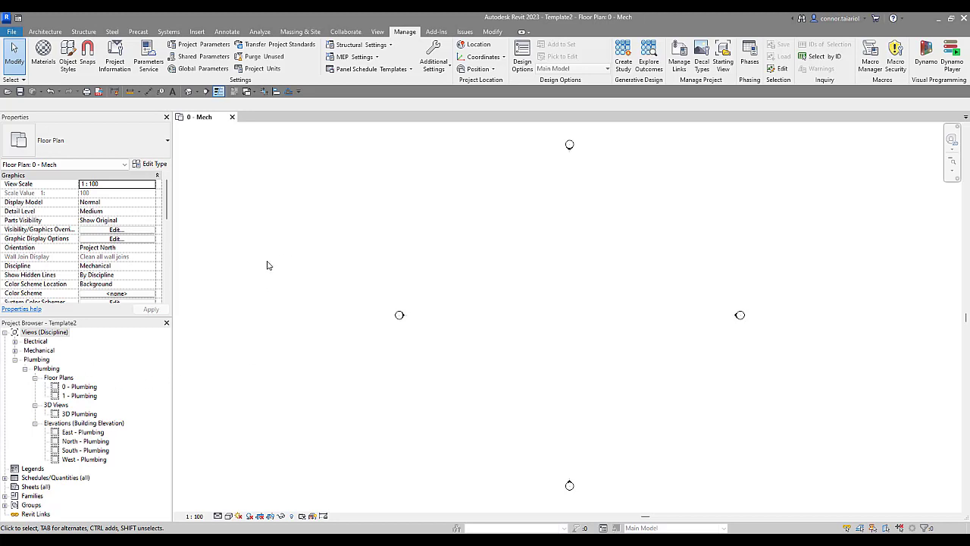
mouse_move(246, 257)
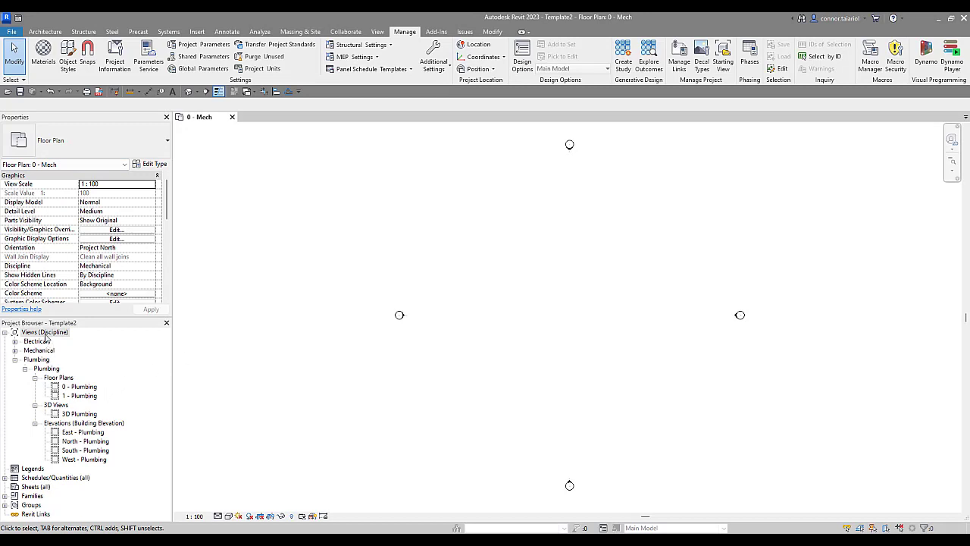
- From Browser Organization, create a new views scheme named Temp and select it
right_click(44, 332)
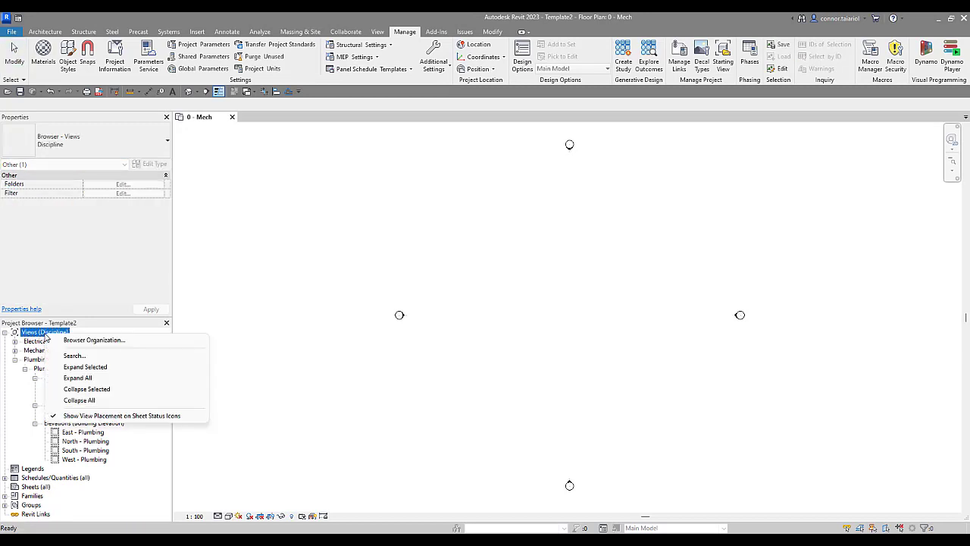
click(94, 340)
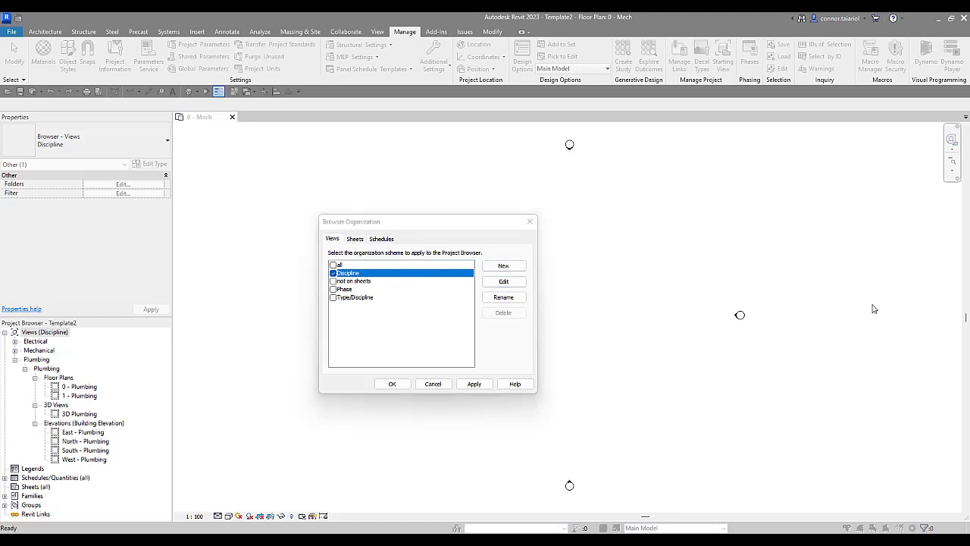
click(502, 265)
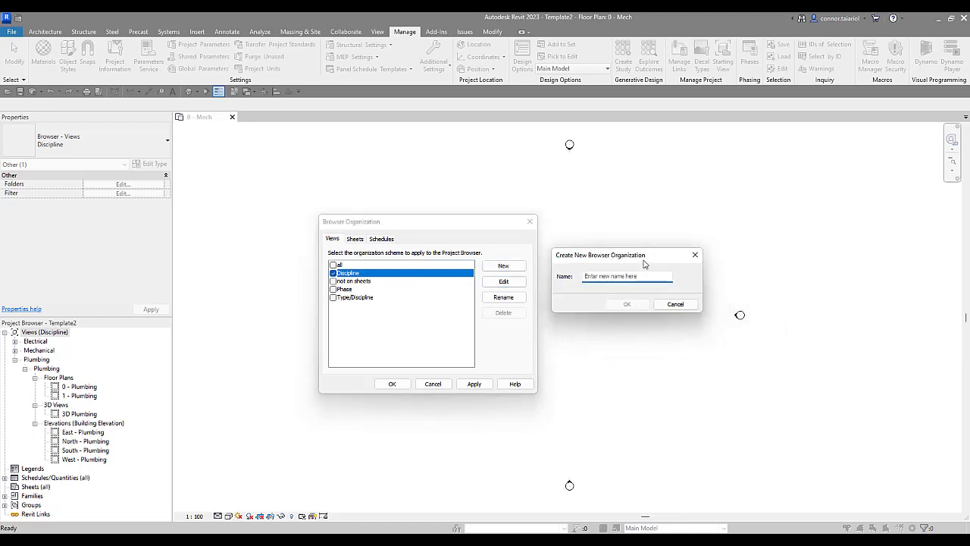
text(V)
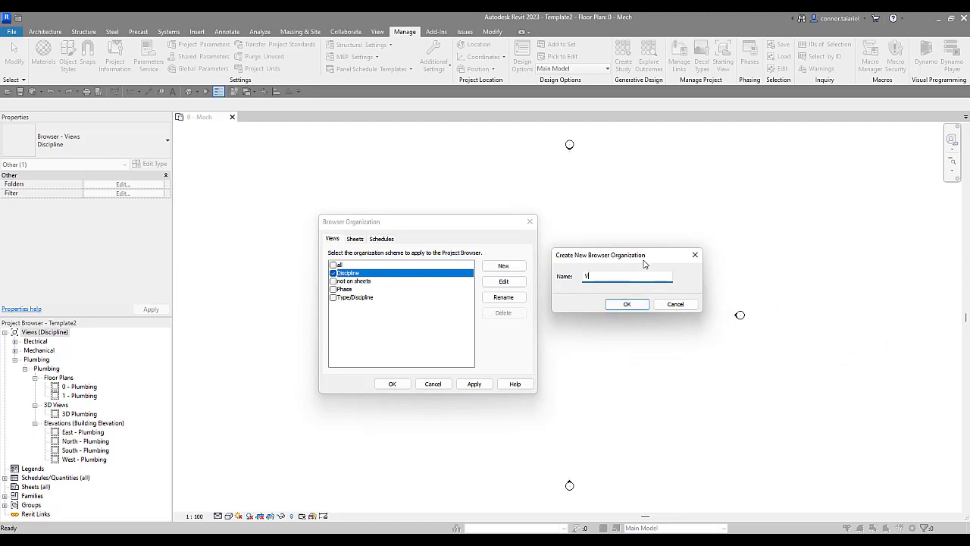
text(ie)
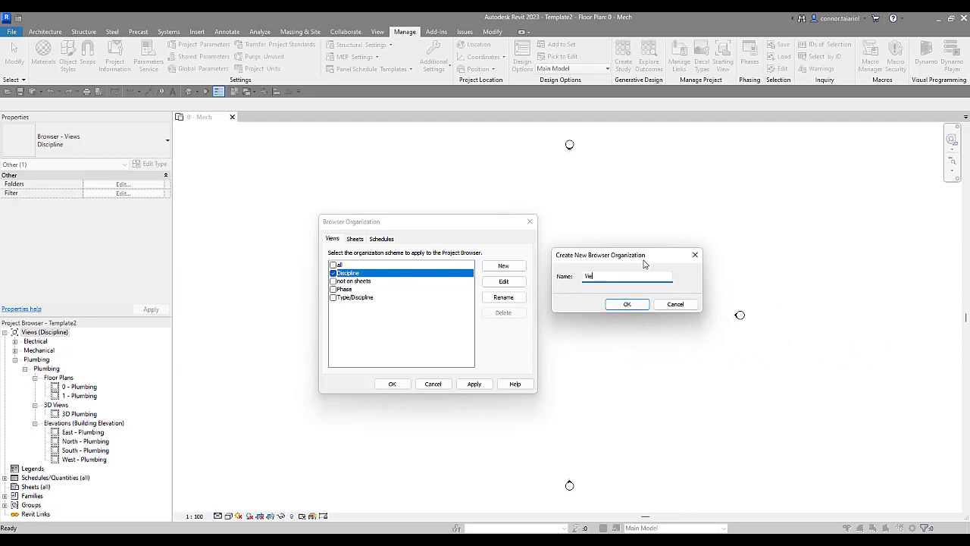
text(Templ)
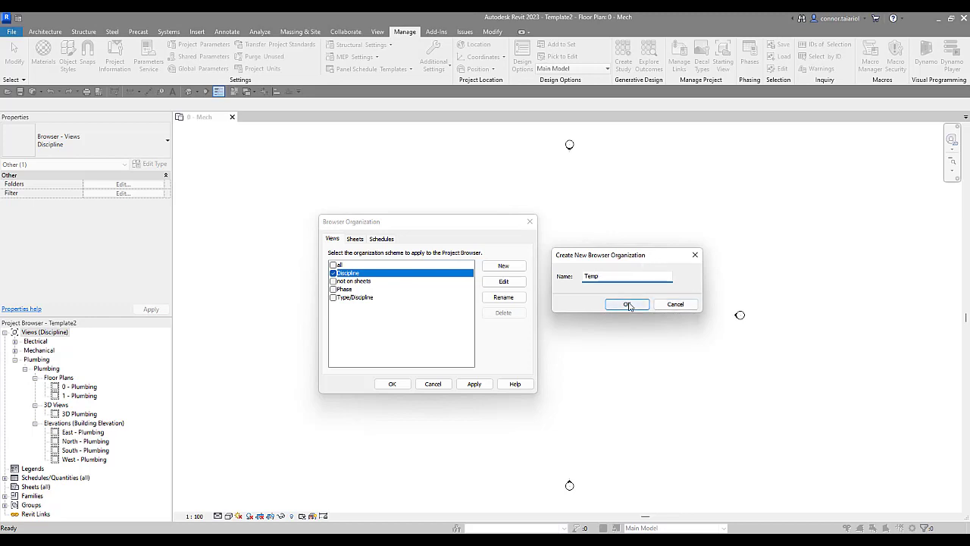
click(625, 304)
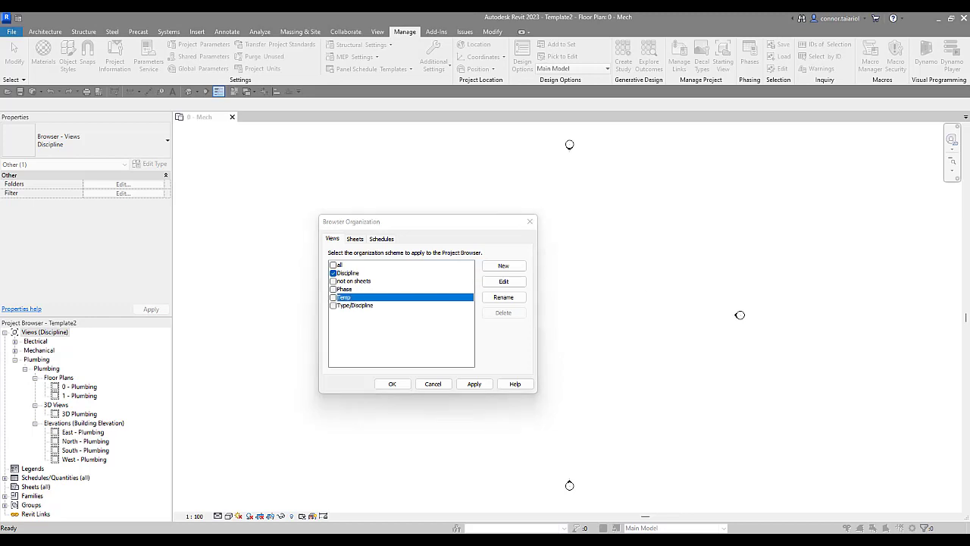
- In Temp's Grouping and Sorting rules, group views first by View Classification
click(503, 282)
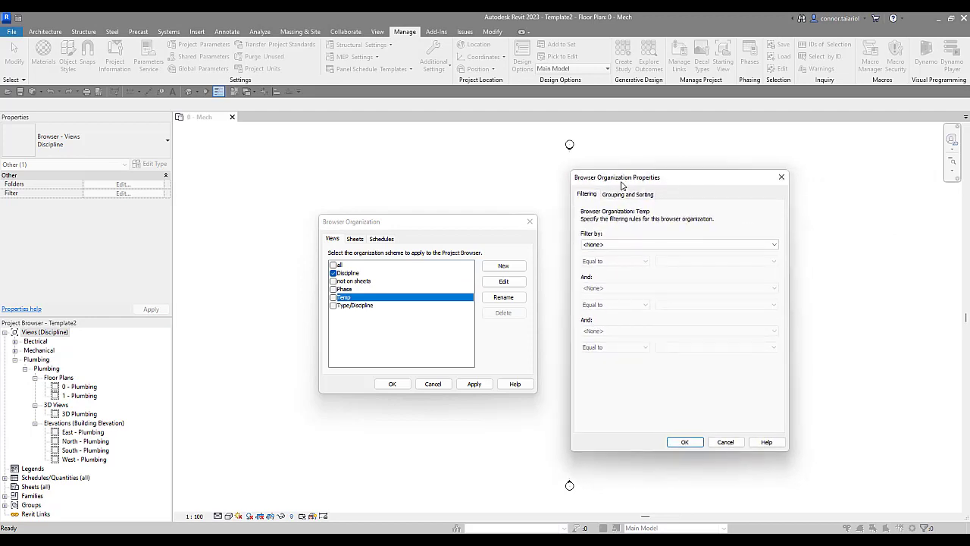
mouse_move(628, 205)
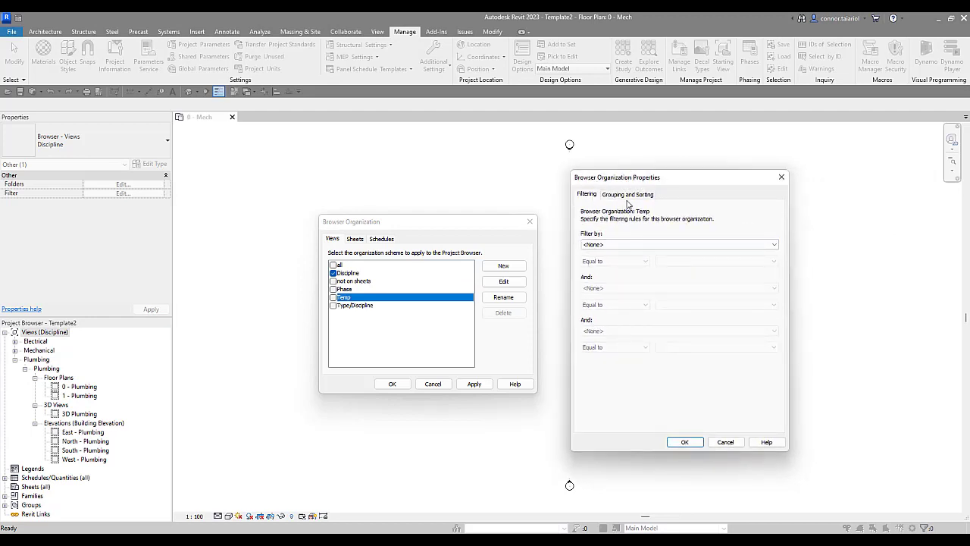
click(627, 194)
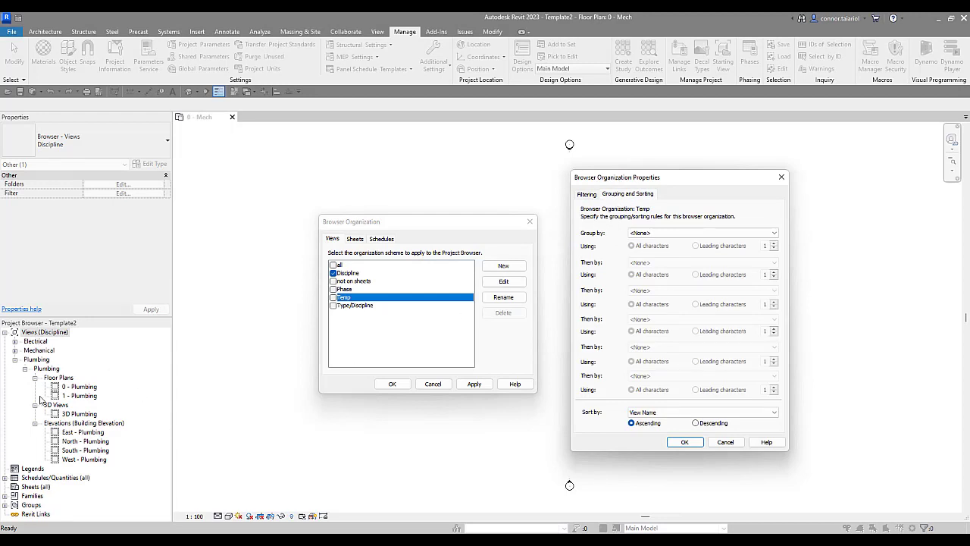
click(698, 233)
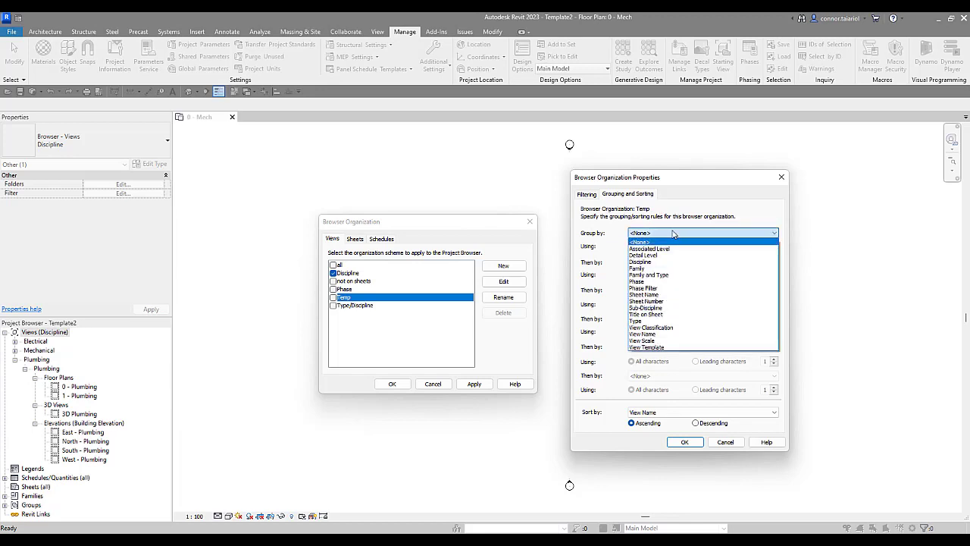
mouse_move(643, 333)
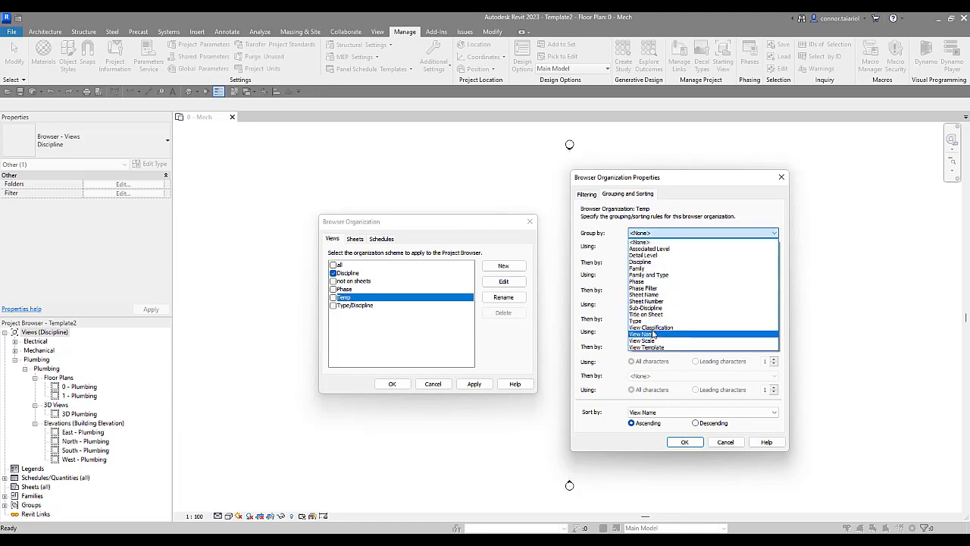
click(651, 326)
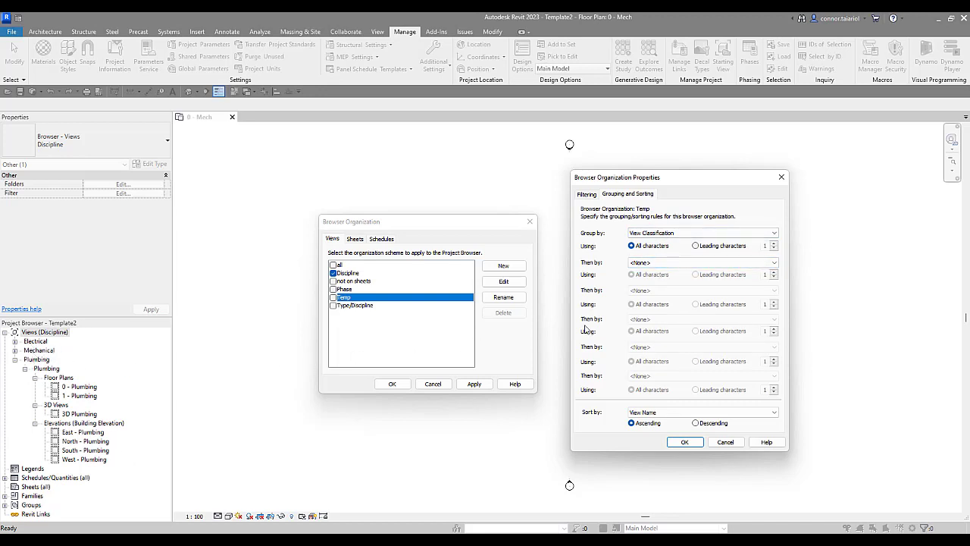
- Group next by Discipline, then Sub-Discipline, and confirm the Temp rules
click(697, 262)
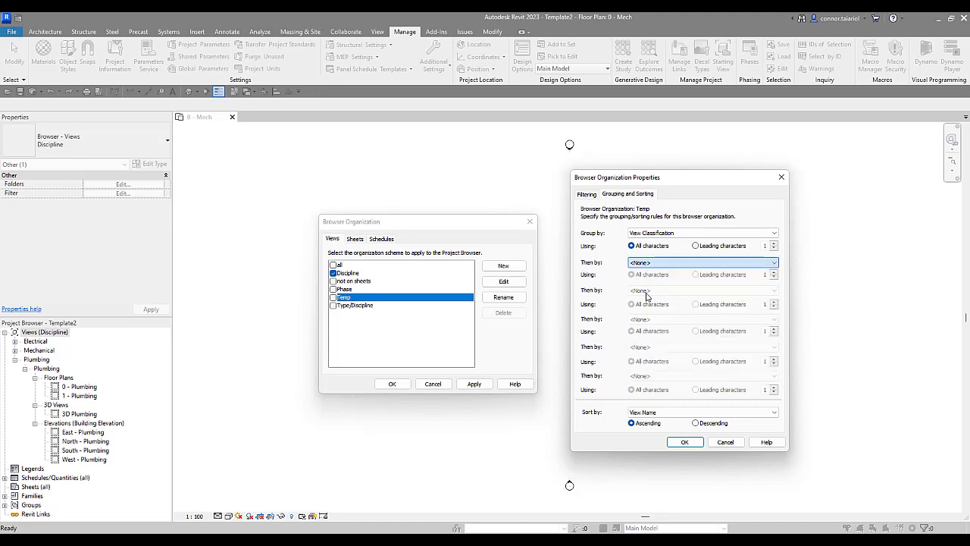
click(700, 262)
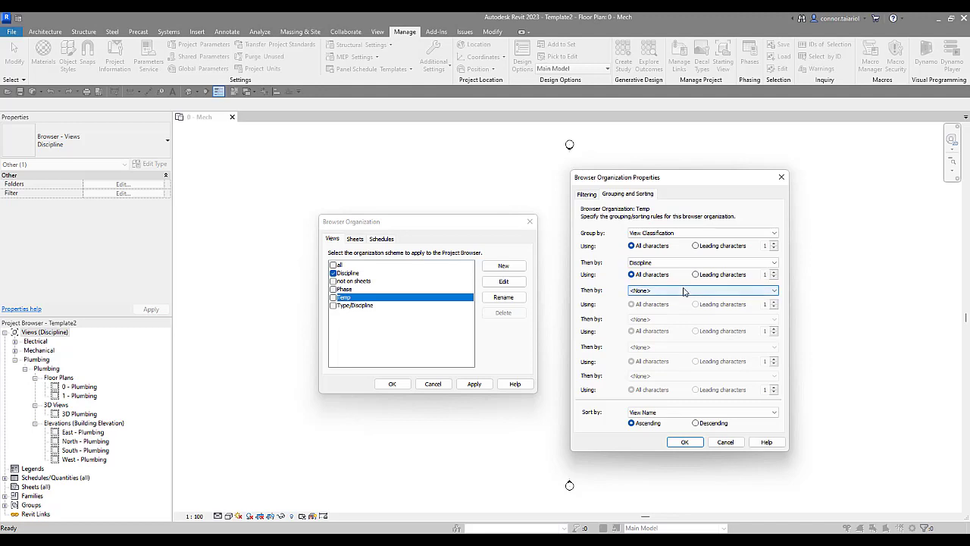
click(701, 289)
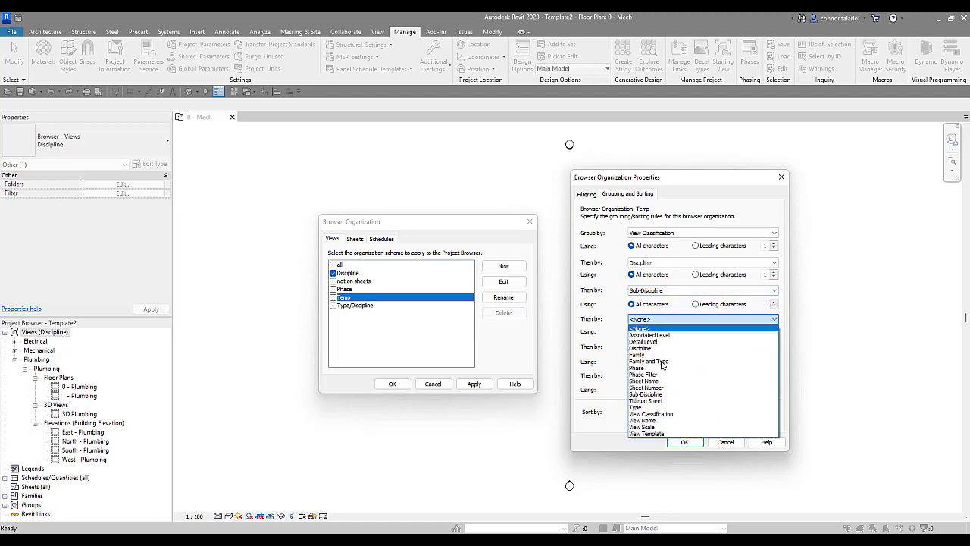
mouse_move(650, 414)
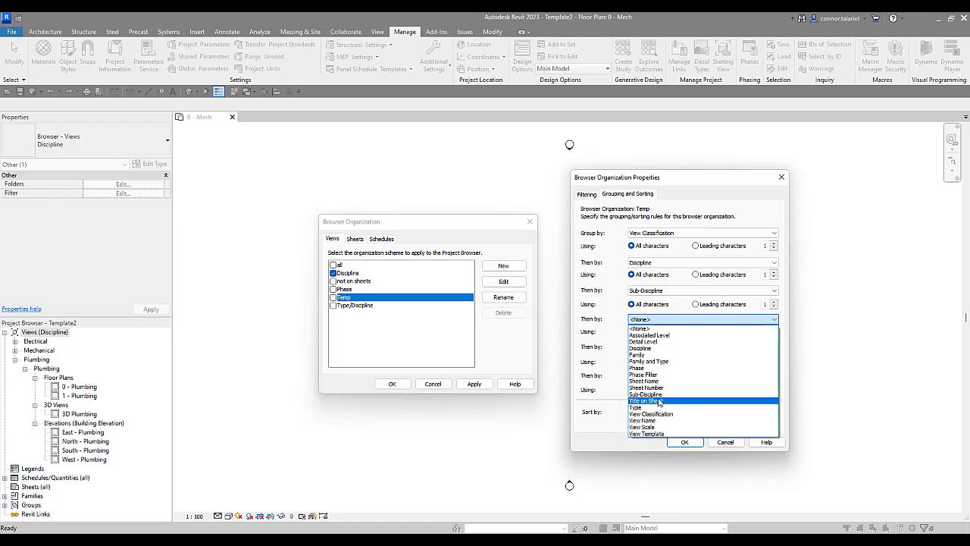
mouse_move(660, 368)
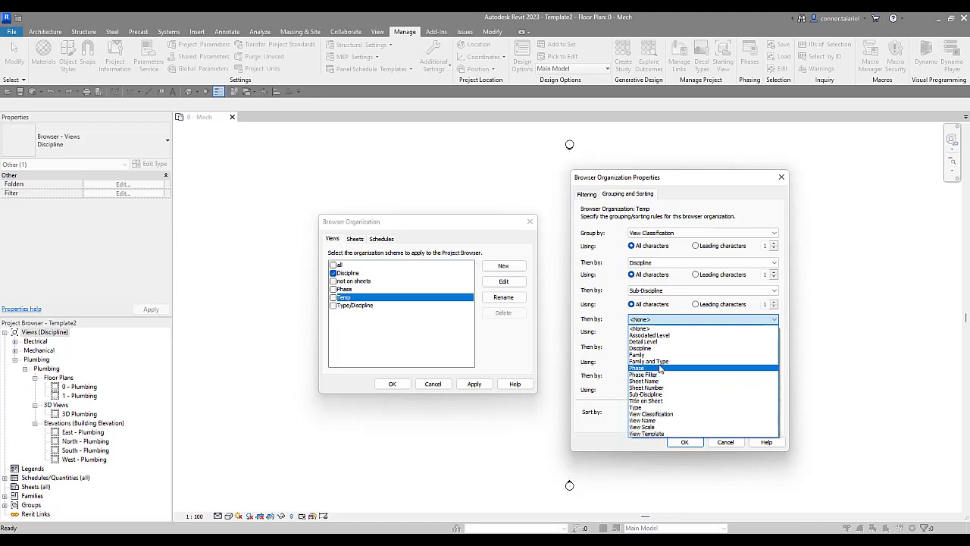
click(637, 354)
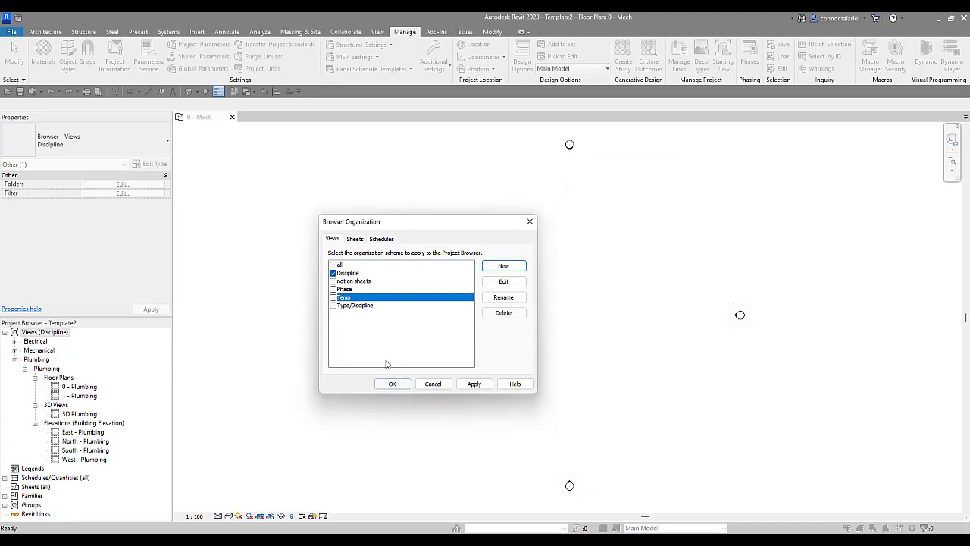
- Make Temp the active browser organization and expand the unclassified ??? group
click(333, 273)
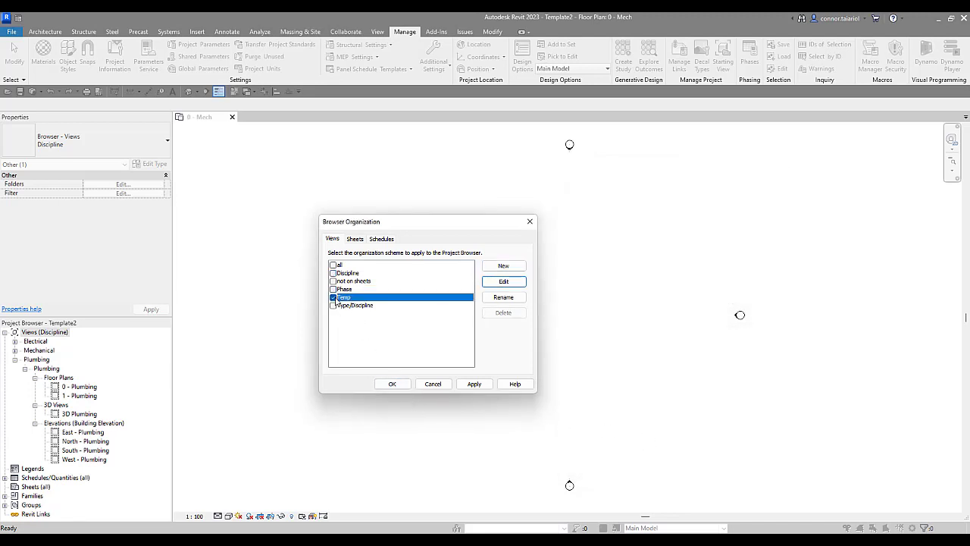
click(391, 383)
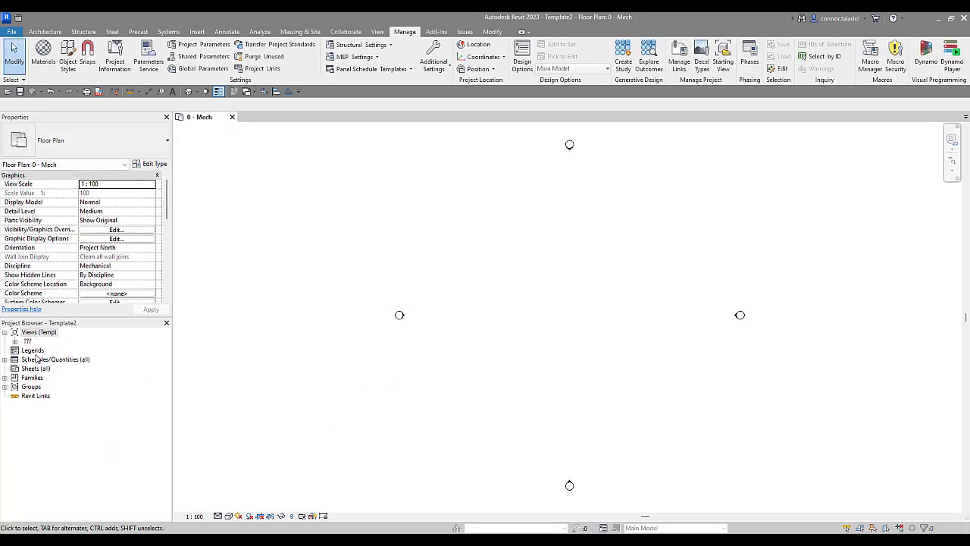
click(18, 341)
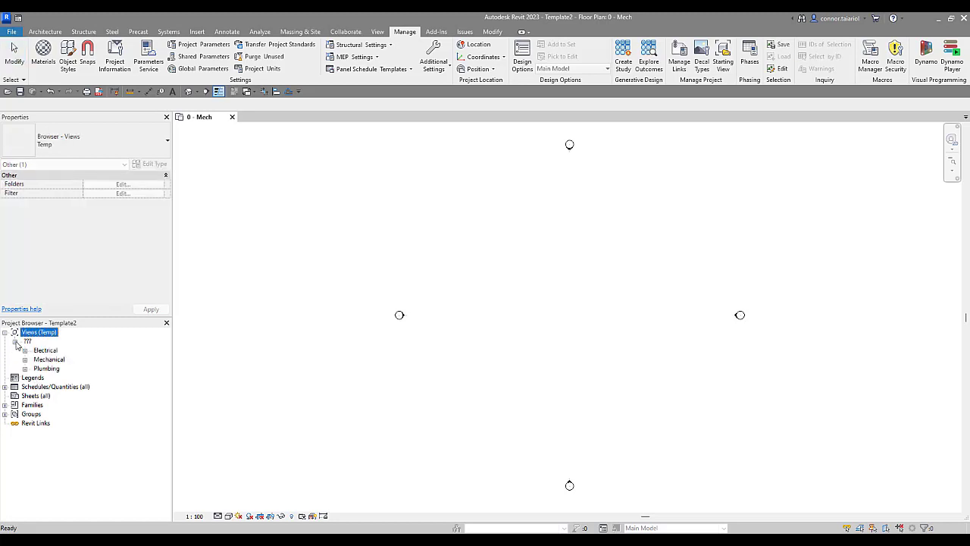
click(25, 350)
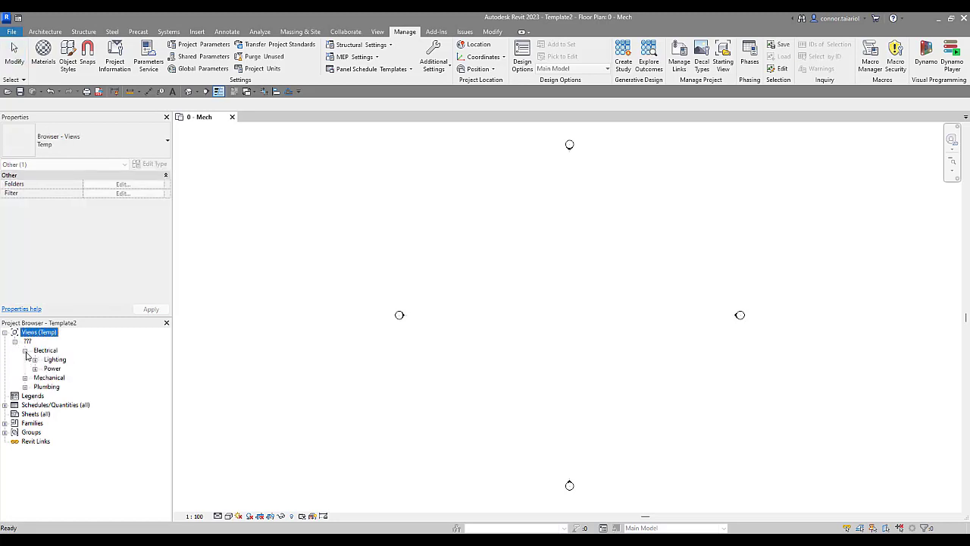
click(21, 341)
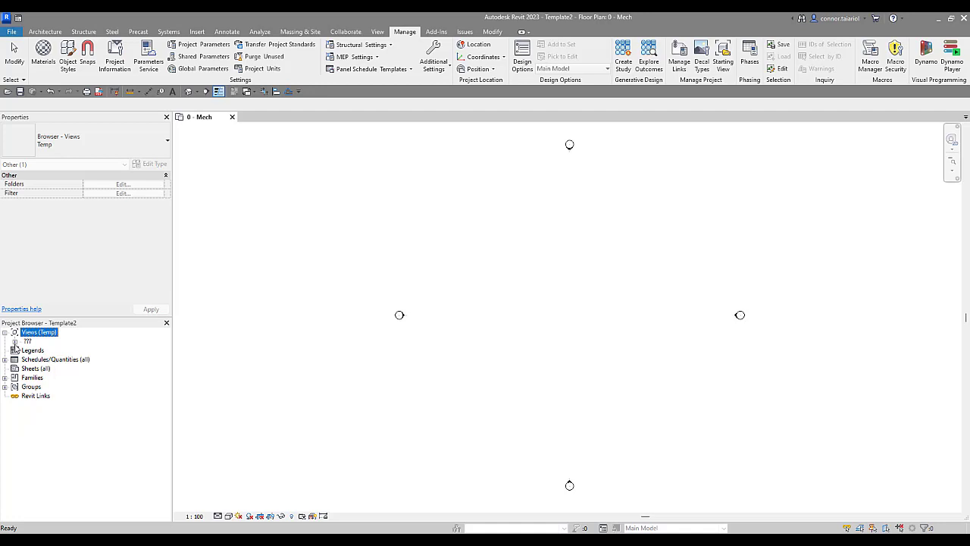
click(14, 340)
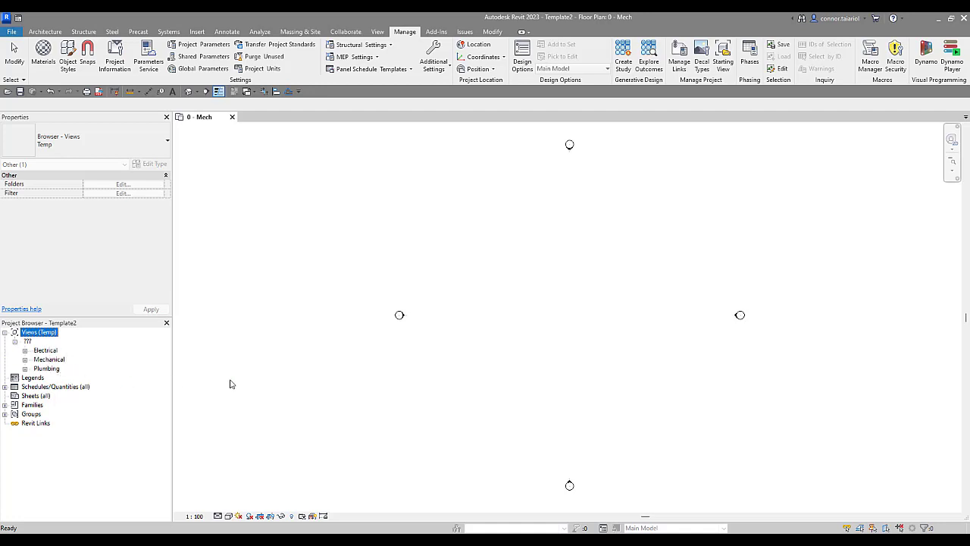
mouse_move(372, 356)
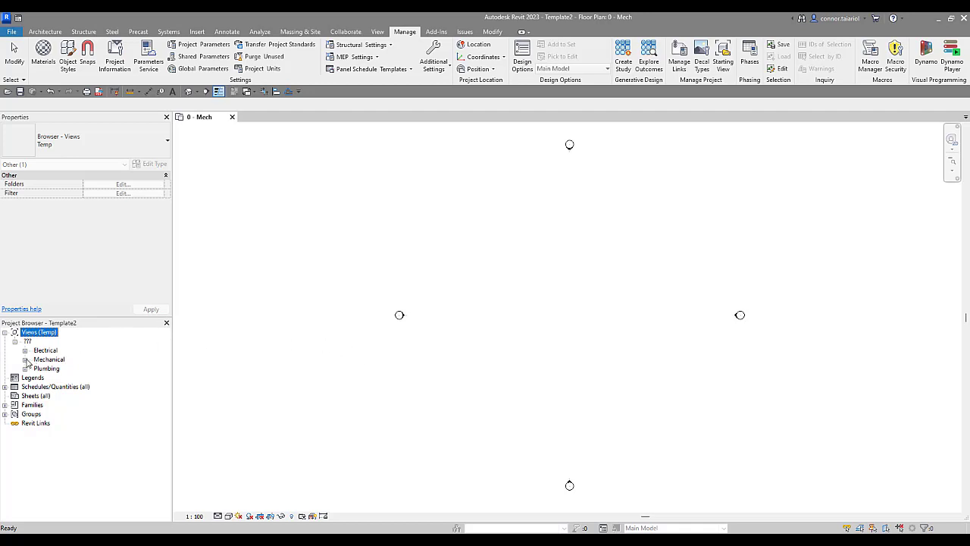
- Expand Mechanical and its HVAC sub-discipline to show the floor plans
click(36, 359)
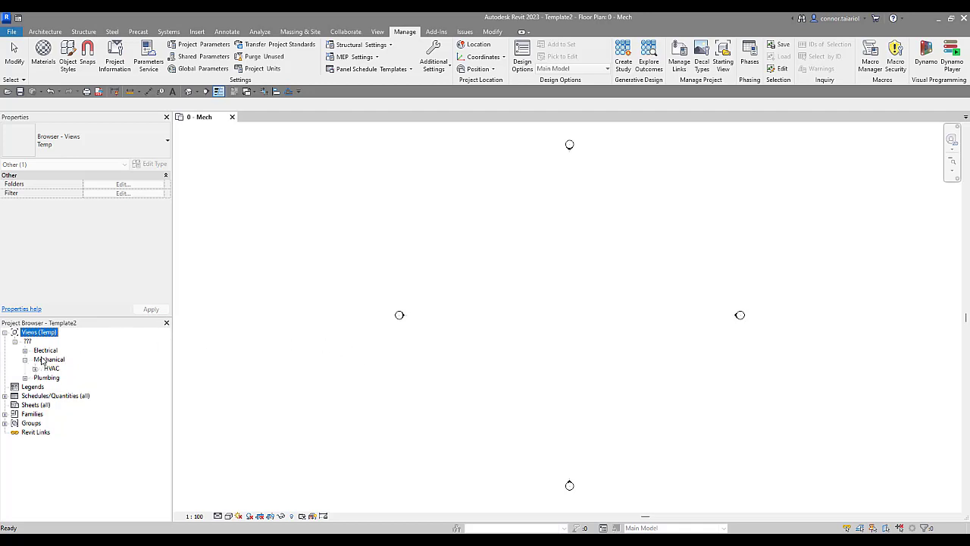
click(36, 367)
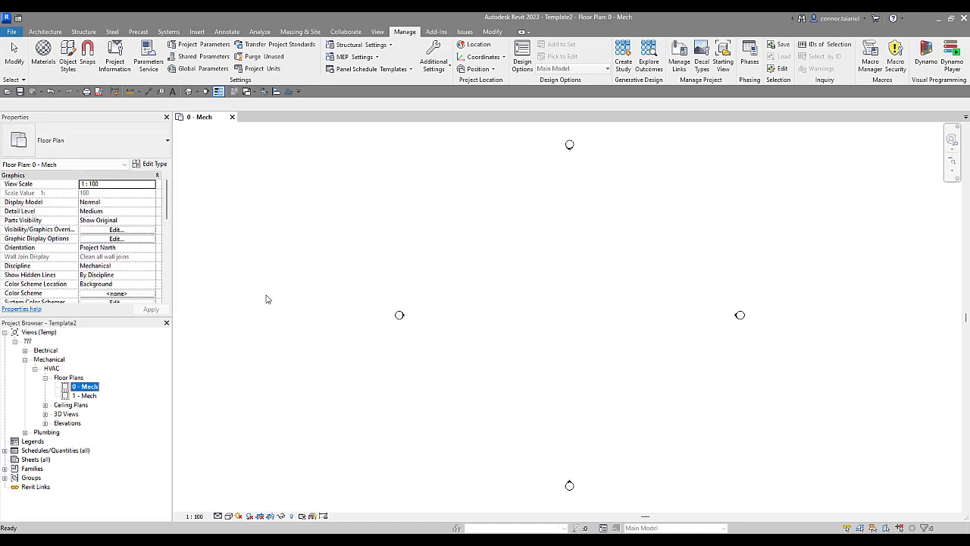
mouse_move(96, 347)
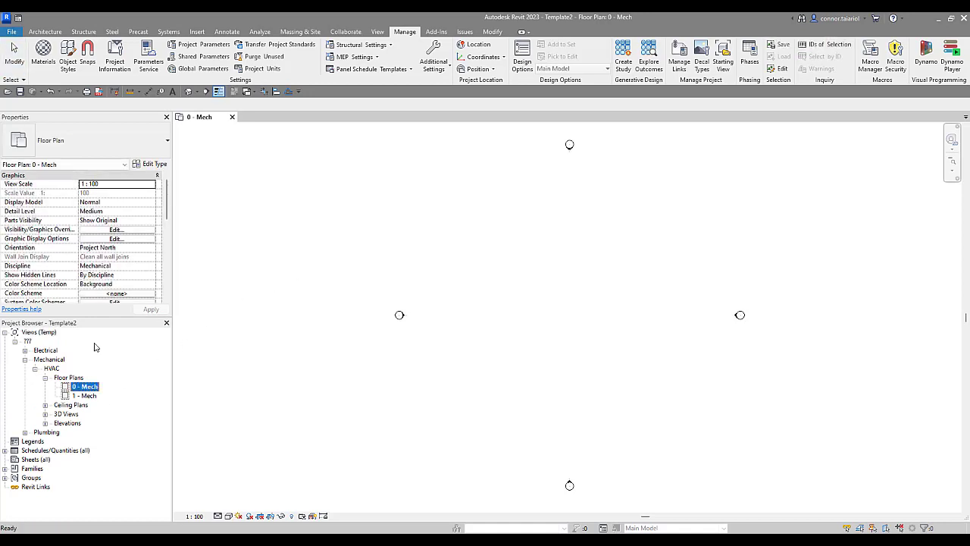
- Set the 0 - Mech floor plan's View Classification to Sheet
scroll(down, 3)
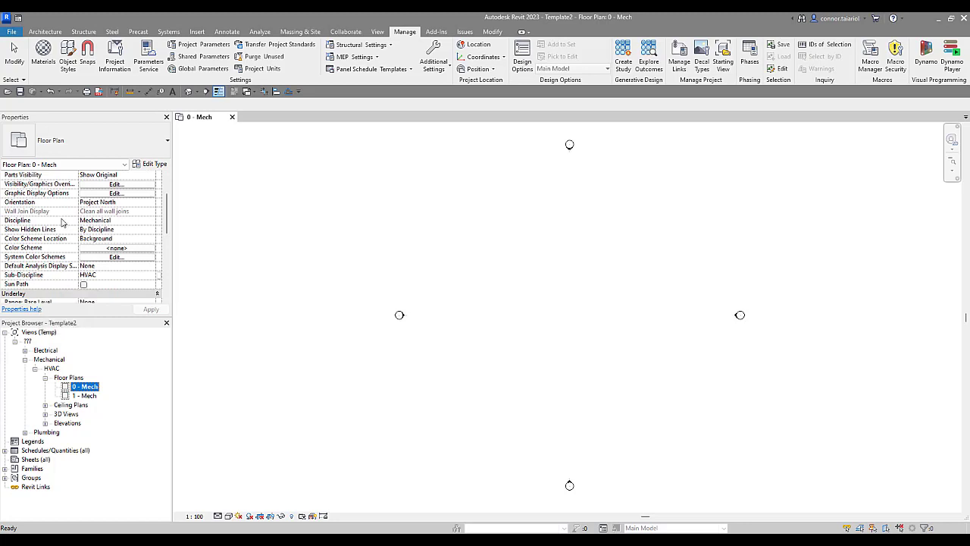
scroll(down, 3)
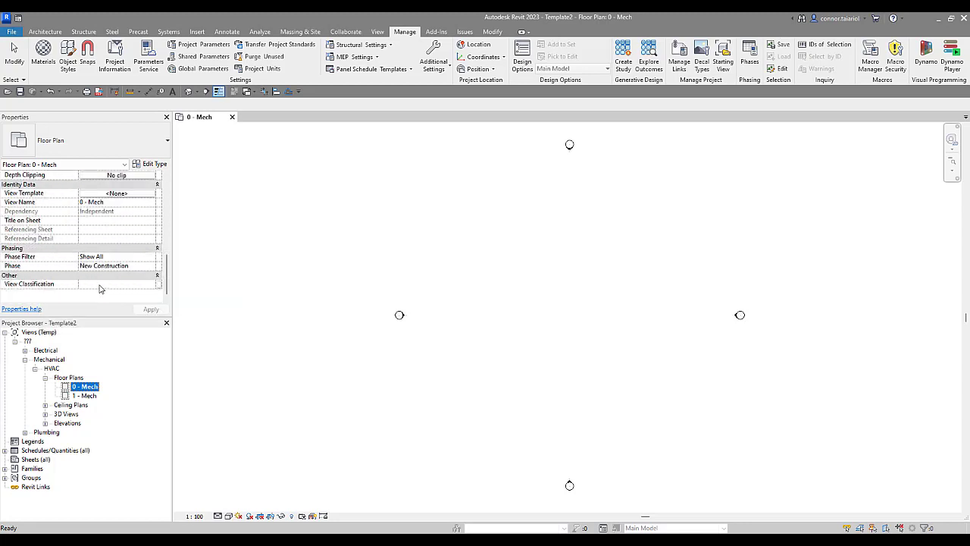
click(113, 283)
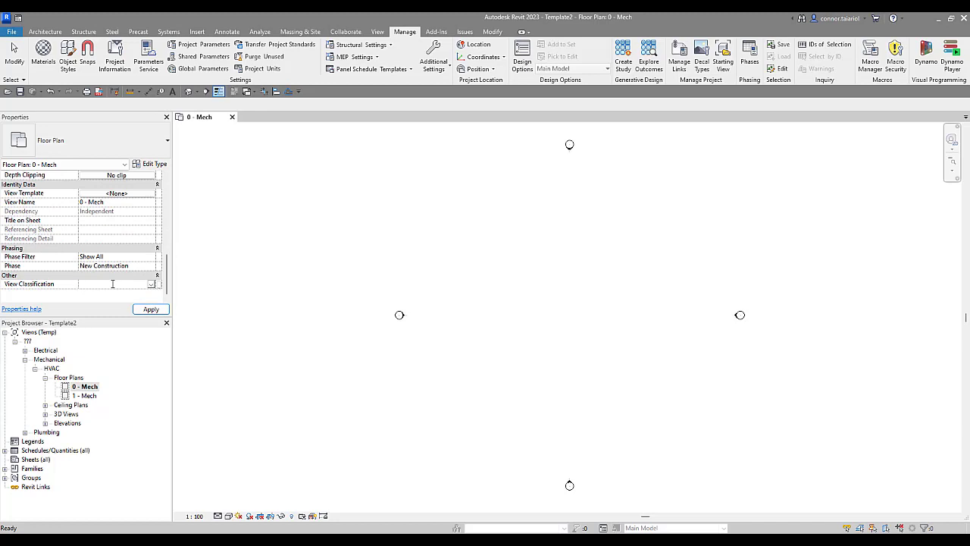
text(Sheet)
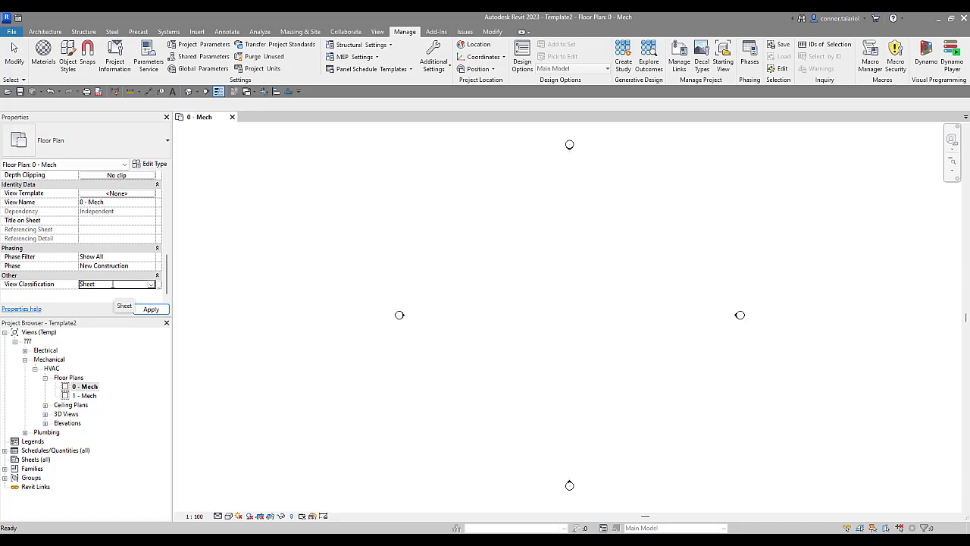
click(151, 308)
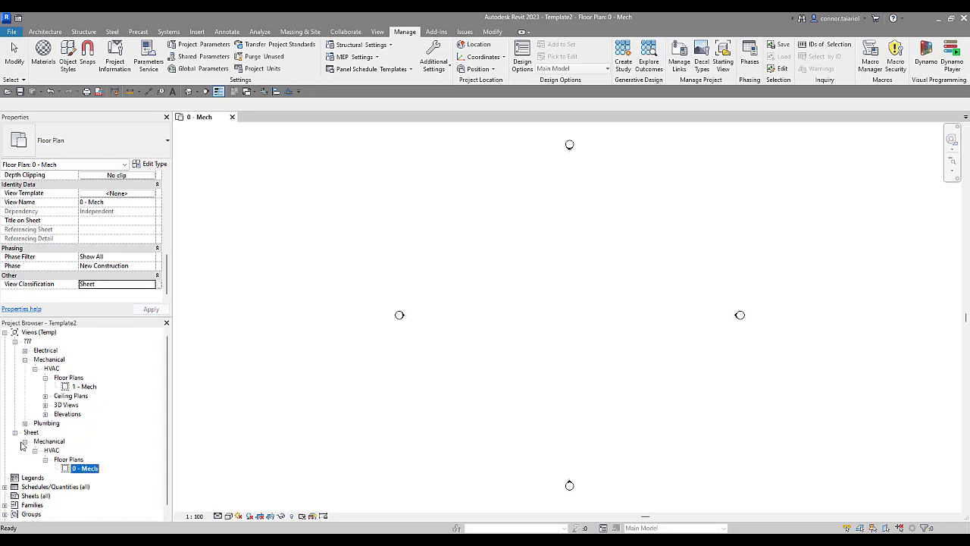
- Classify 1 - Mech as Working, then show Electrical's Lighting views instead of Mechanical
click(14, 432)
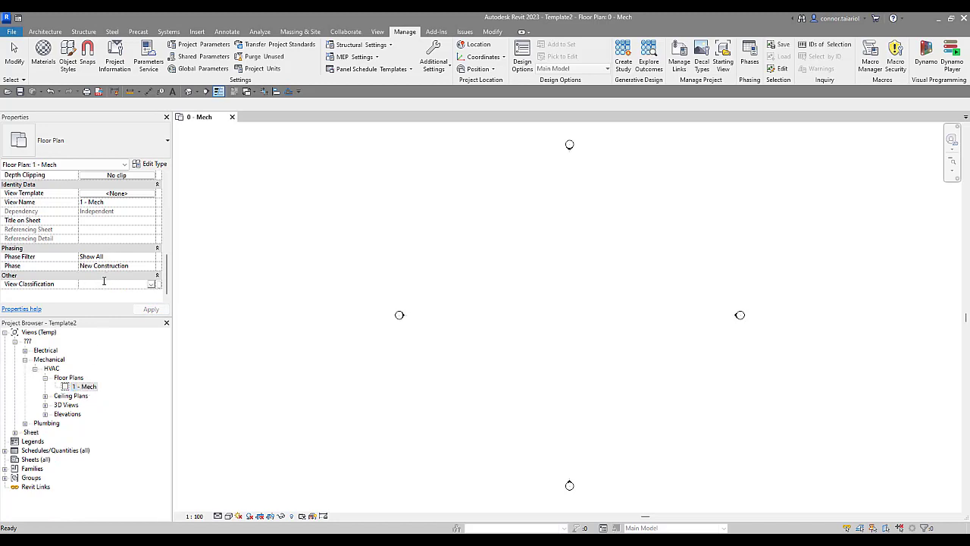
text(Working)
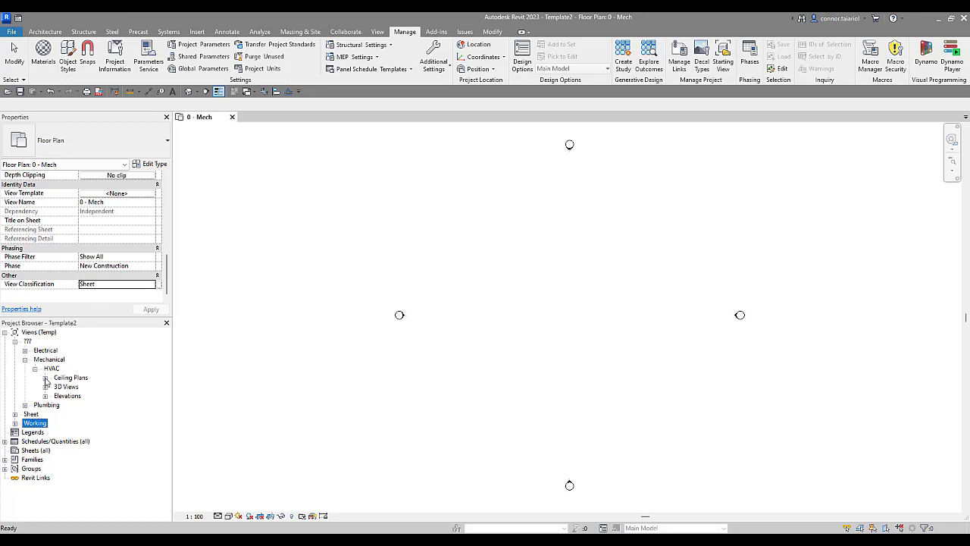
click(26, 349)
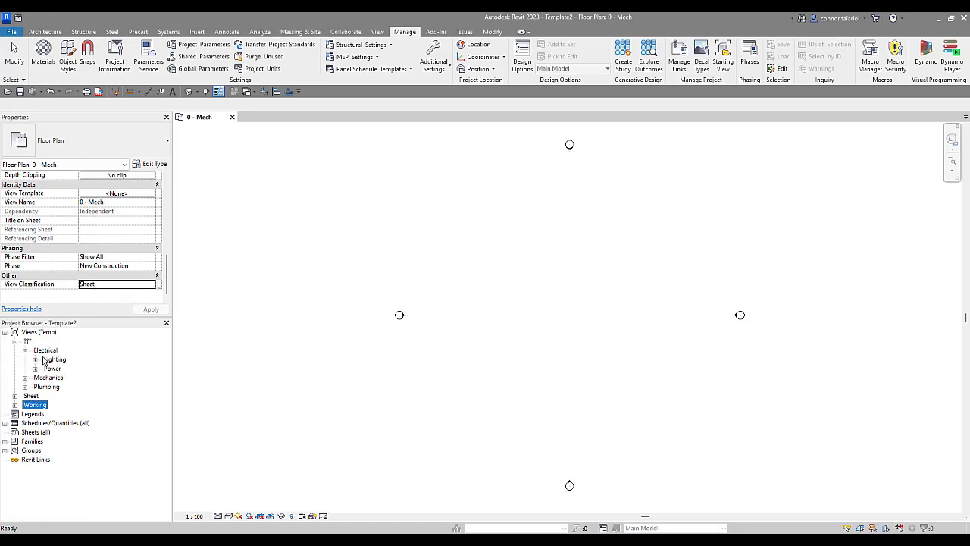
click(35, 358)
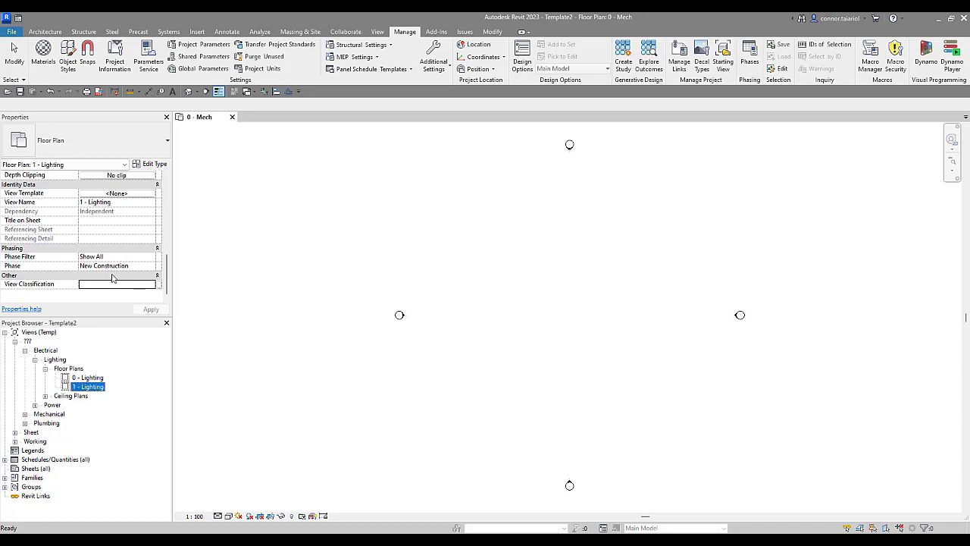
- Give the 1 - Lighting floor plan the View Classification 'zProject Setup' and apply it
click(151, 284)
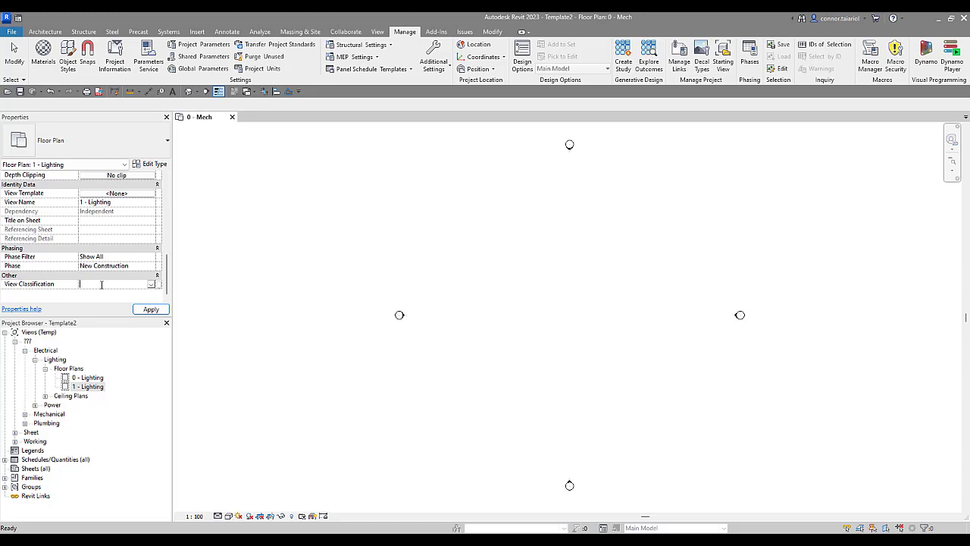
text(h)
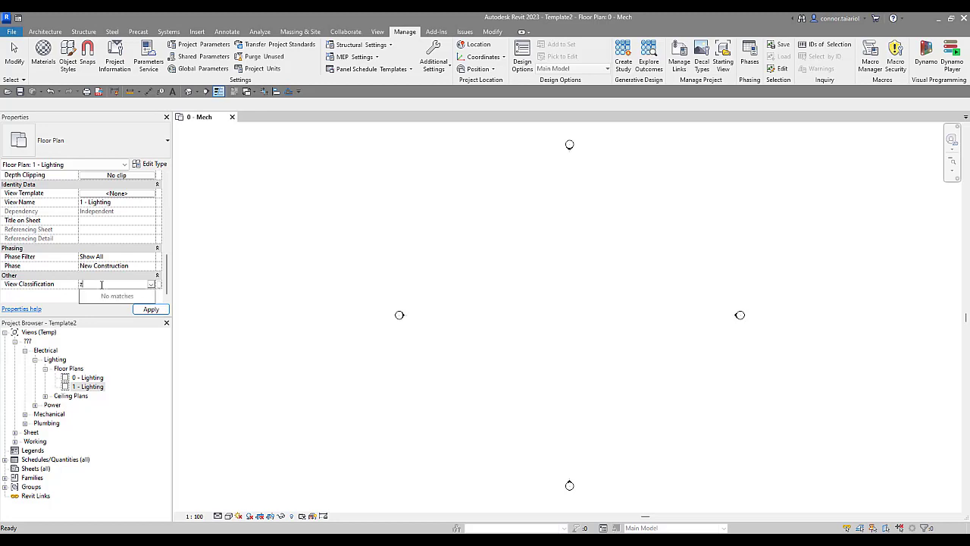
text(Project)
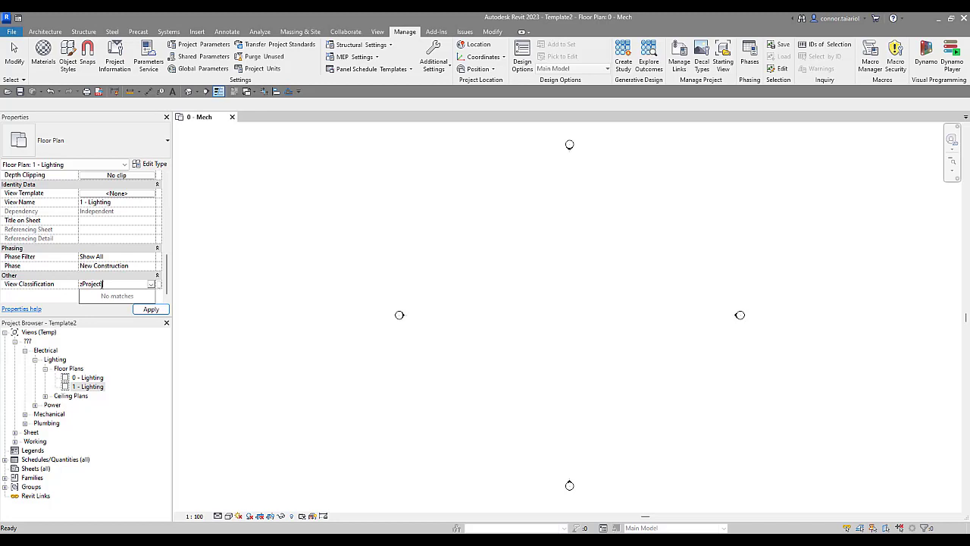
text(Setup)
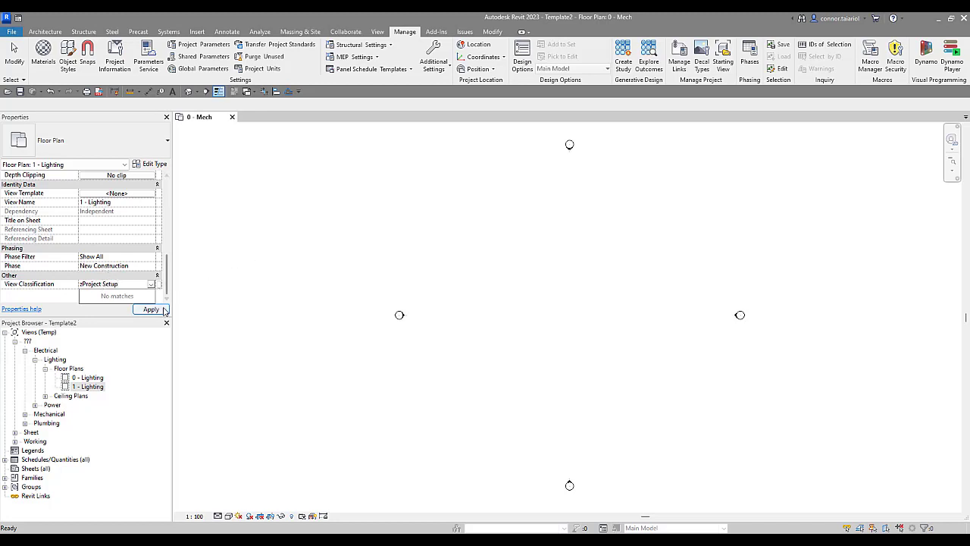
click(150, 309)
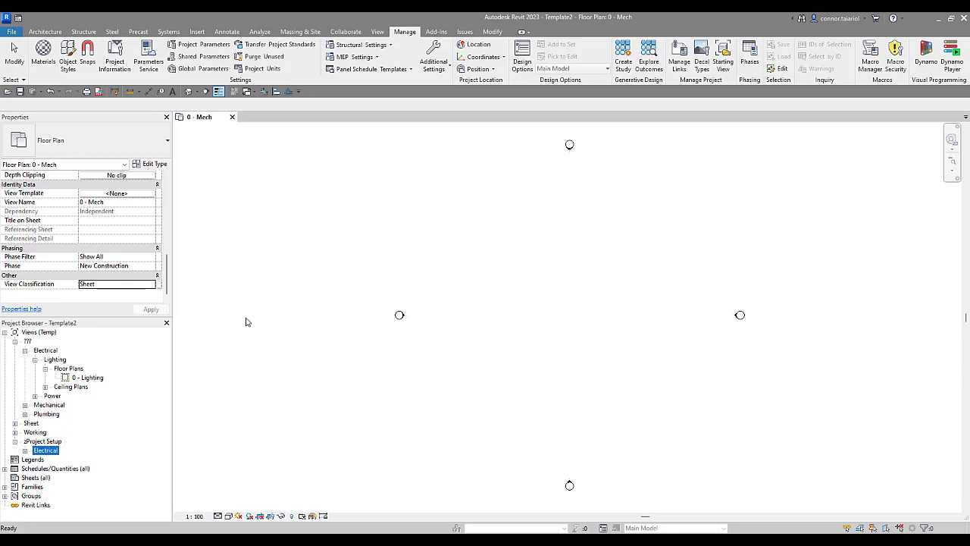
mouse_move(273, 393)
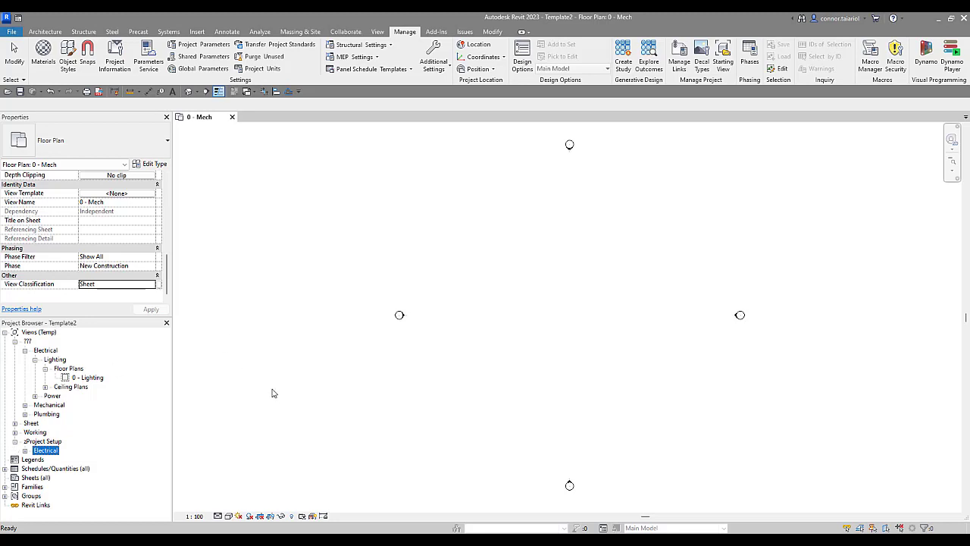
mouse_move(111, 345)
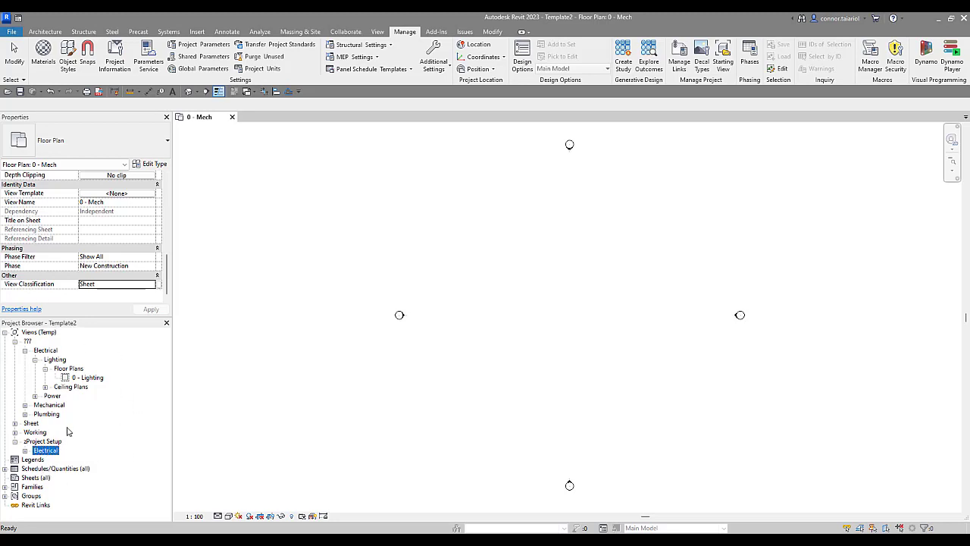
mouse_move(47, 465)
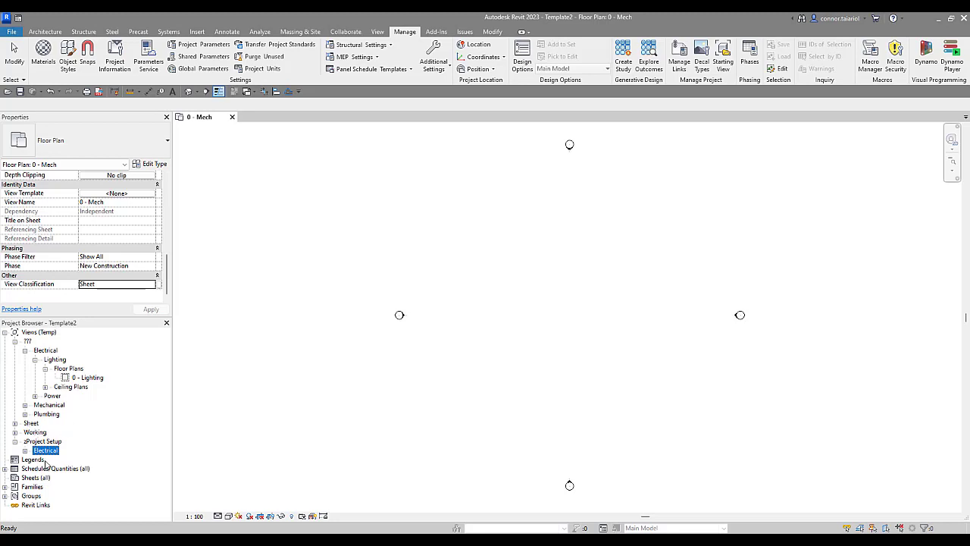
- Give the 0 - Power floor plan the View Classification 'Coordination' and expand the new group
click(25, 441)
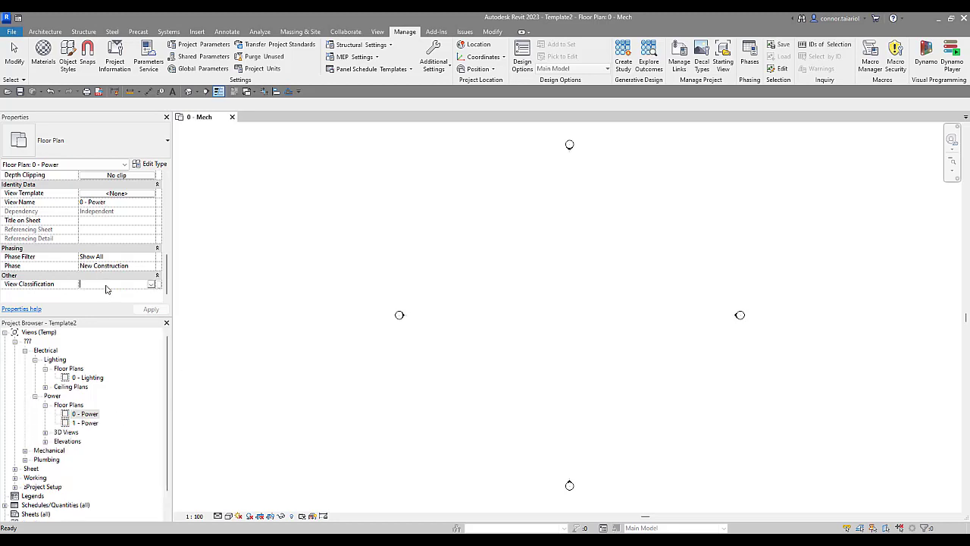
text(Cool)
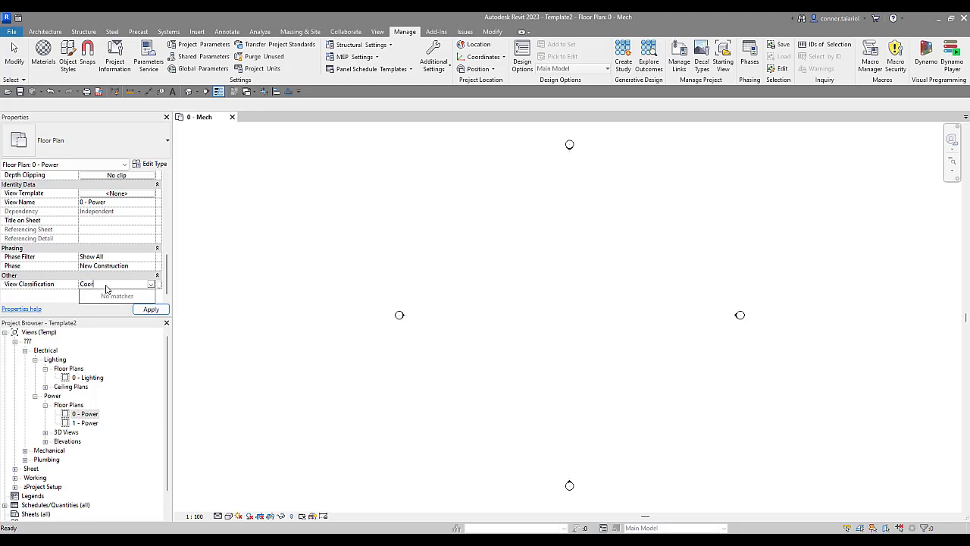
text(Coordination)
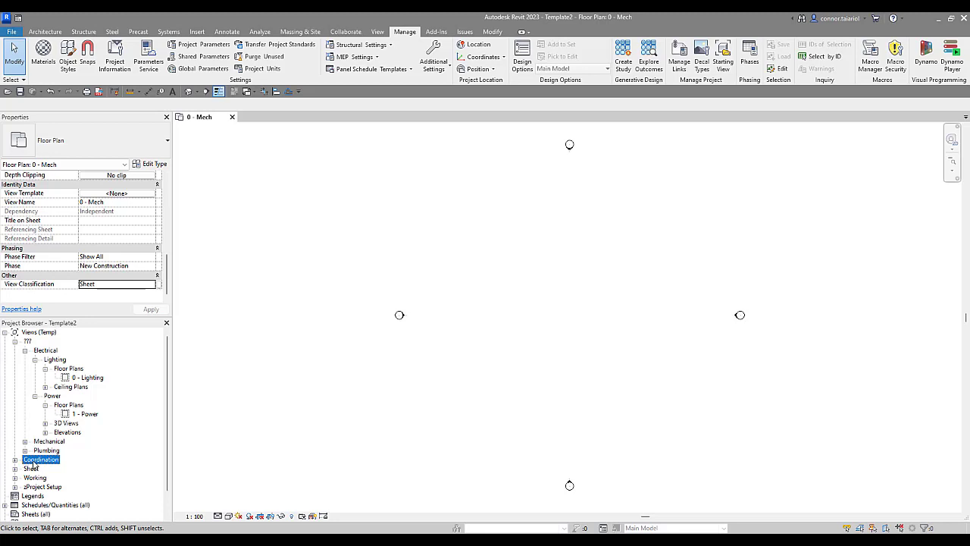
mouse_move(61, 491)
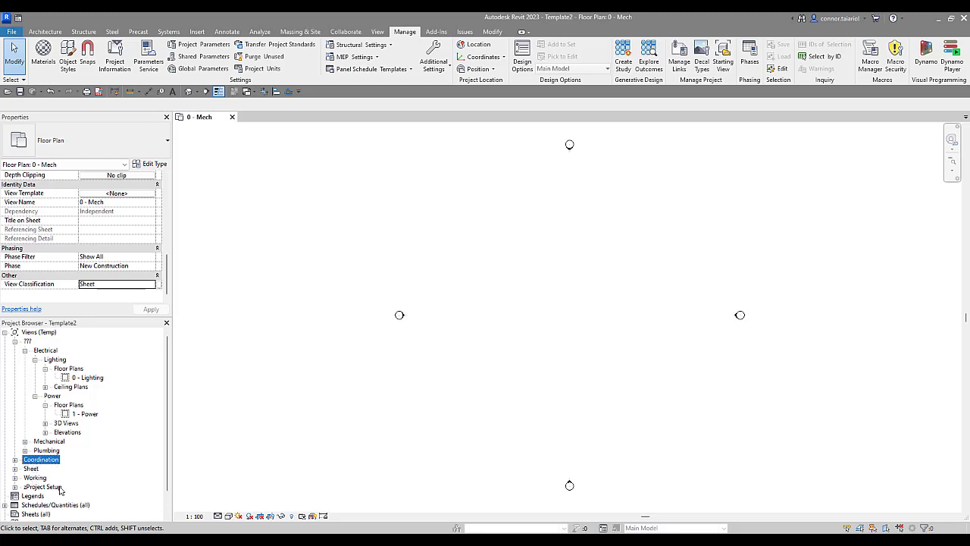
click(15, 459)
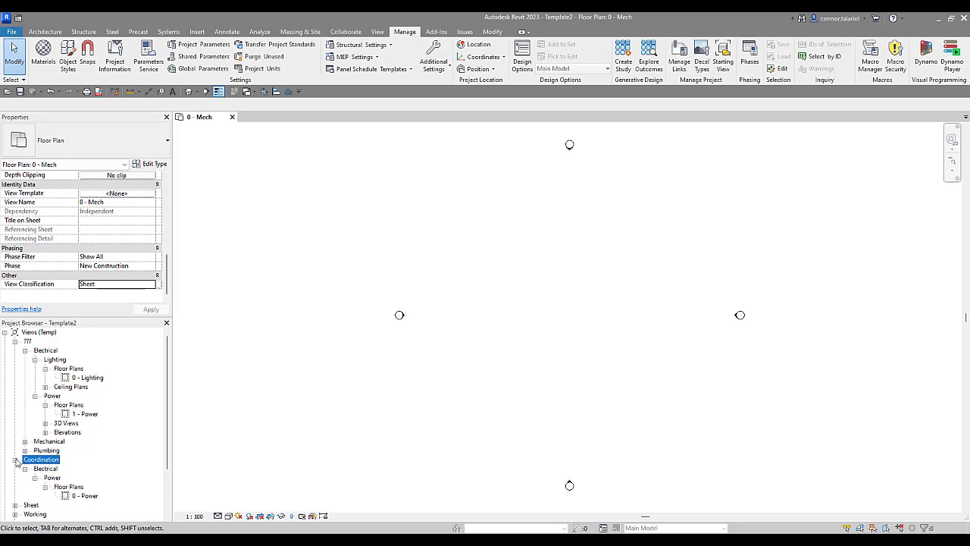
- Browse to Plumbing's 0 - Plumbing floor plan and give it the View Classification 'Analyze'
click(16, 459)
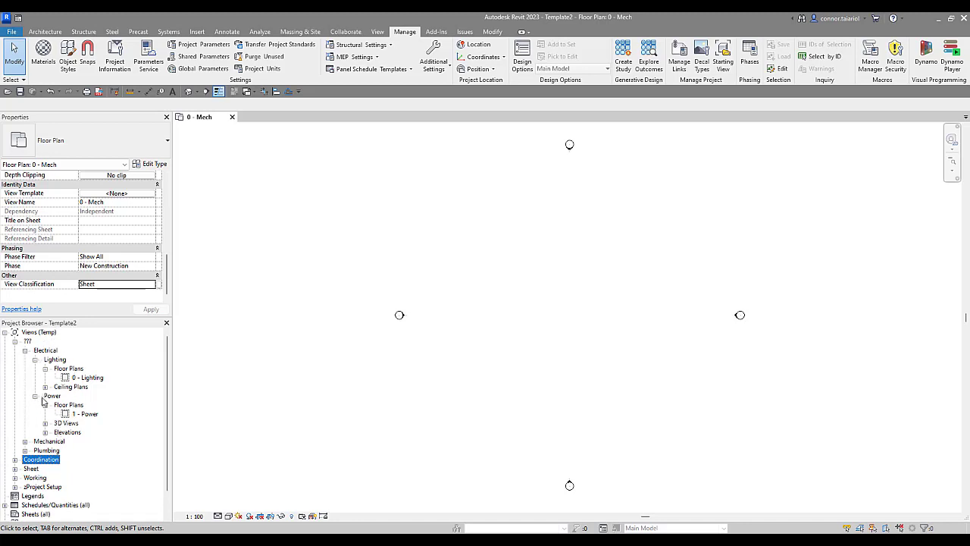
click(69, 404)
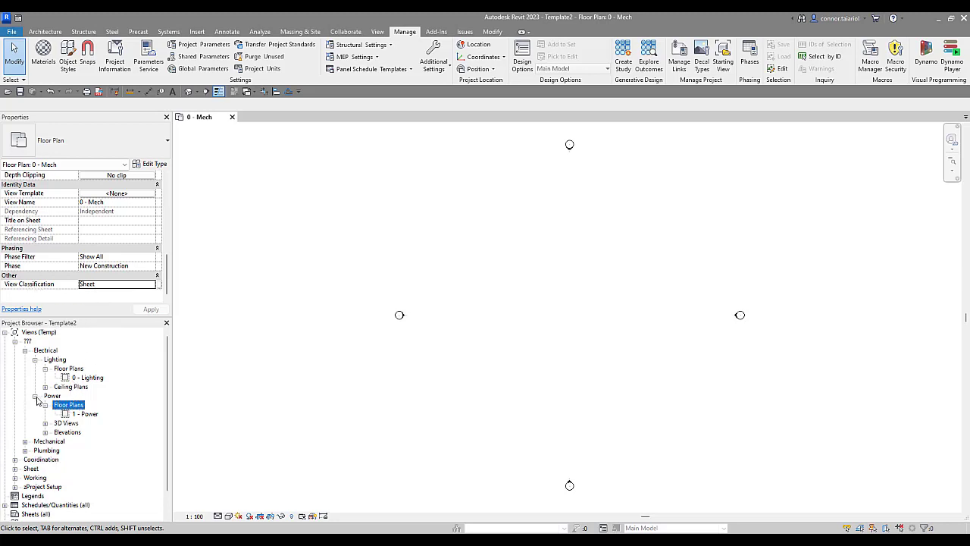
click(36, 399)
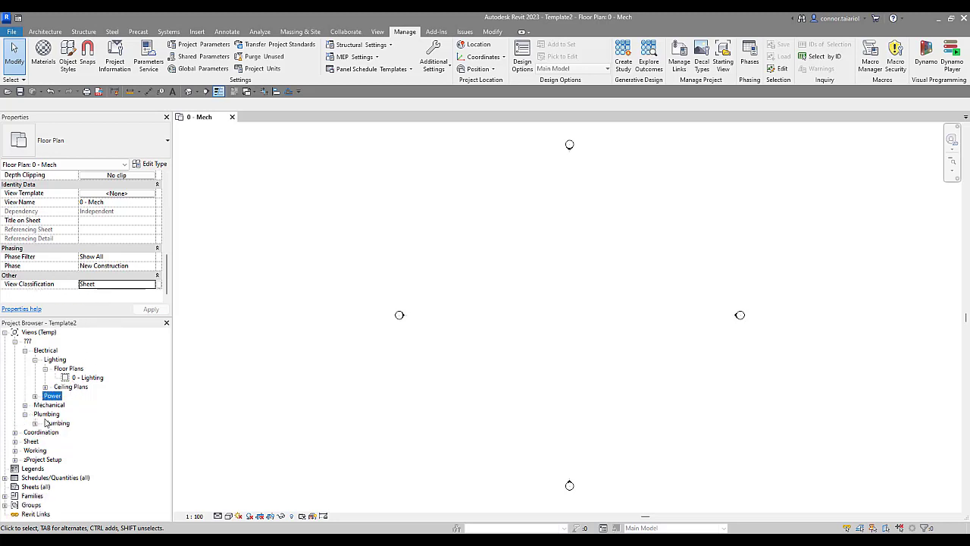
click(32, 414)
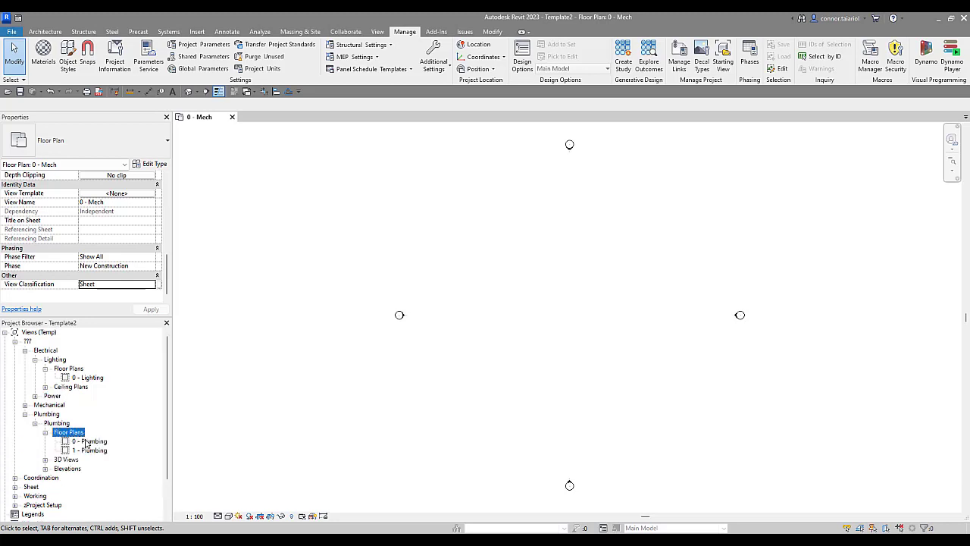
click(89, 441)
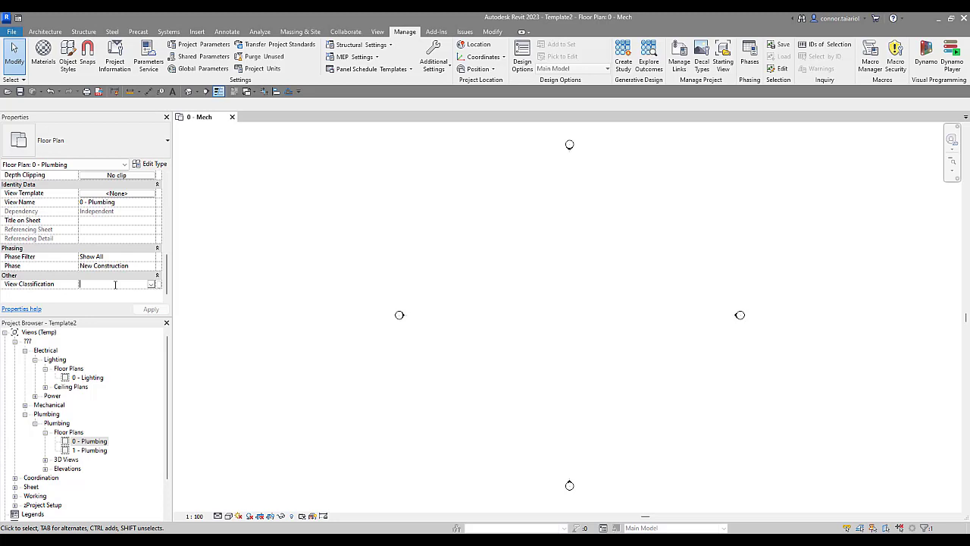
mouse_move(96, 273)
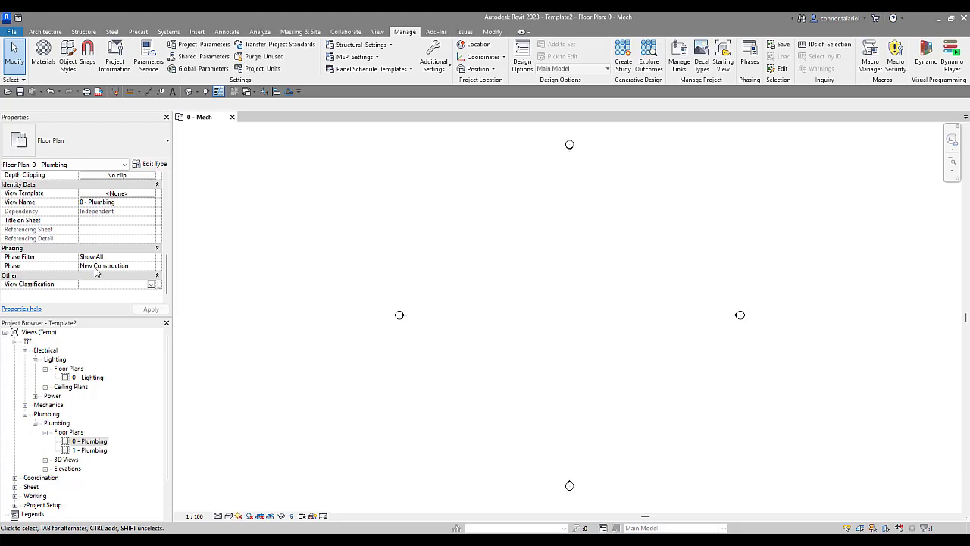
click(88, 441)
text(Anay)
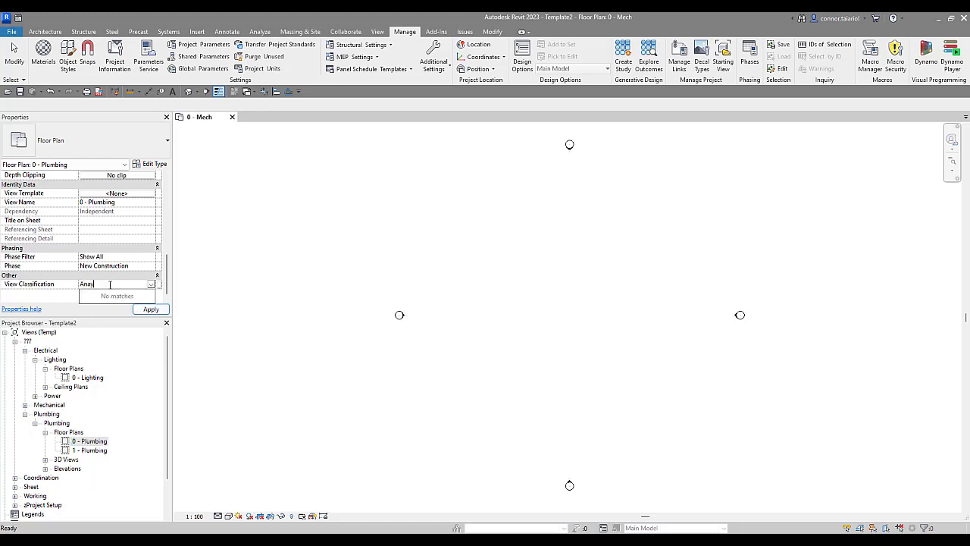
text(lyze)
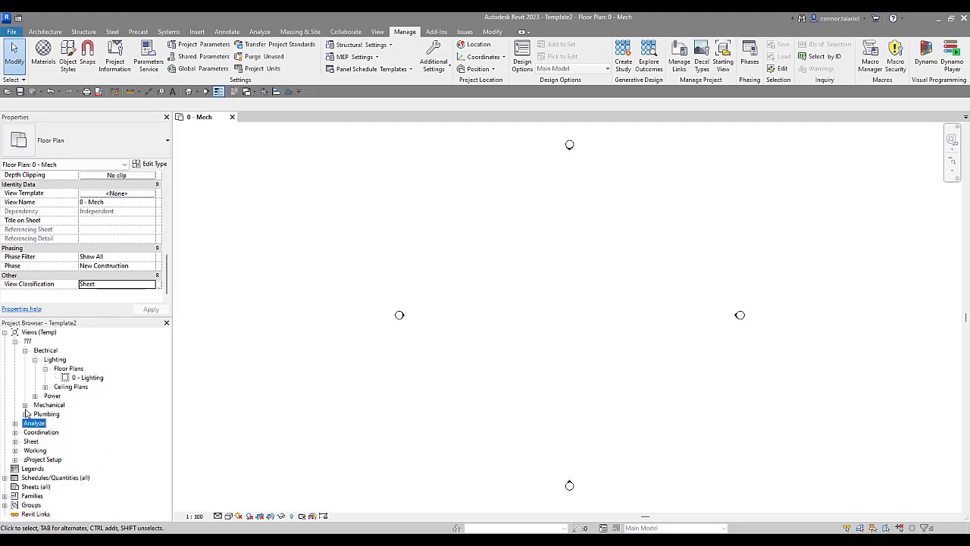
click(21, 350)
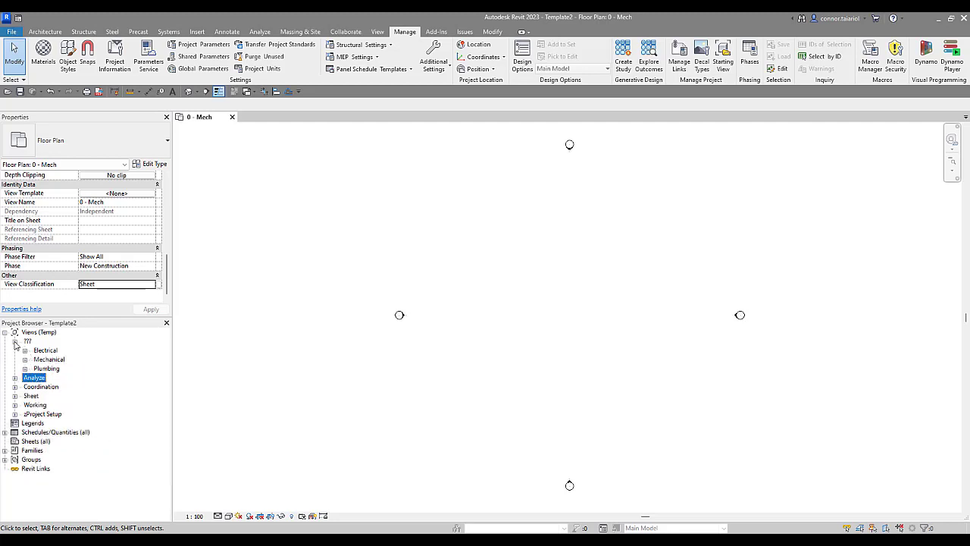
click(15, 341)
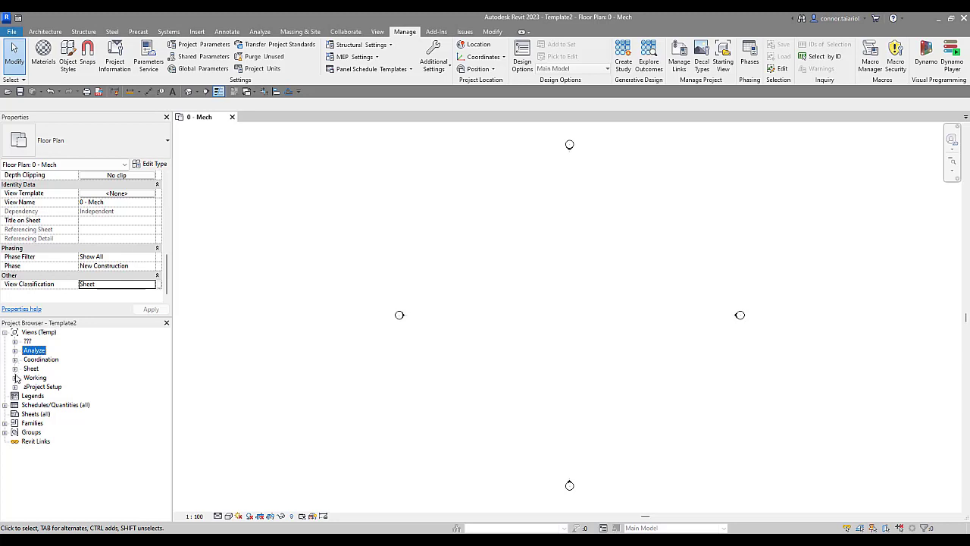
mouse_move(66, 342)
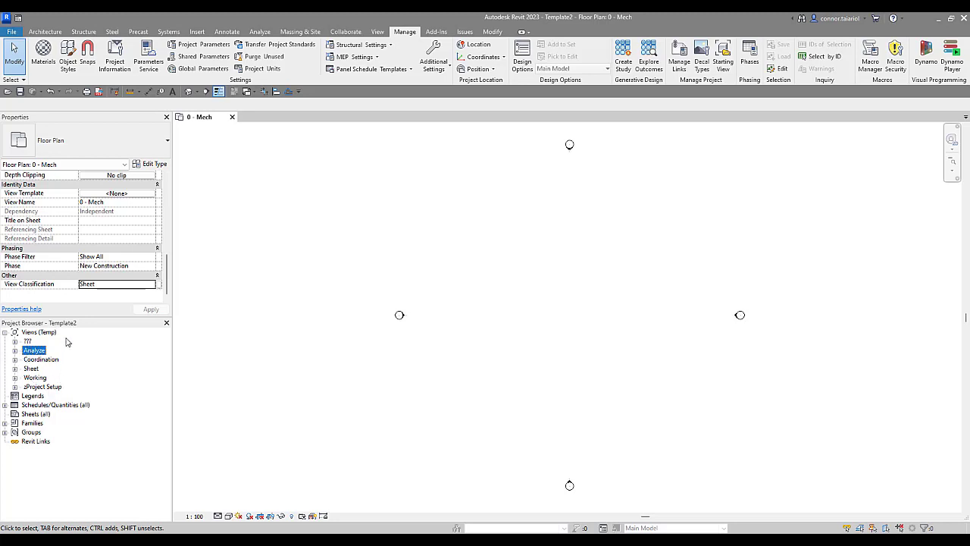
mouse_move(60, 404)
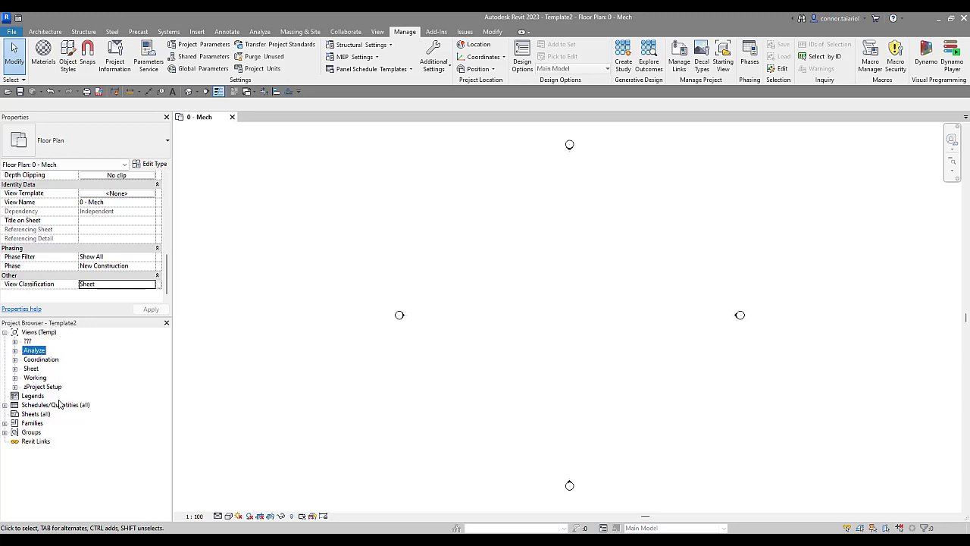
mouse_move(53, 407)
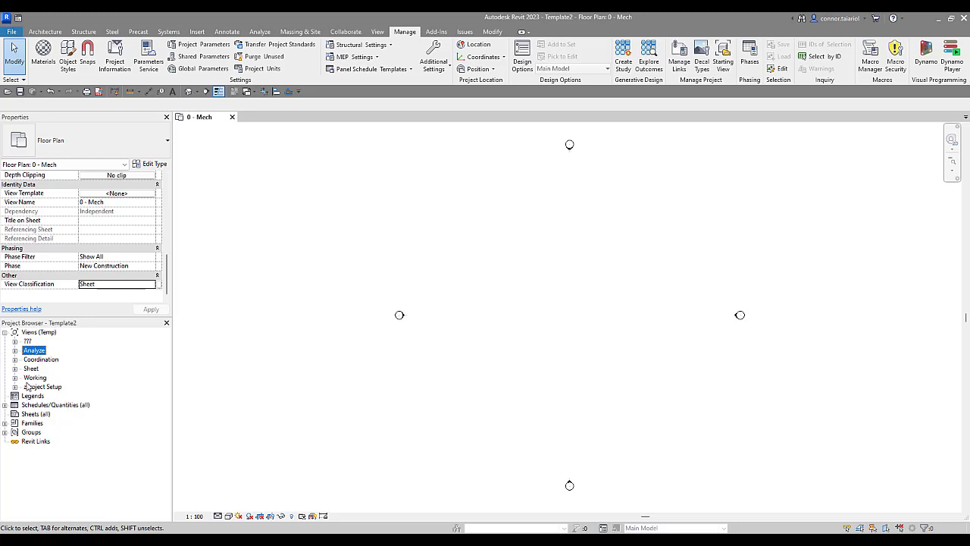
- Duplicate the 1 - Mech floor plan under Working > Mechanical > HVAC
click(23, 378)
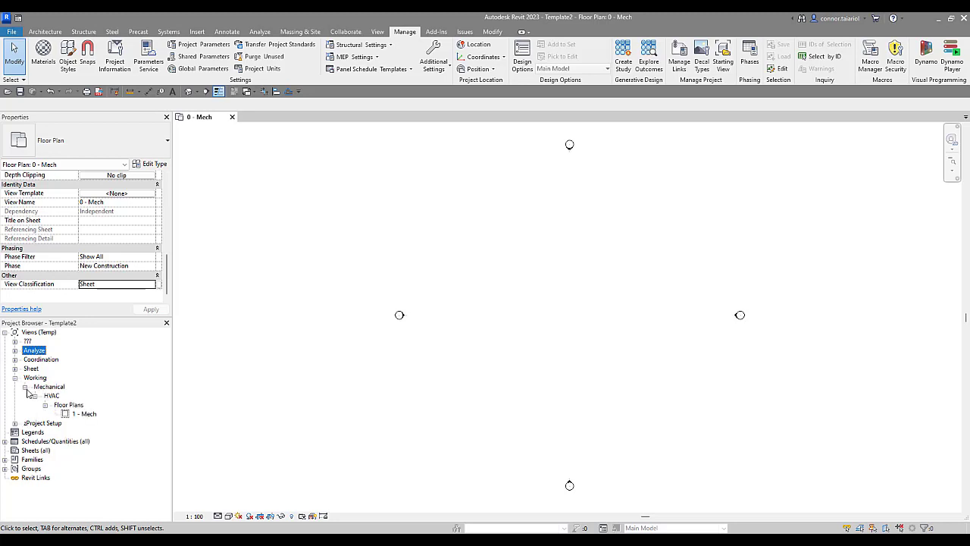
mouse_move(66, 389)
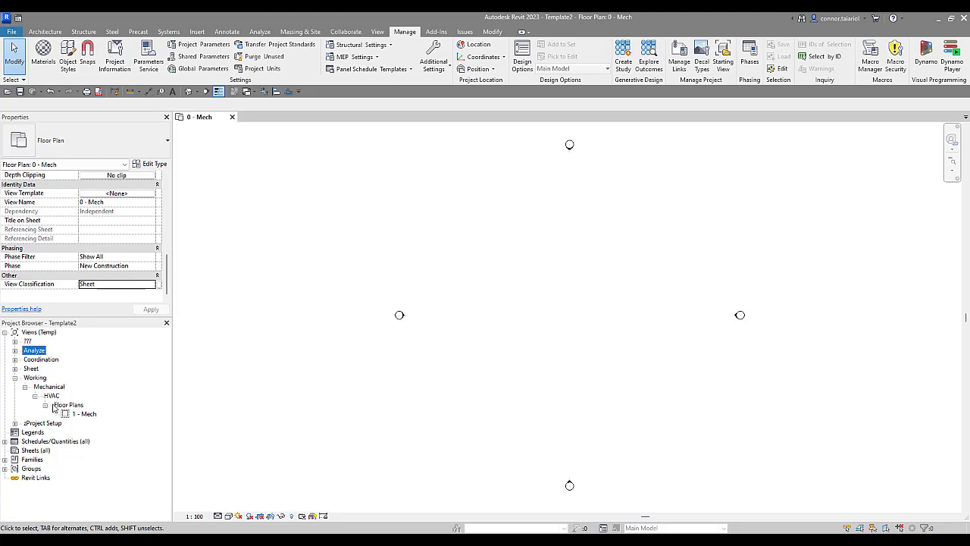
click(41, 405)
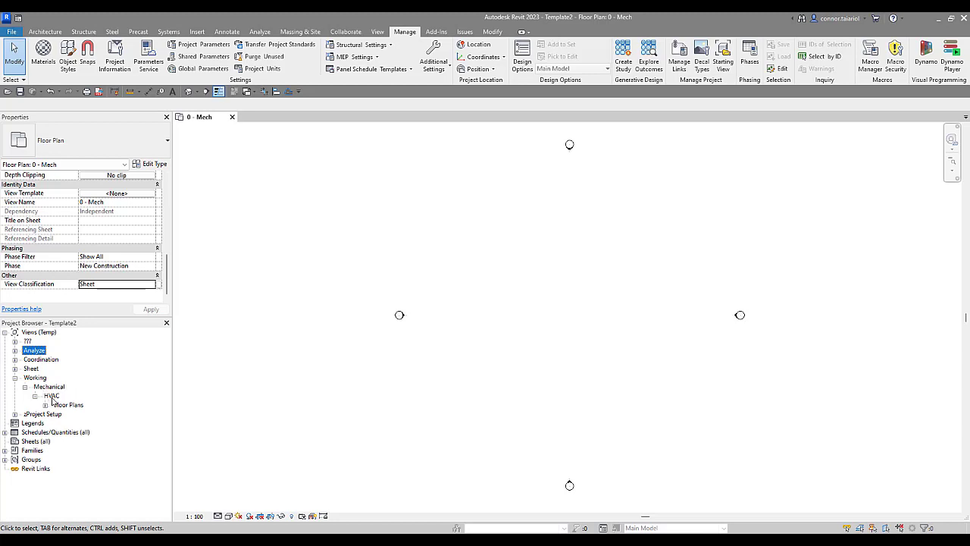
click(44, 395)
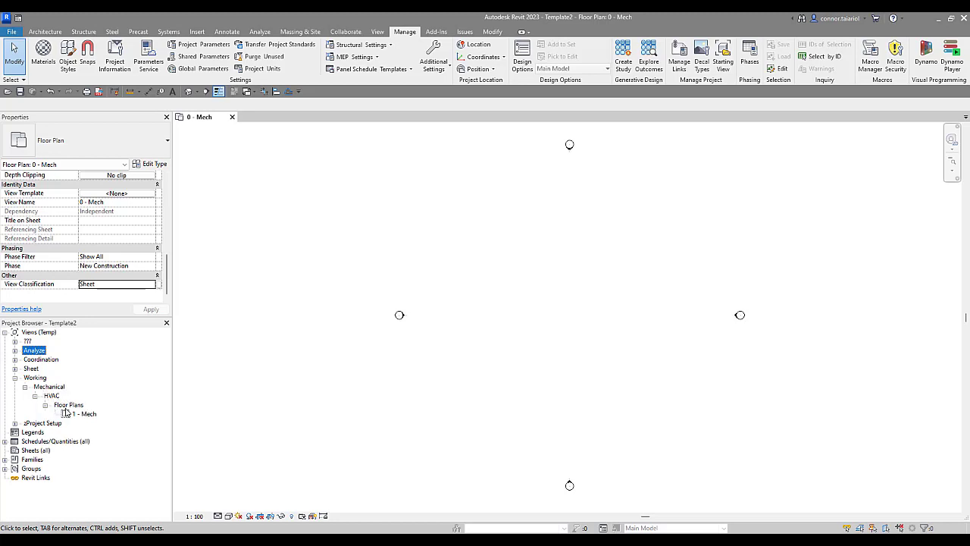
double_click(79, 413)
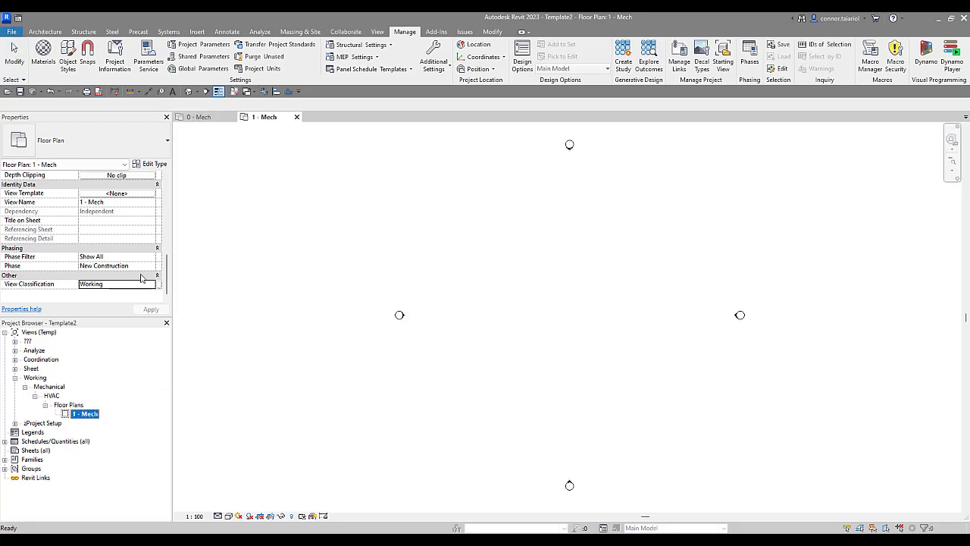
right_click(85, 413)
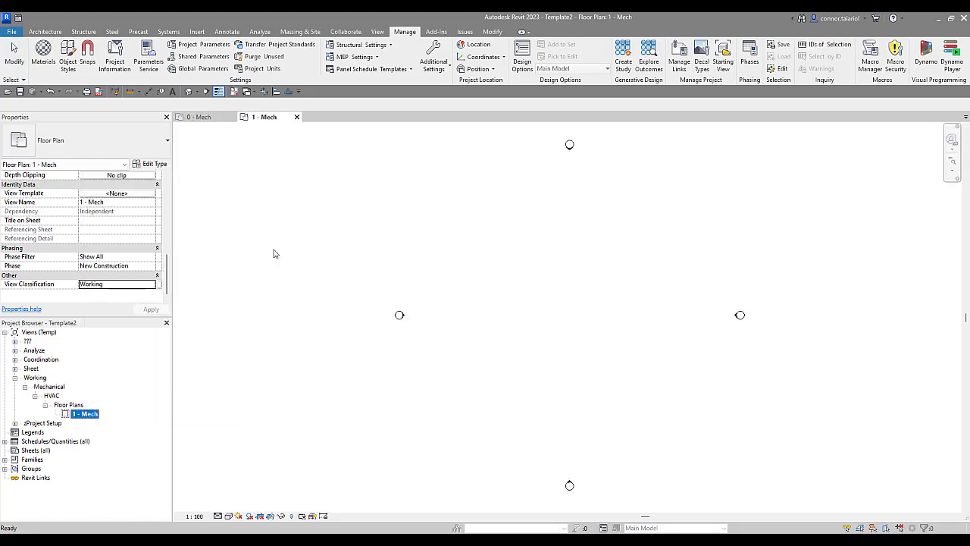
right_click(95, 423)
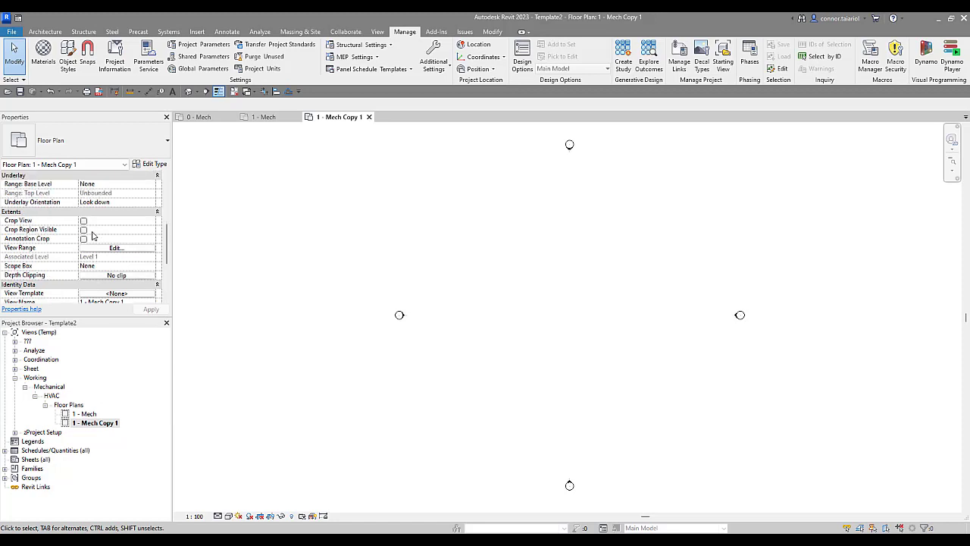
- Set the duplicated 1 - Mech Copy 1 view's Sub-Discipline to Ventilation
scroll(up, 3)
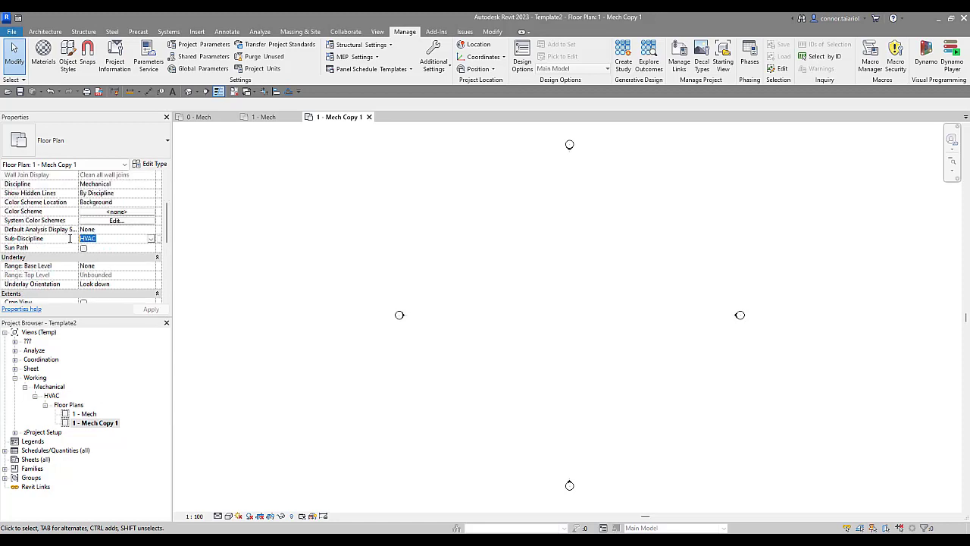
click(151, 238)
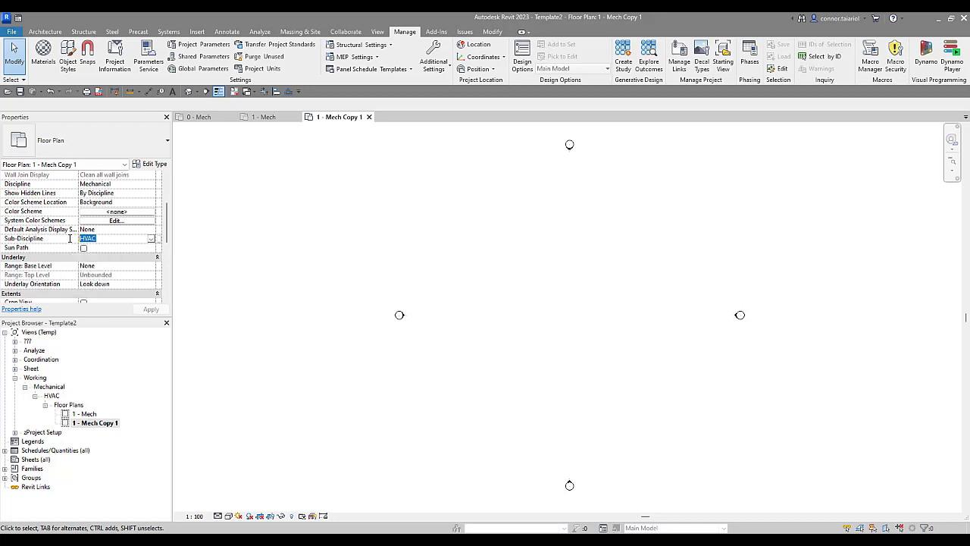
text(Hea)
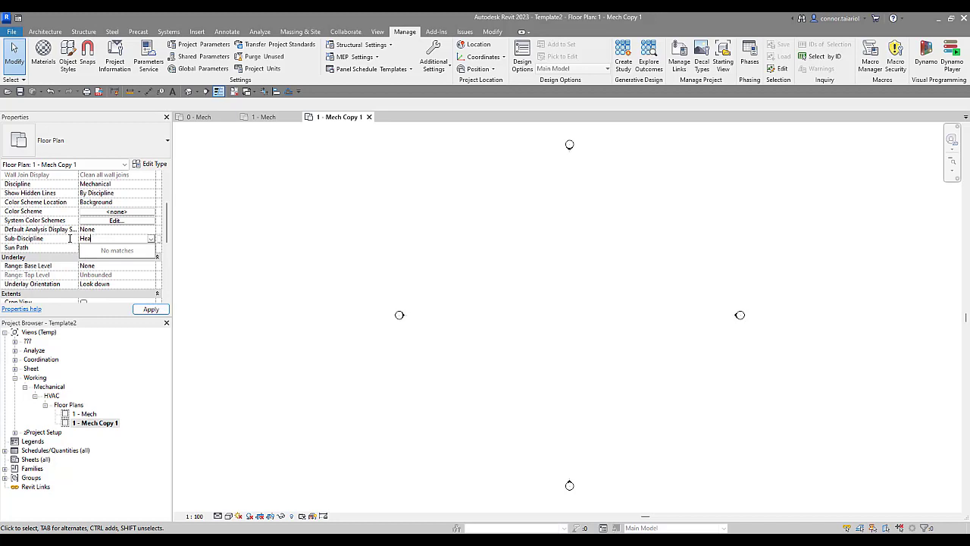
text(Ver)
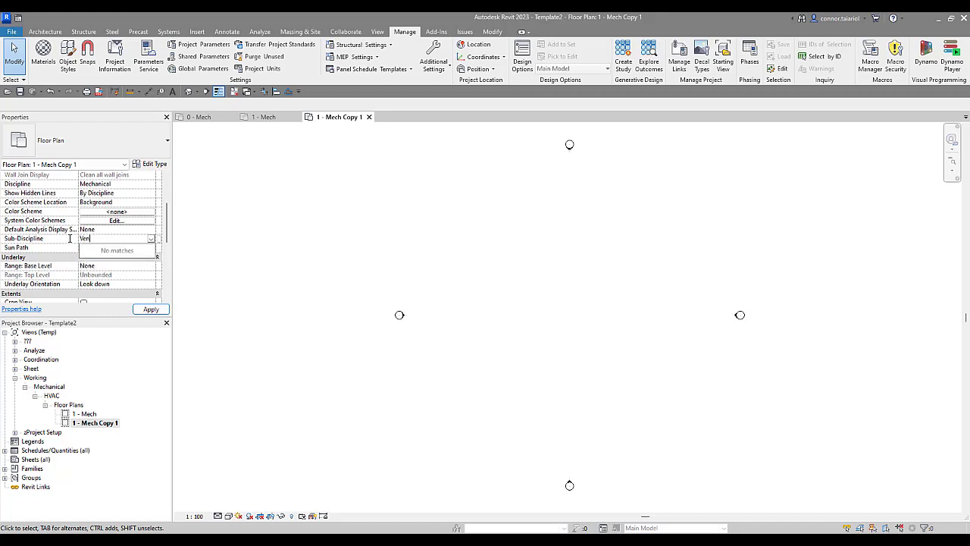
text(Ventilation)
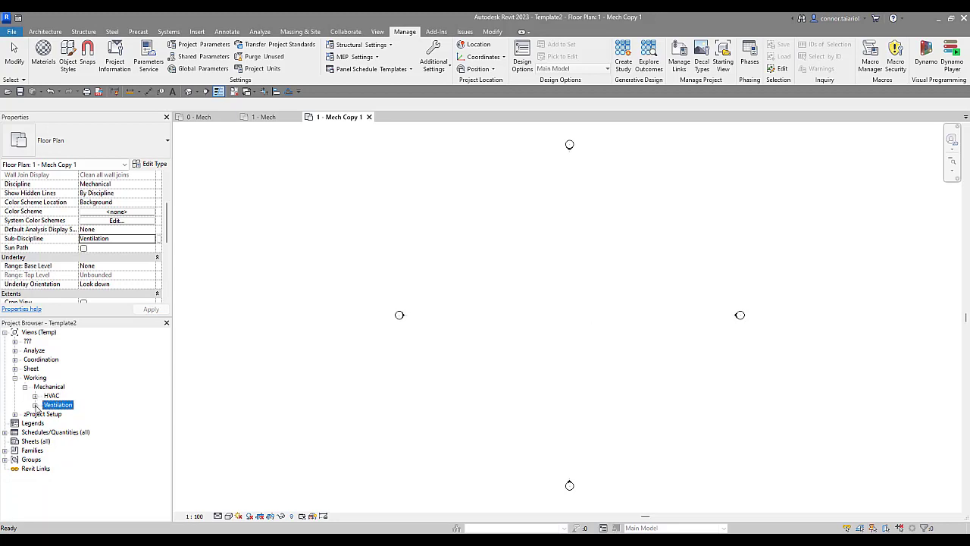
mouse_move(223, 383)
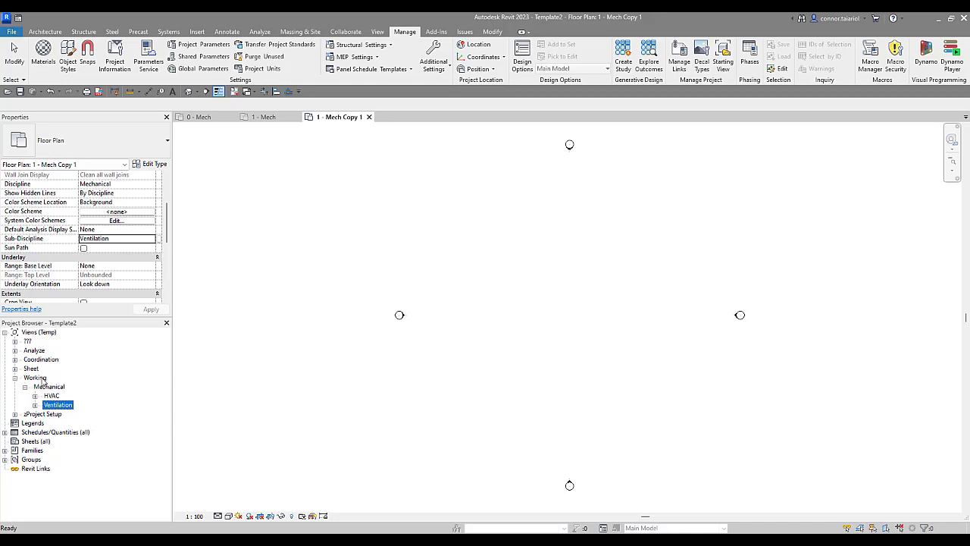
mouse_move(85, 371)
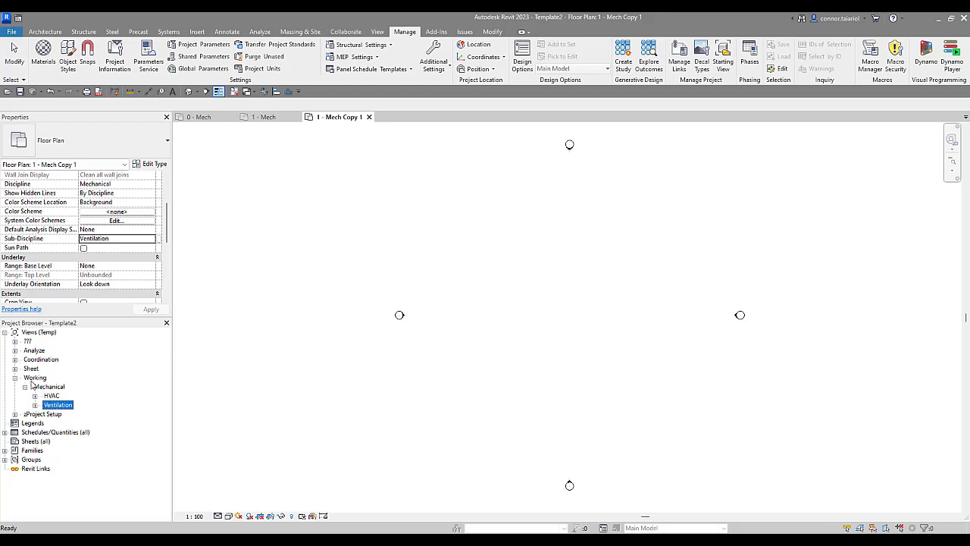
mouse_move(33, 377)
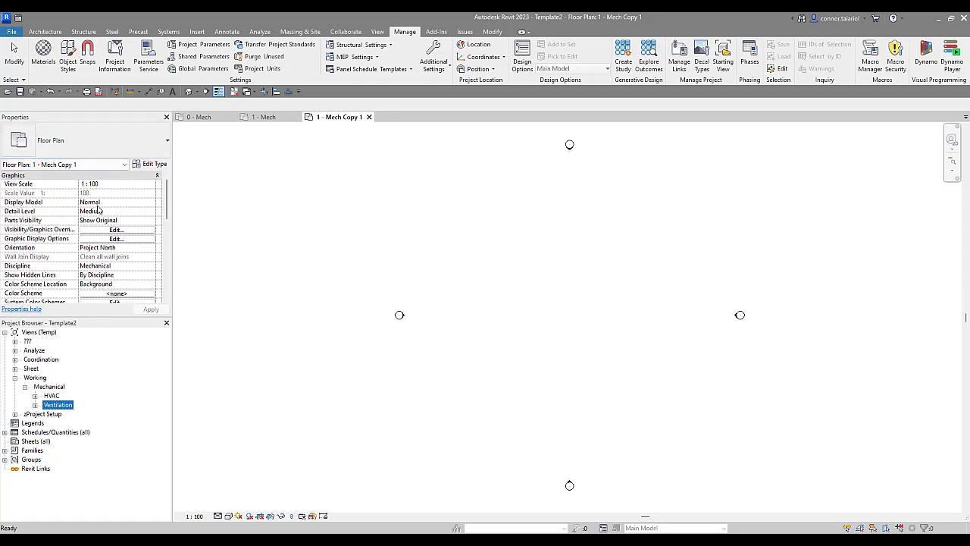
scroll(down, 3)
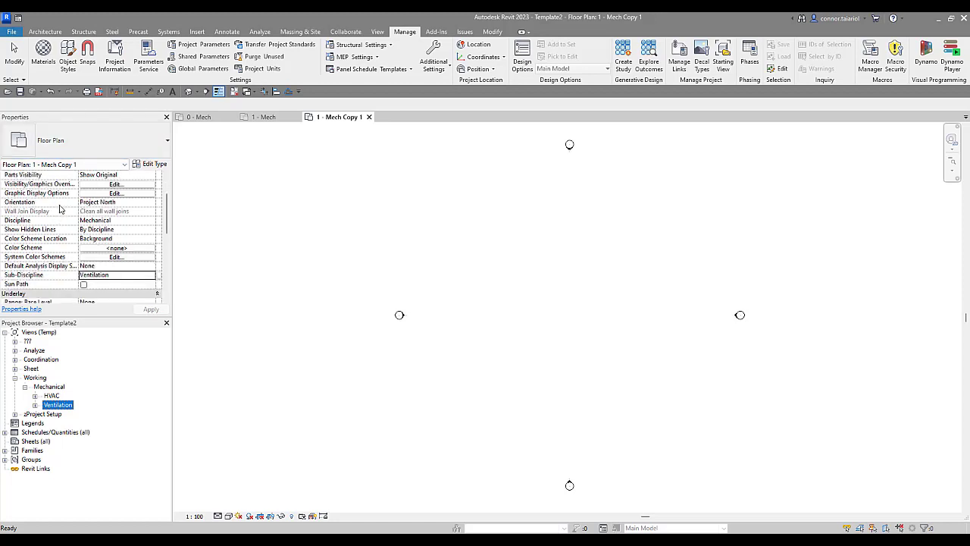
scroll(down, 3)
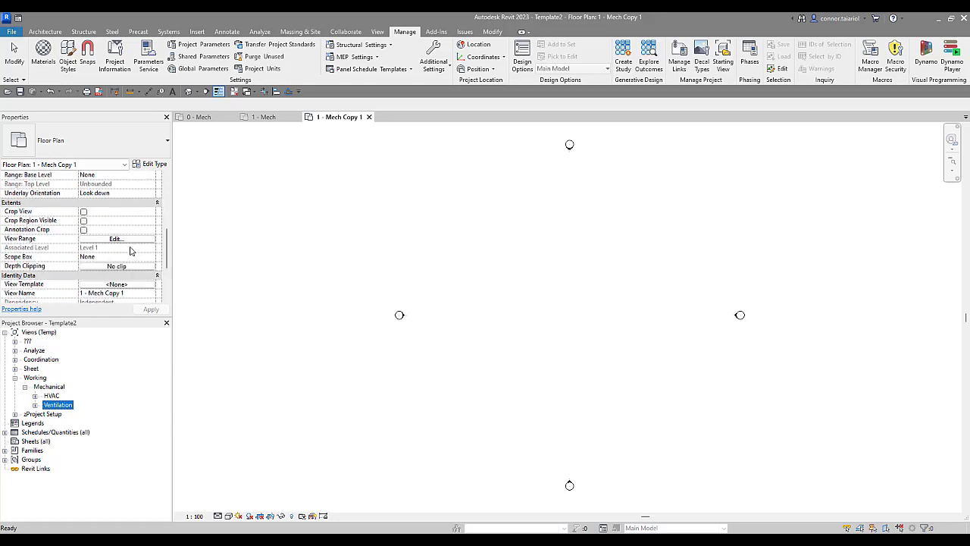
scroll(down, 3)
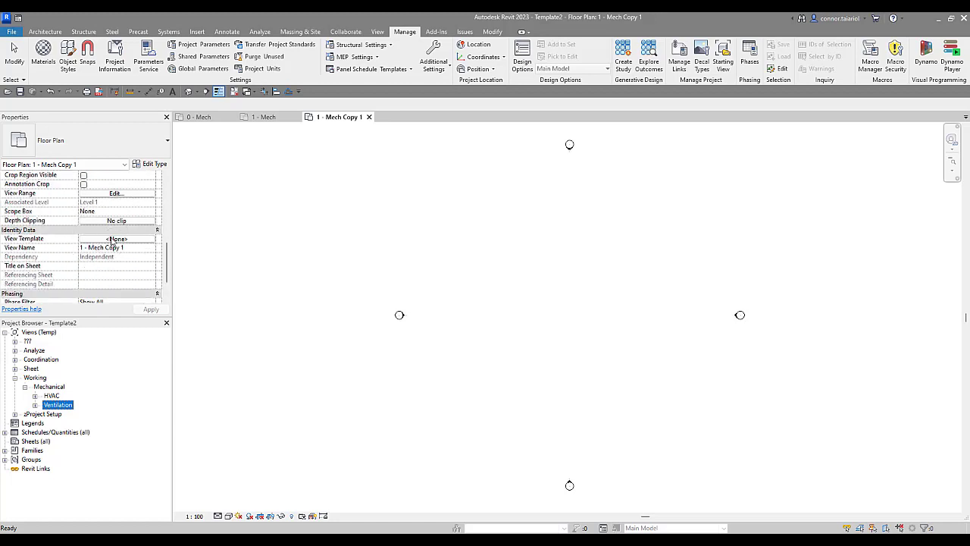
mouse_move(74, 349)
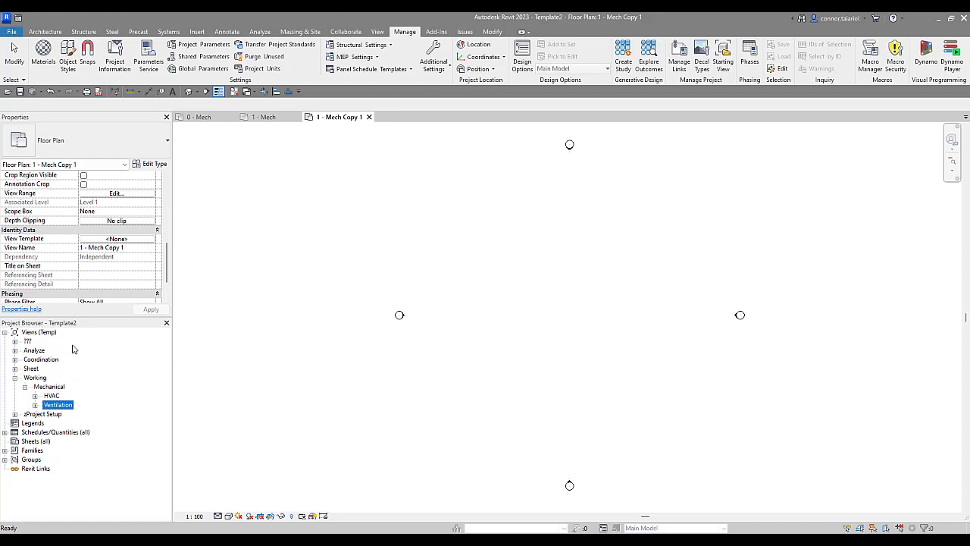
mouse_move(74, 383)
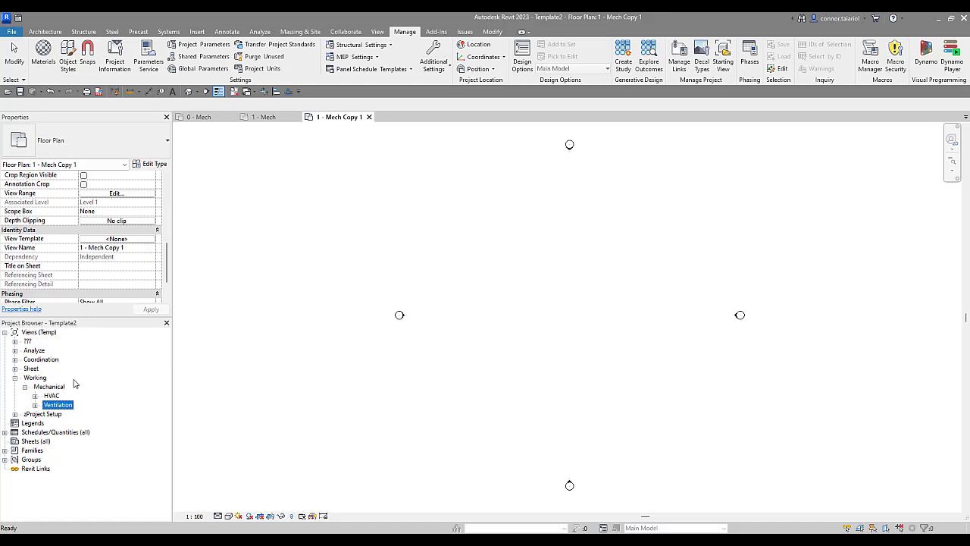
mouse_move(103, 351)
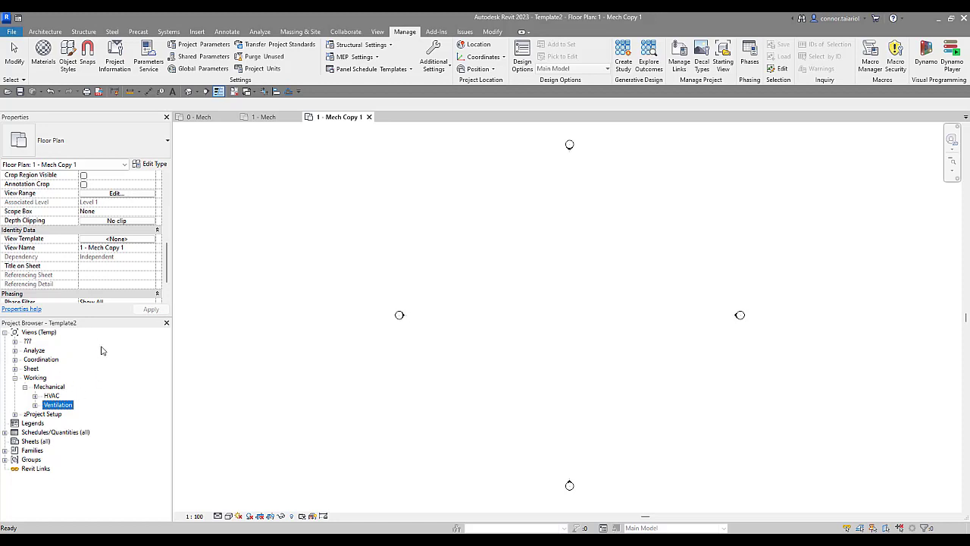
mouse_move(36, 377)
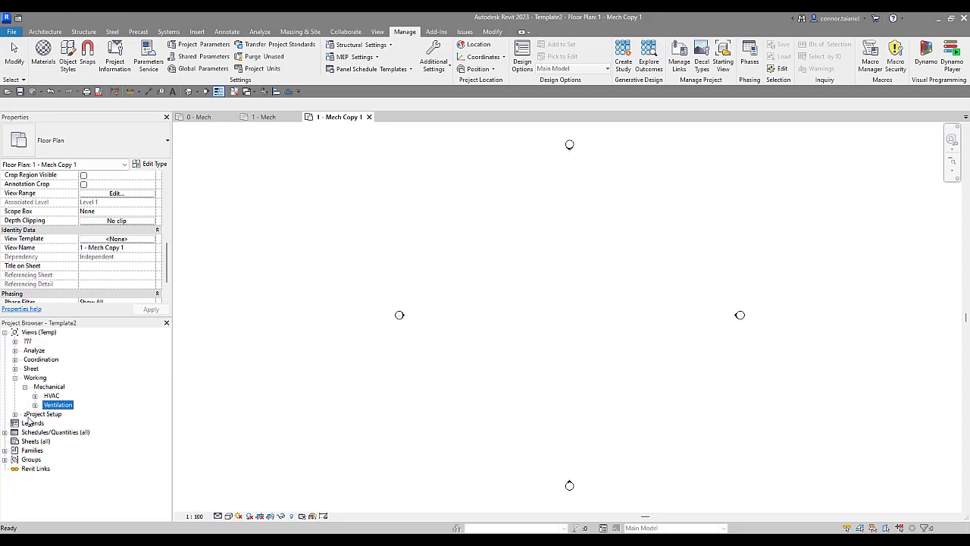
mouse_move(103, 419)
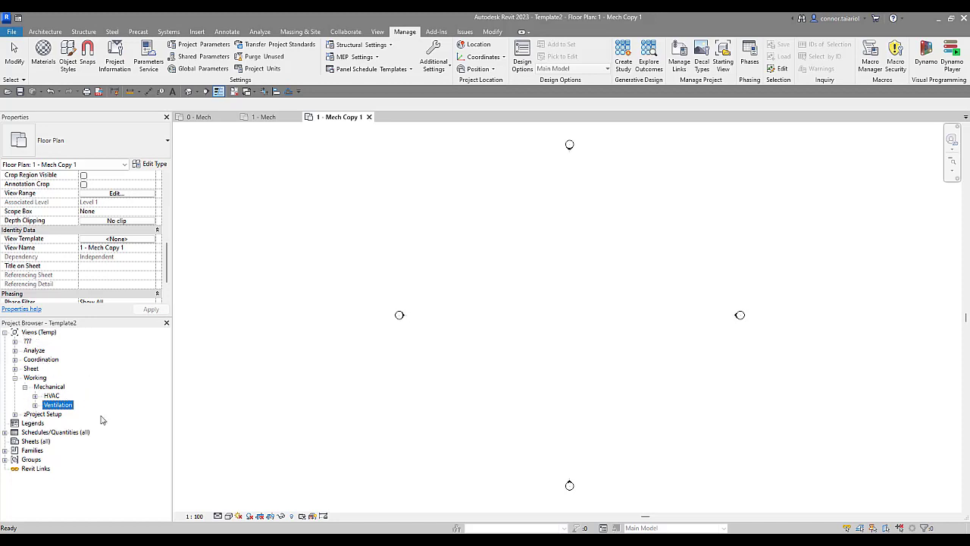